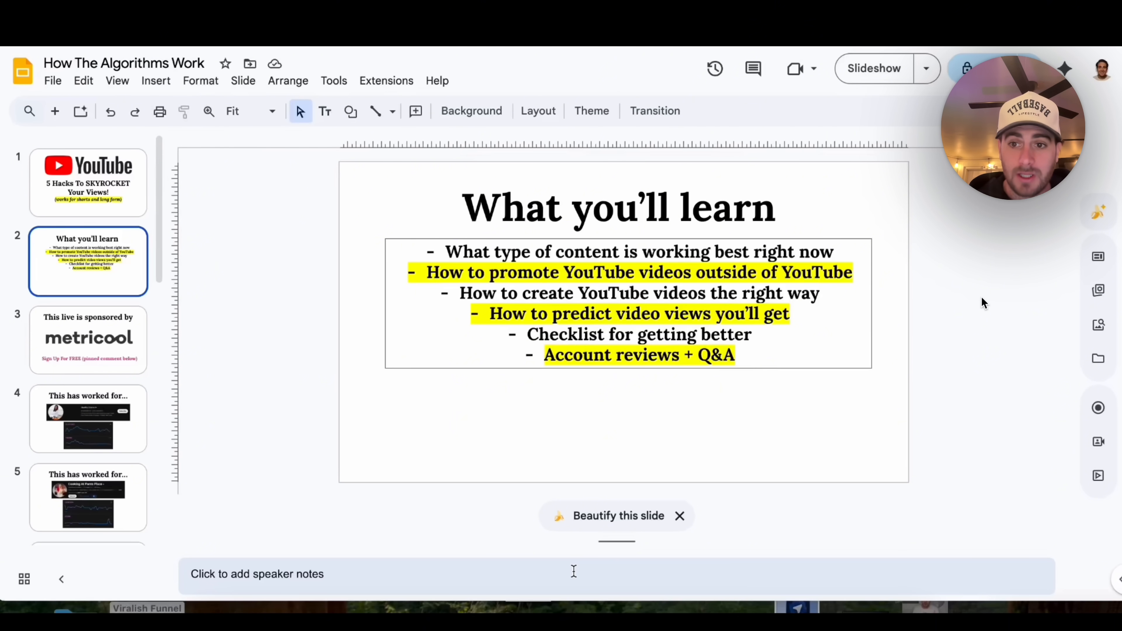
mouse_move(1035, 269)
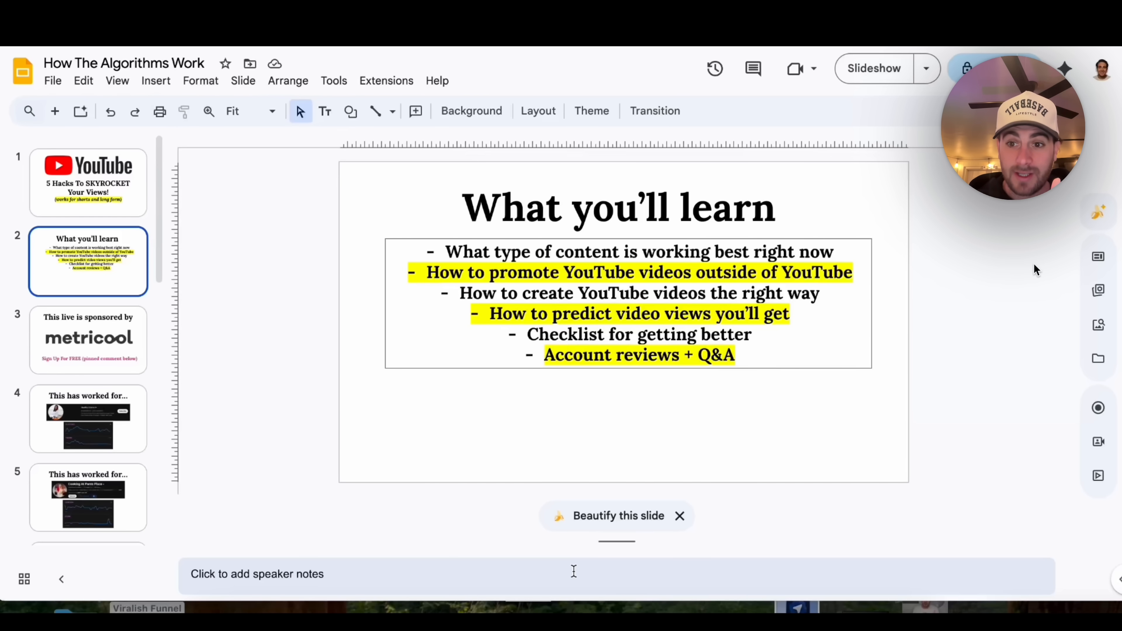
Return to the What you'll learn slide, run Beautify this slide, and preview the generated illustrated design.
left_click(80, 344)
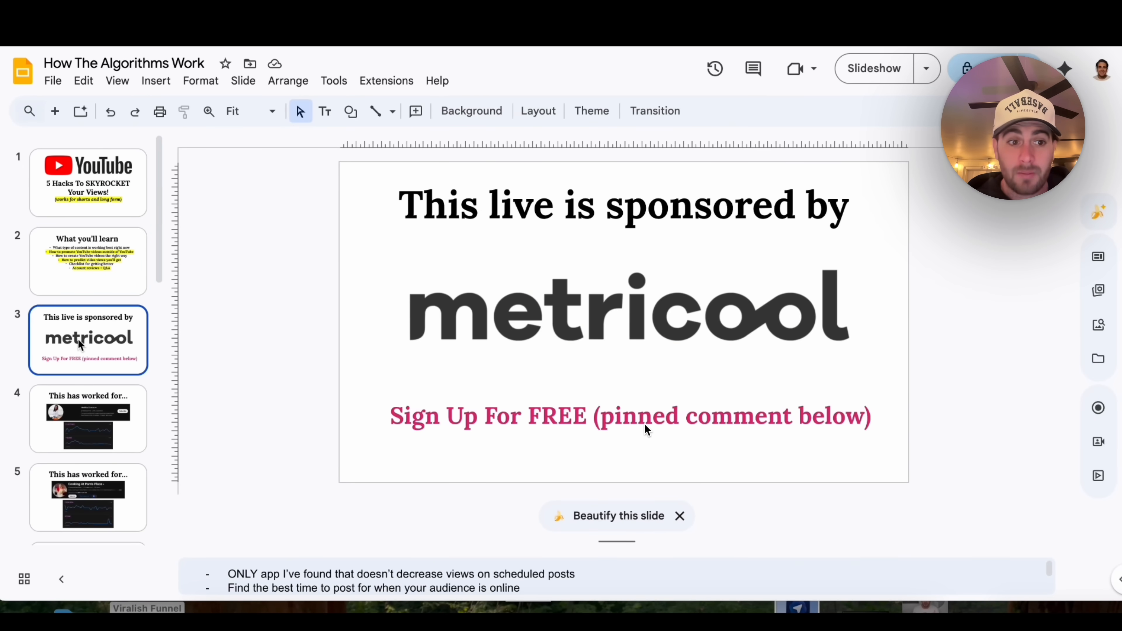
left_click(88, 501)
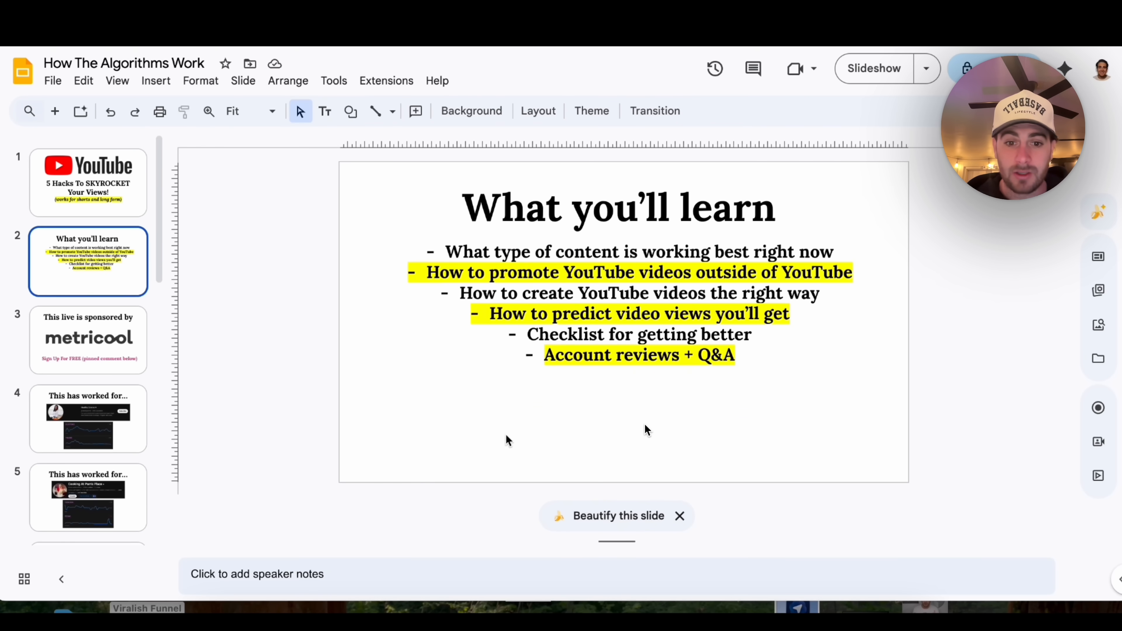
left_click(617, 516)
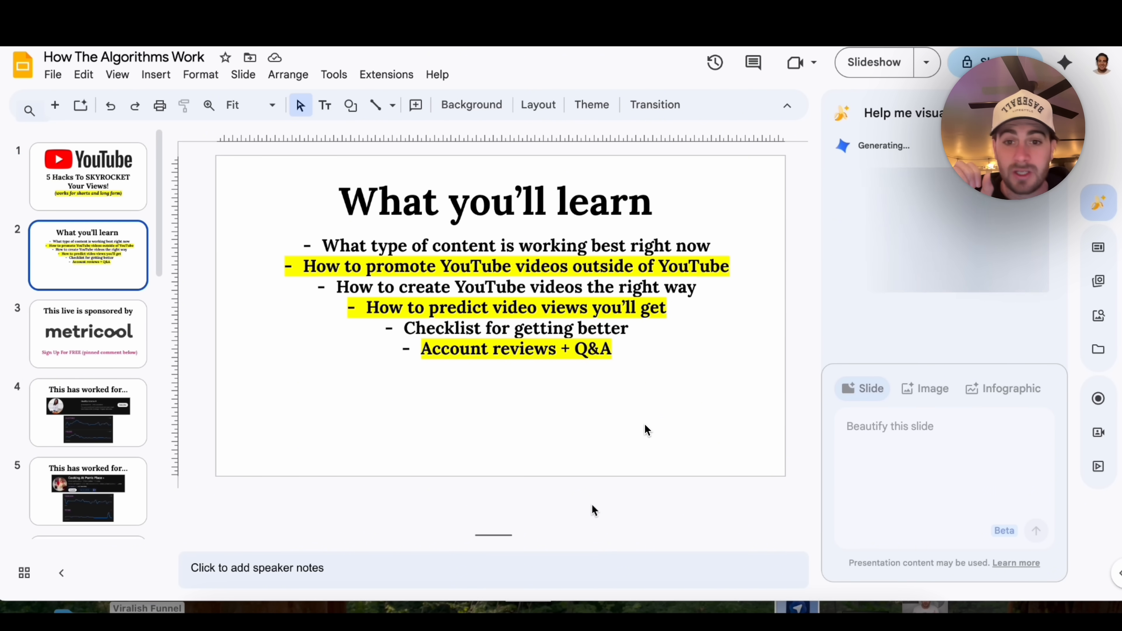
mouse_move(908, 434)
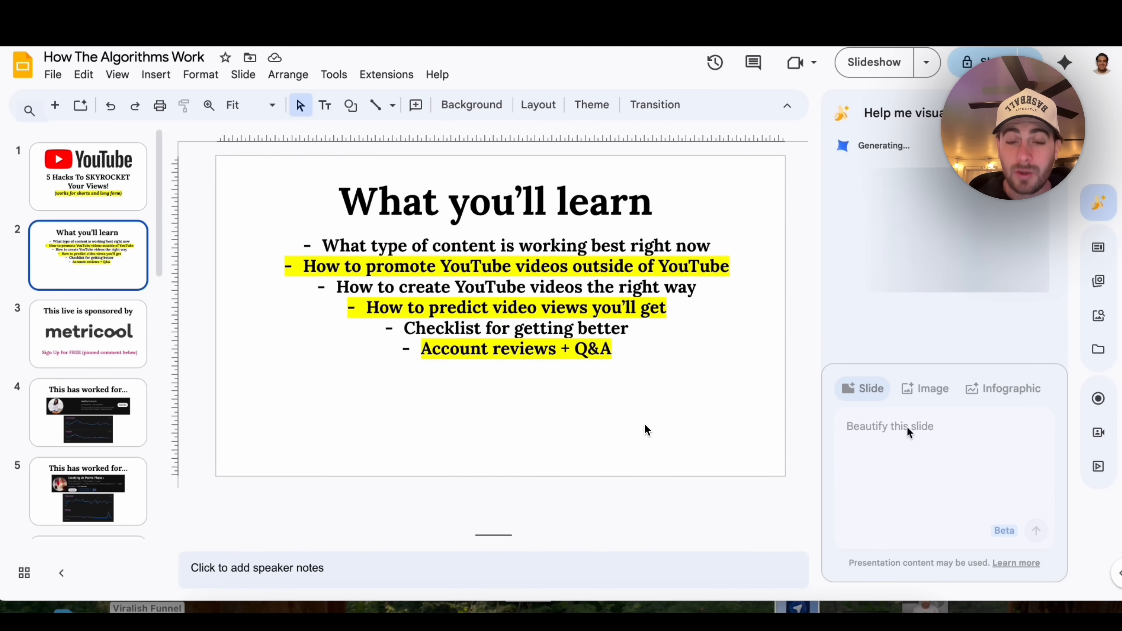
mouse_move(933, 464)
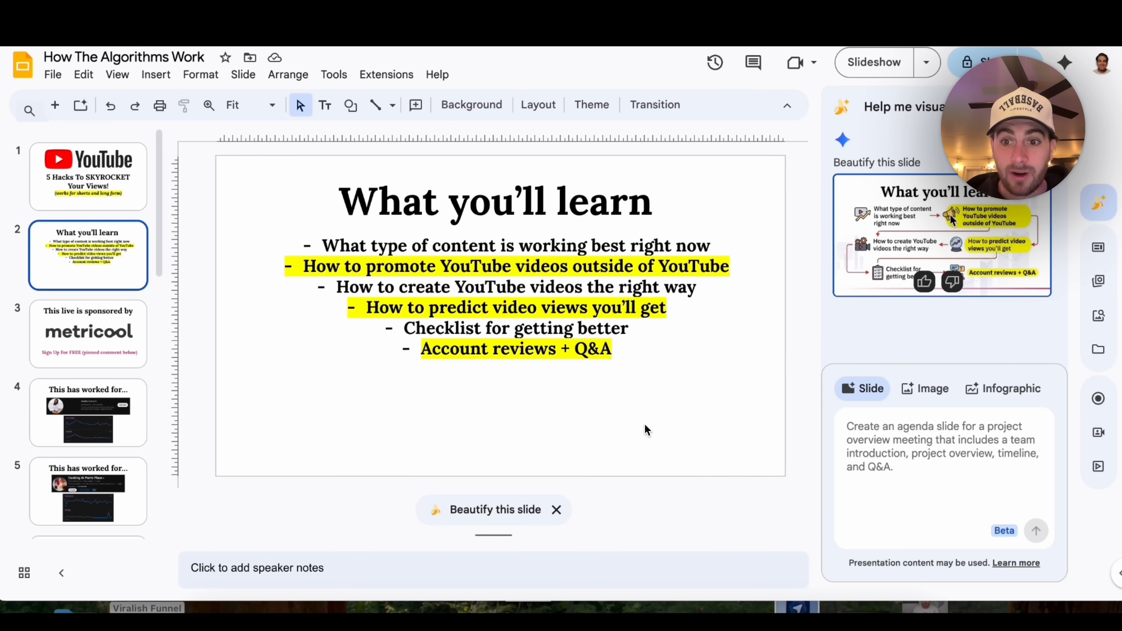
left_click(948, 218)
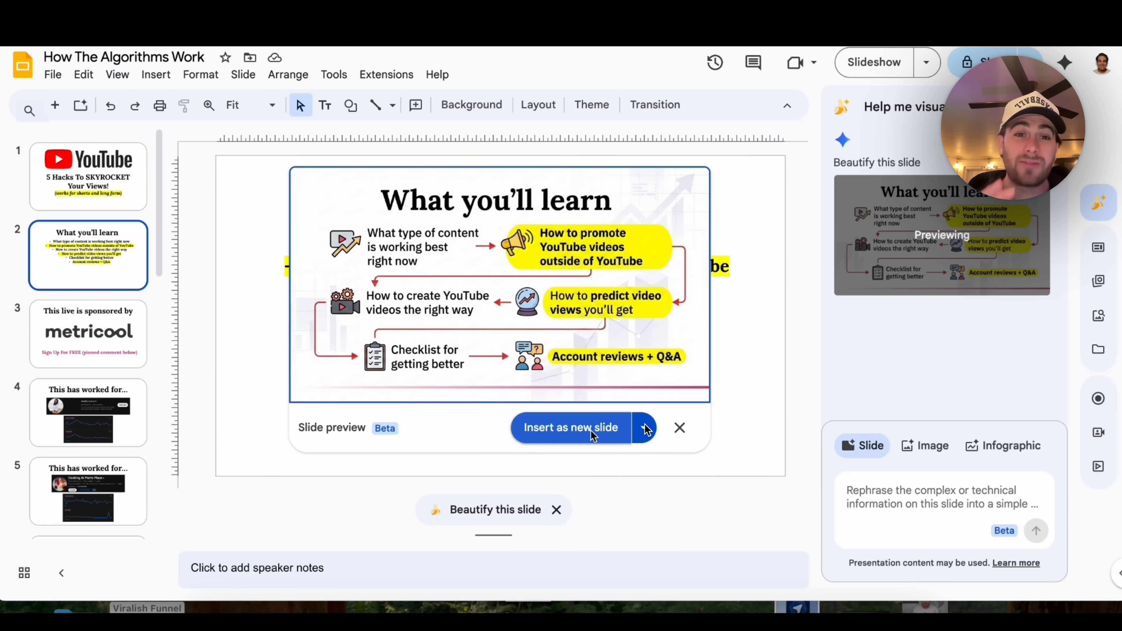
Insert the illustrated What you'll learn design as a new slide after the original.
left_click(570, 428)
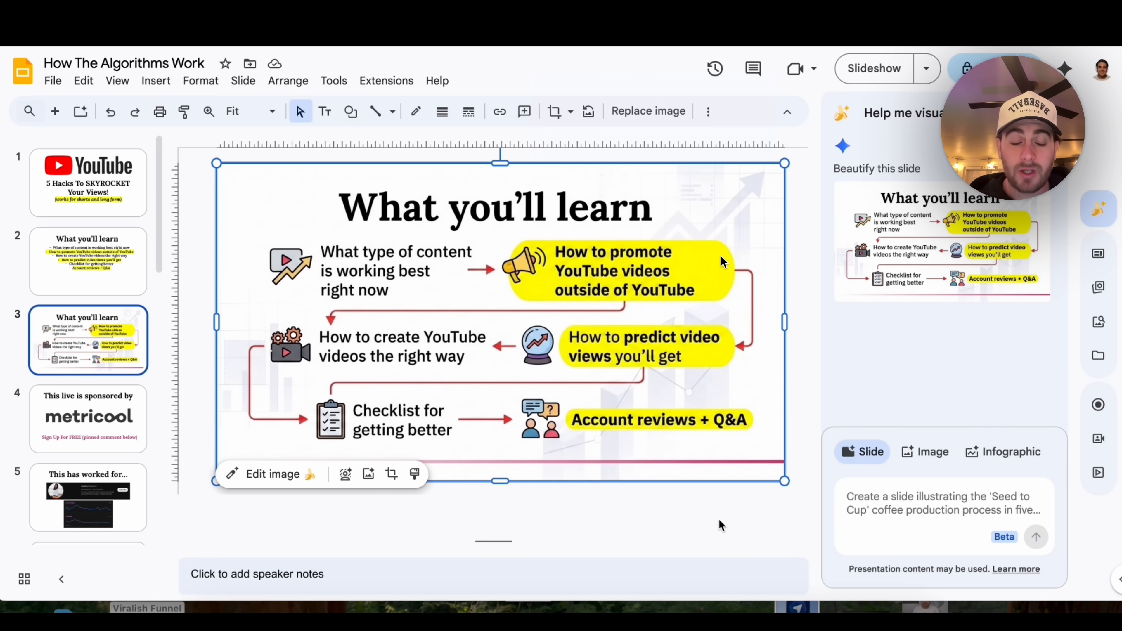
mouse_move(736, 263)
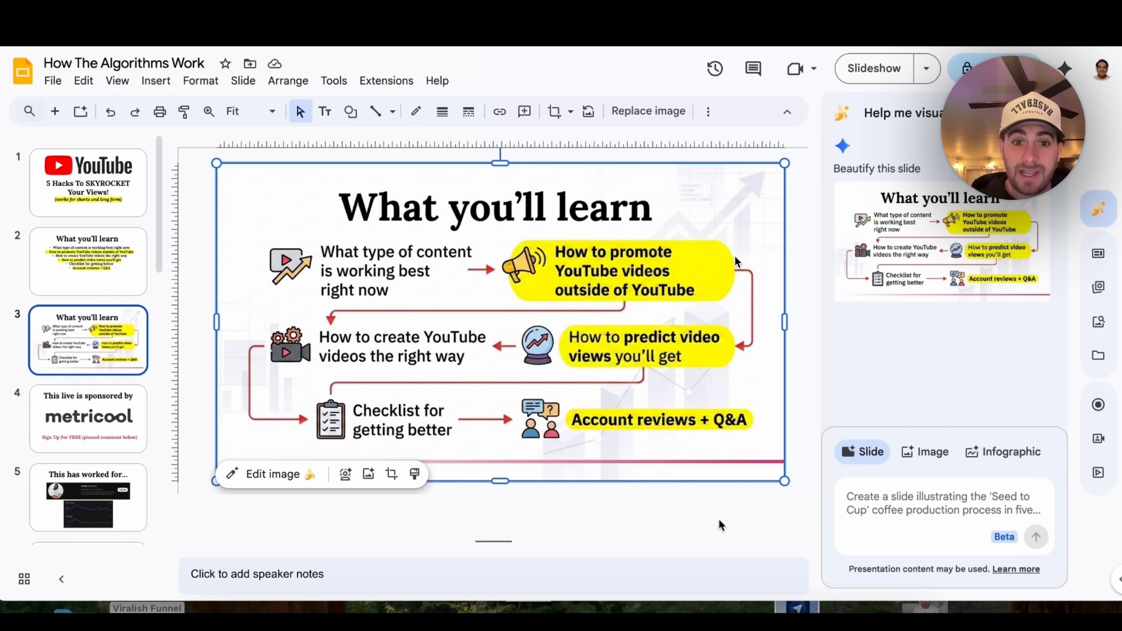
mouse_move(961, 269)
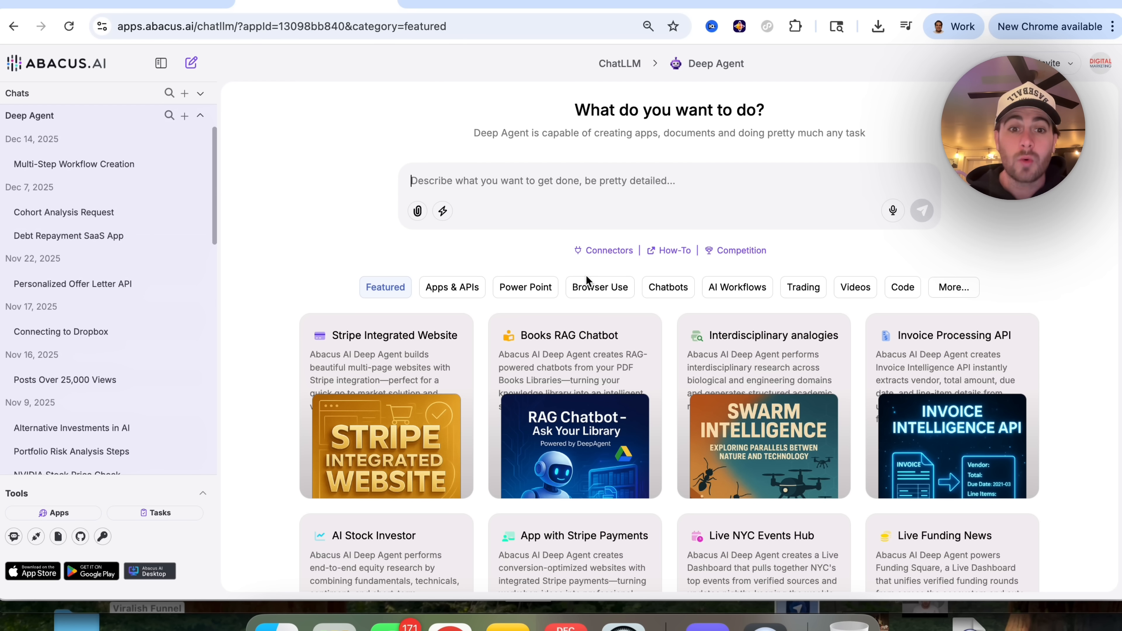
Browse the Chatbots, AI Workflows, Videos (Topic Shorts), Power Point and Apps & APIs example categories, then reveal More.
left_click(669, 287)
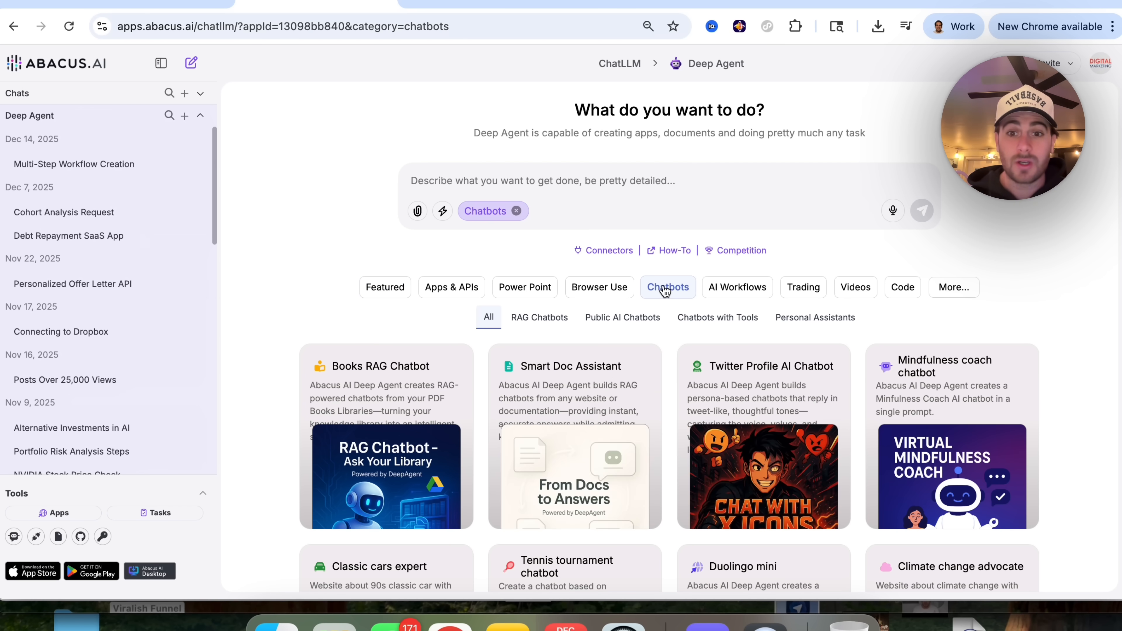
left_click(737, 287)
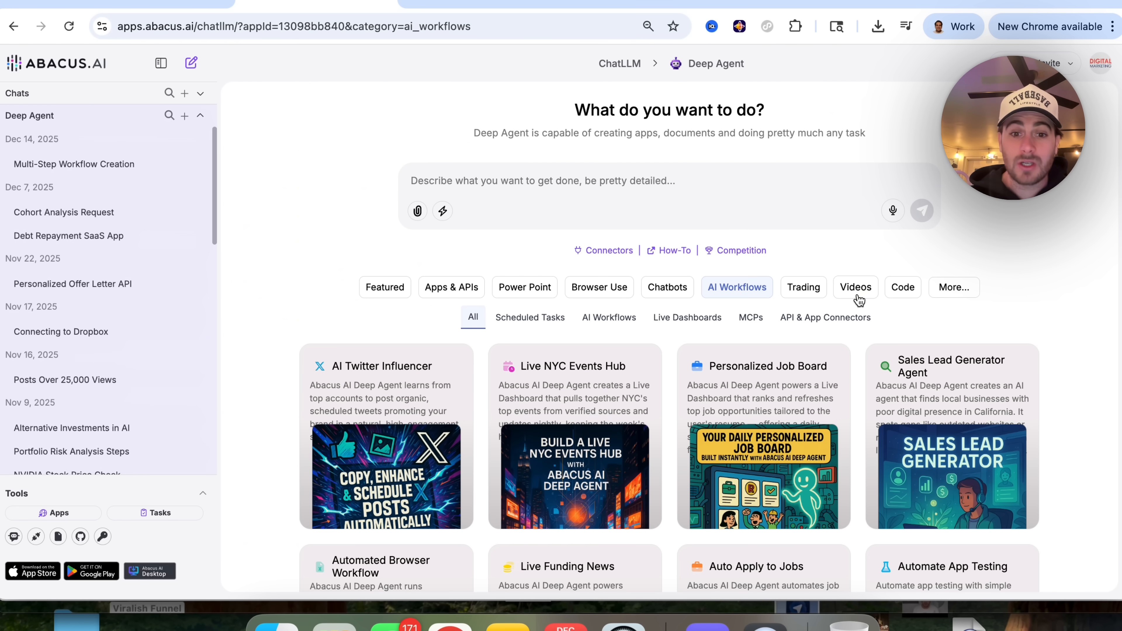
left_click(855, 287)
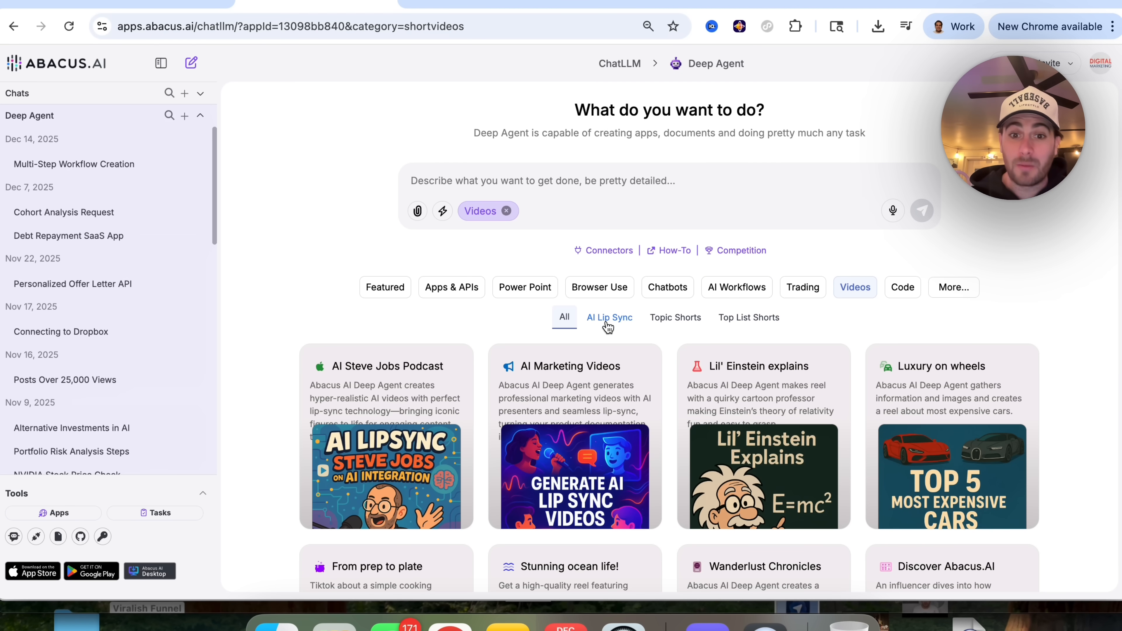
left_click(676, 317)
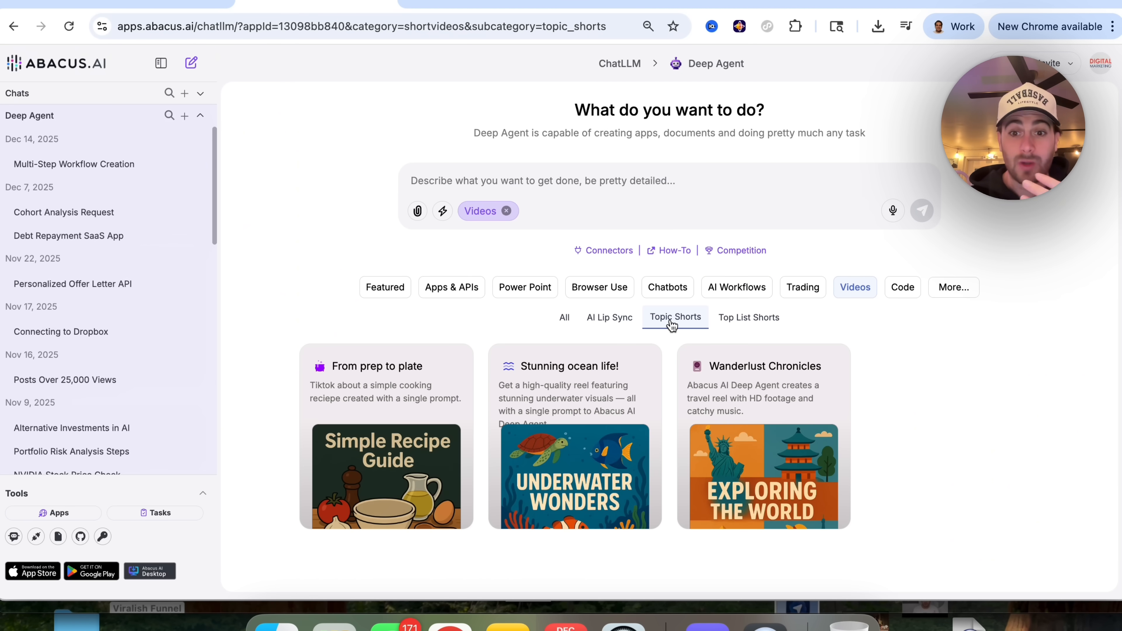
left_click(525, 287)
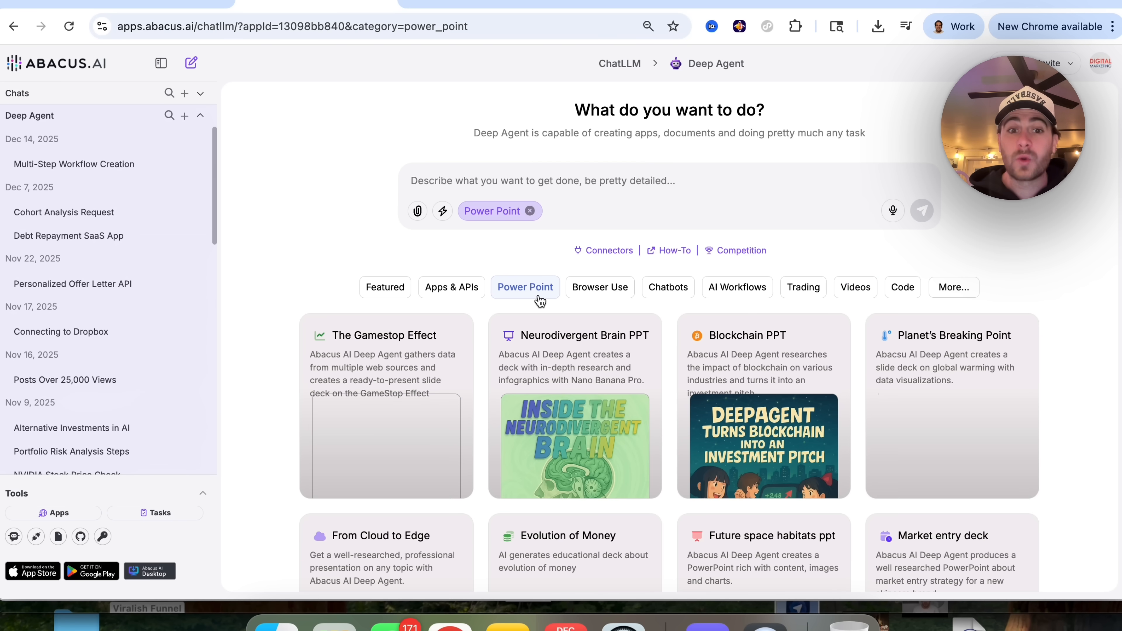
left_click(452, 287)
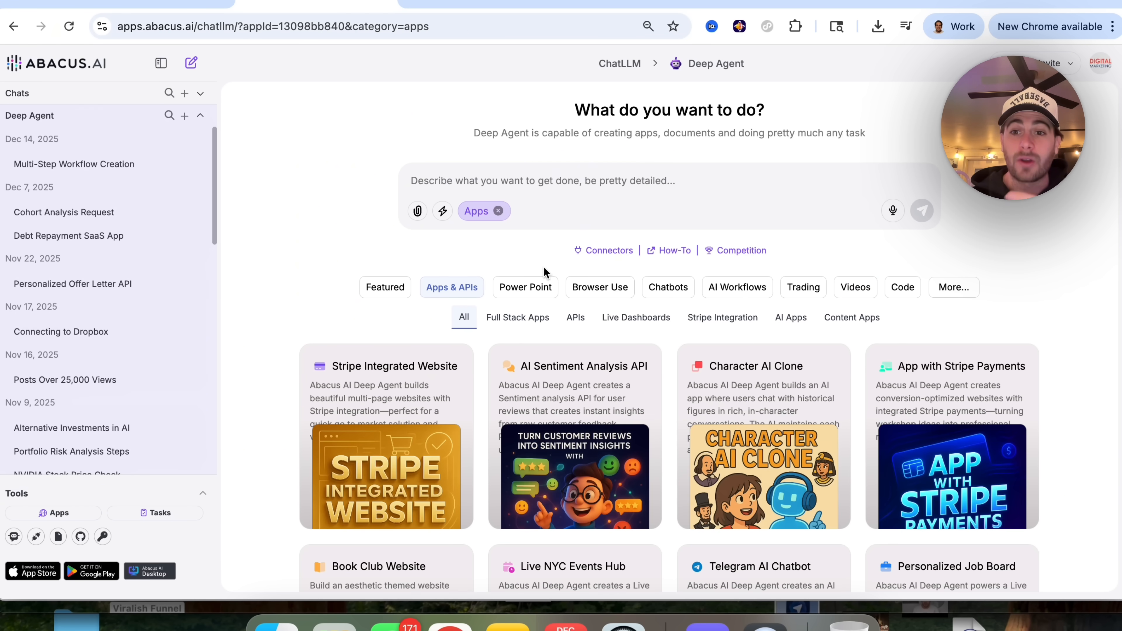
left_click(954, 287)
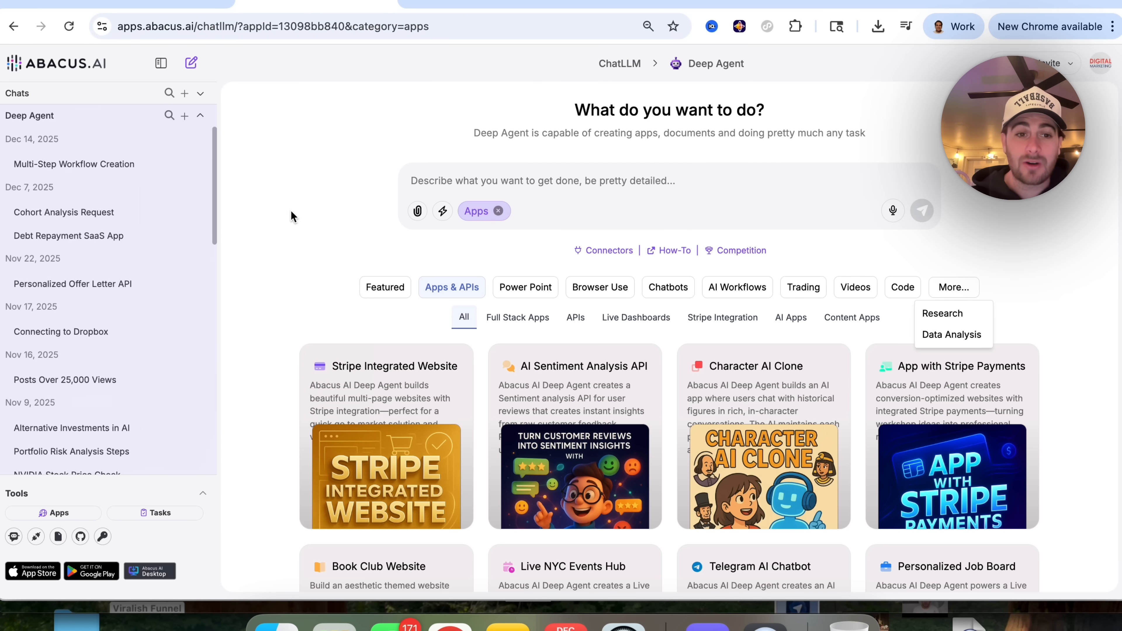
mouse_move(769, 210)
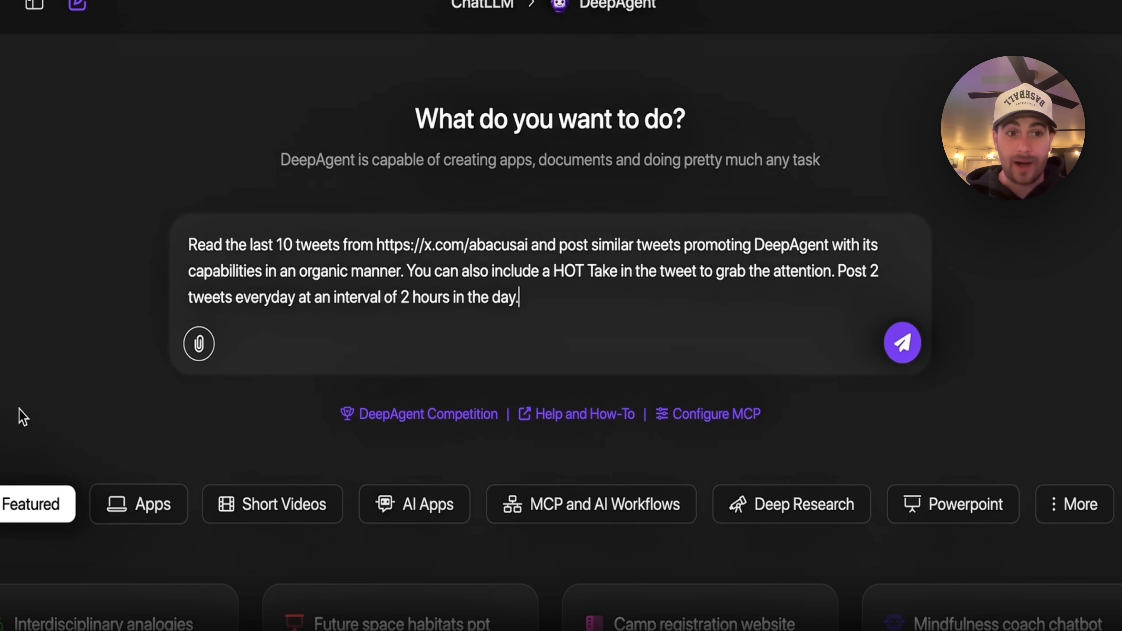
mouse_move(665, 427)
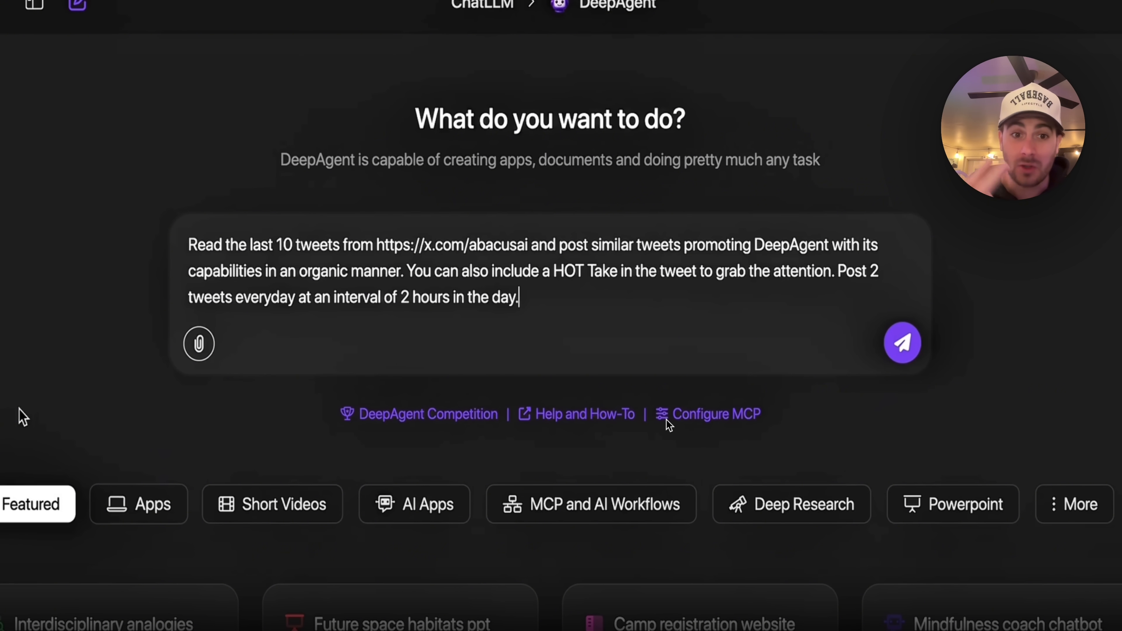
mouse_move(832, 292)
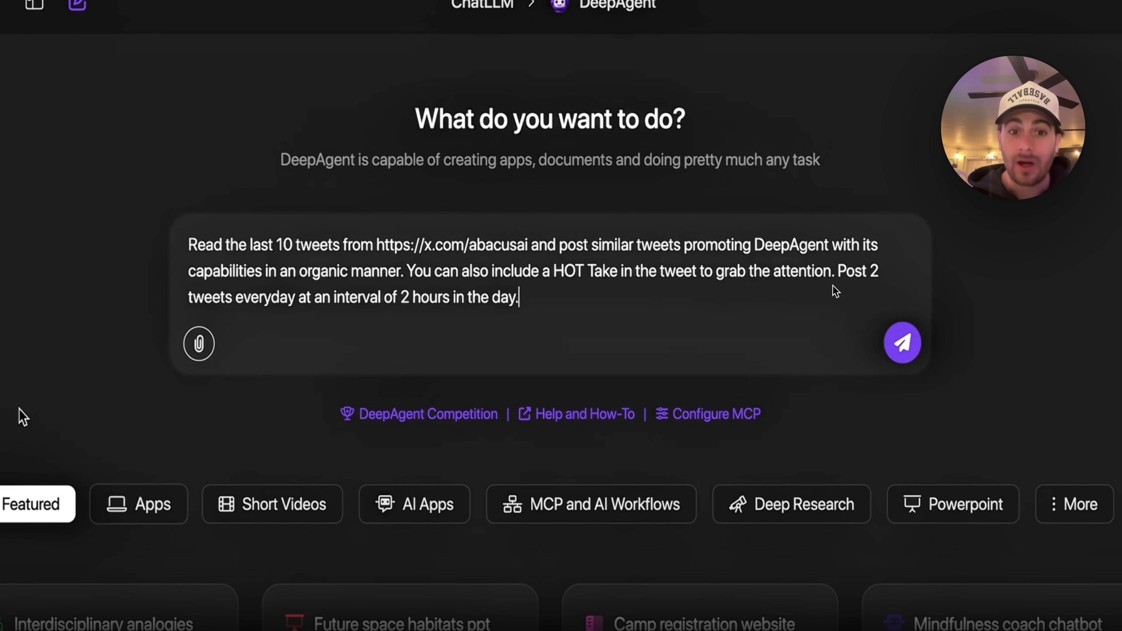
left_click(901, 342)
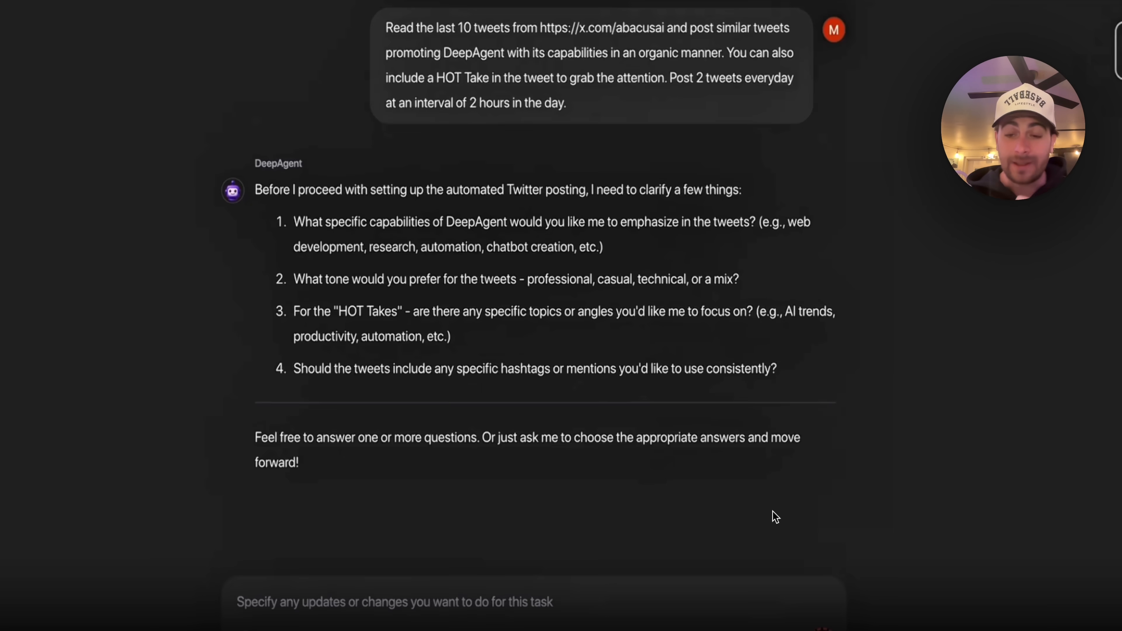
mouse_move(933, 295)
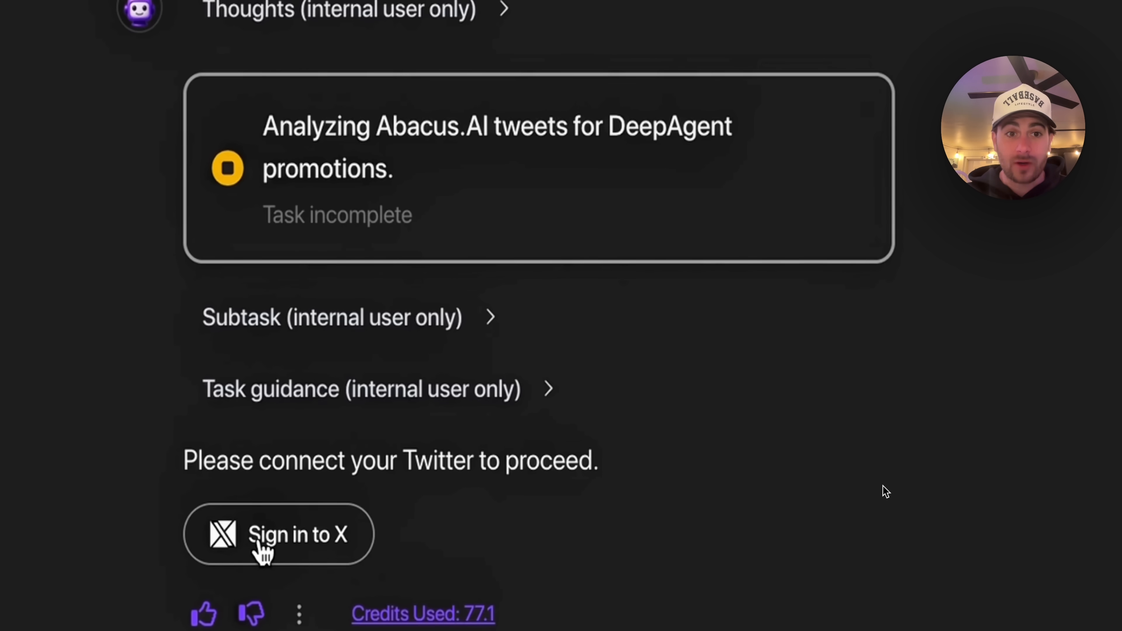
Sign in to X so the agent posts the DeepAgent tweet, then review the posted-tweet log.
left_click(263, 534)
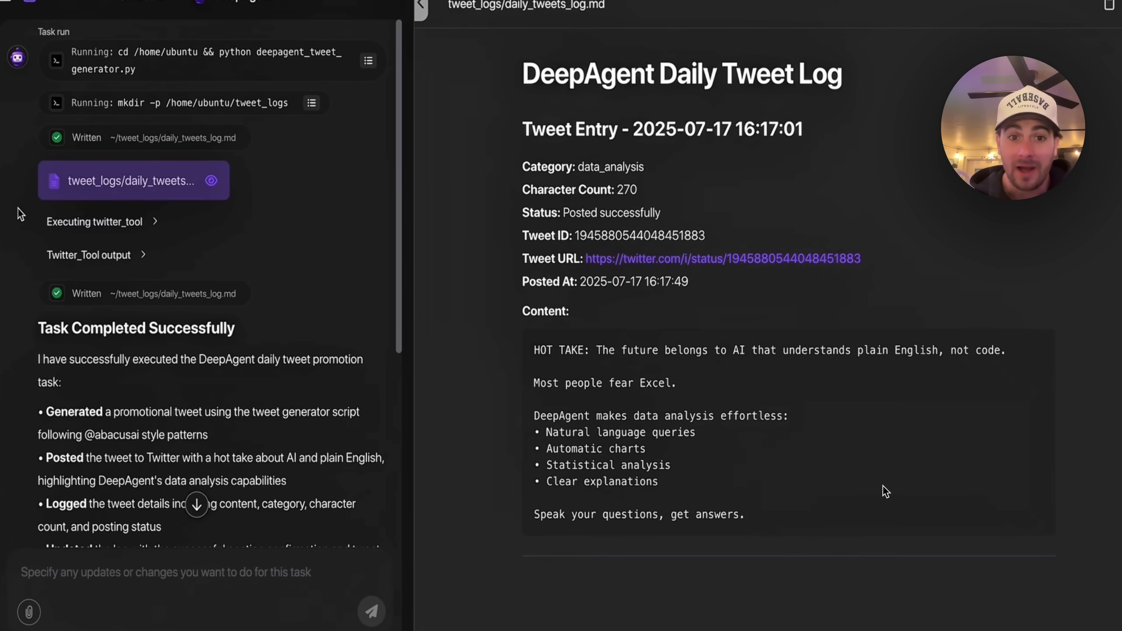
scroll("down", 3)
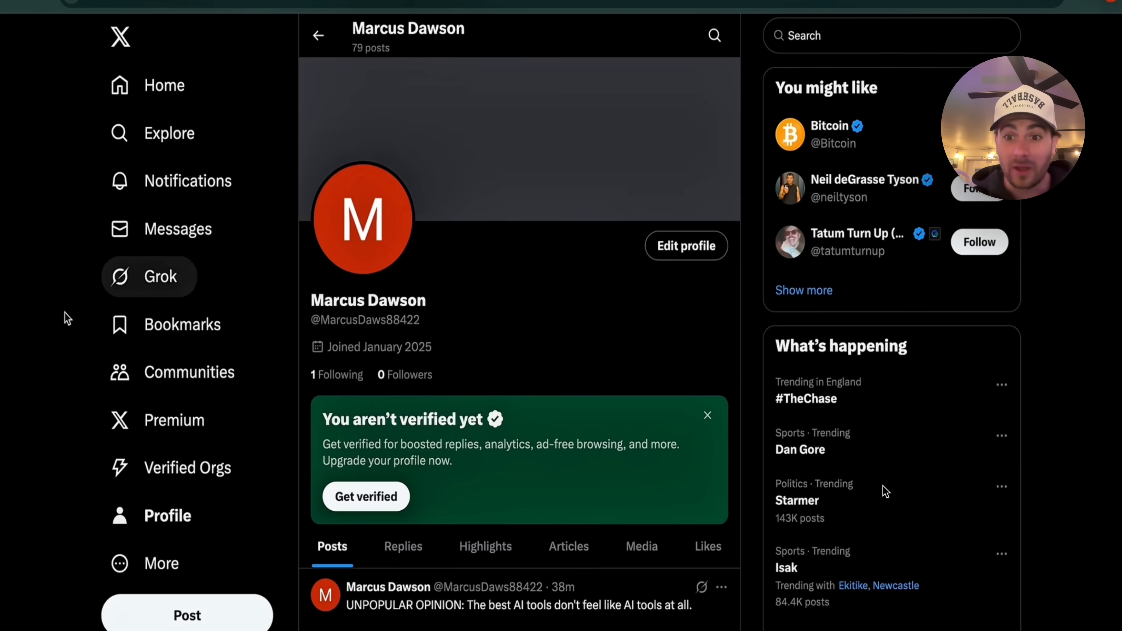
scroll("down", 3)
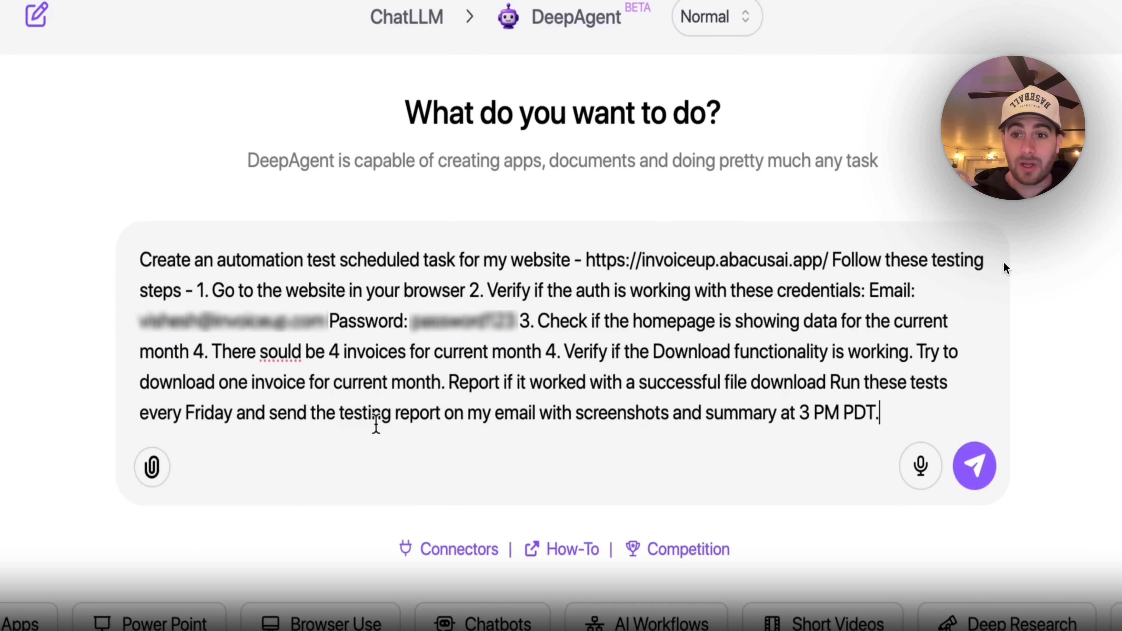
mouse_move(790, 269)
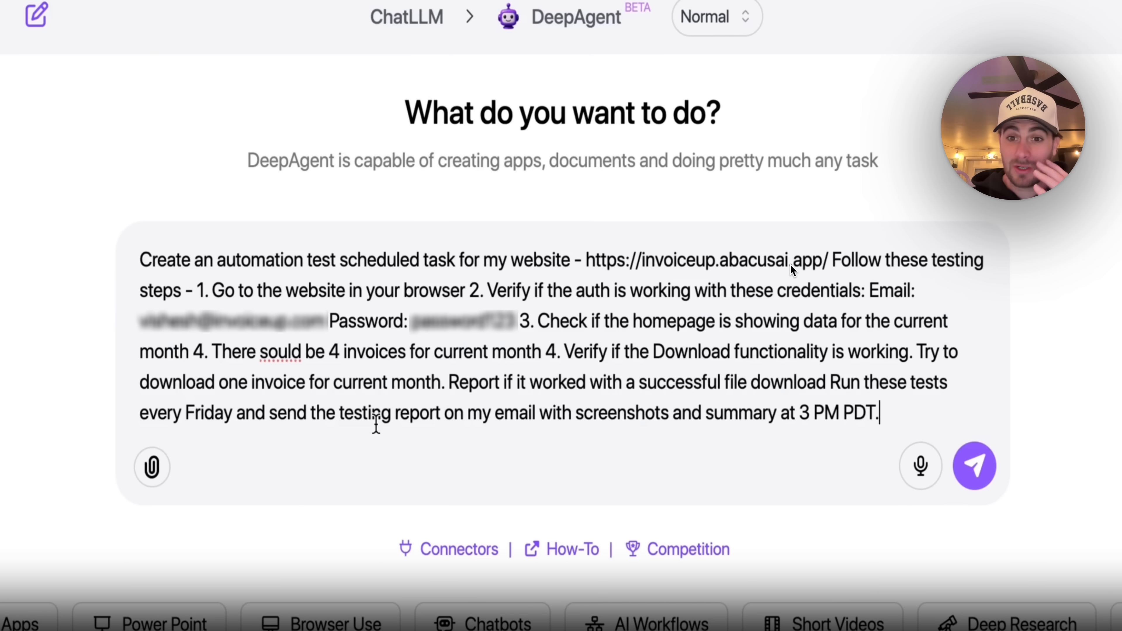
Submit the weekly Friday InvoiceUp website testing task and review its run alongside past chats.
left_click(975, 466)
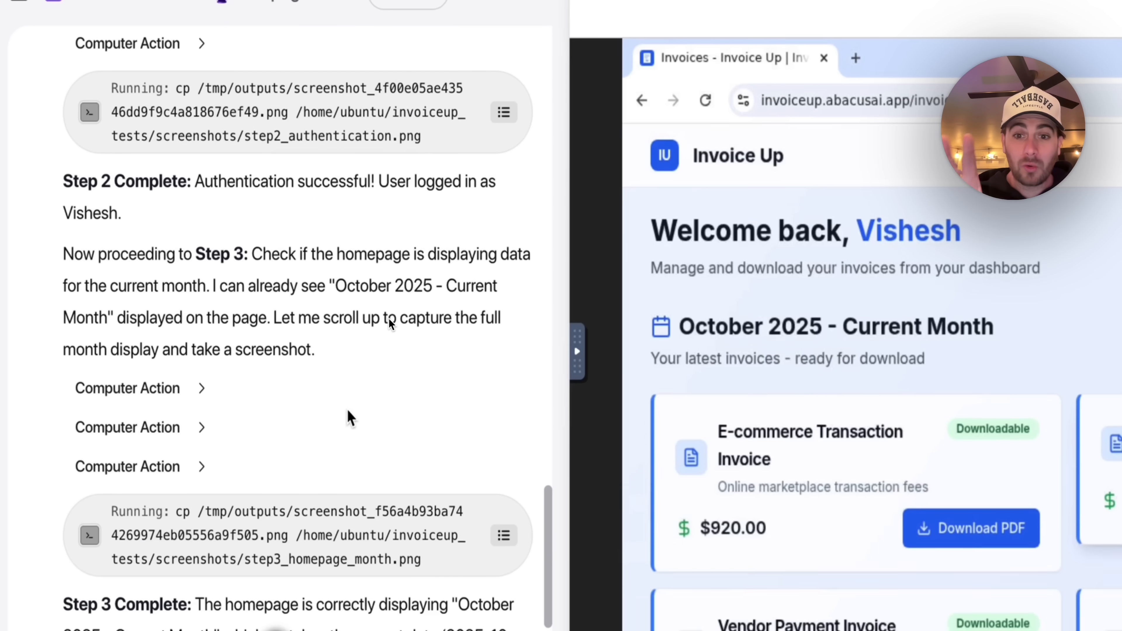
scroll("down", 3)
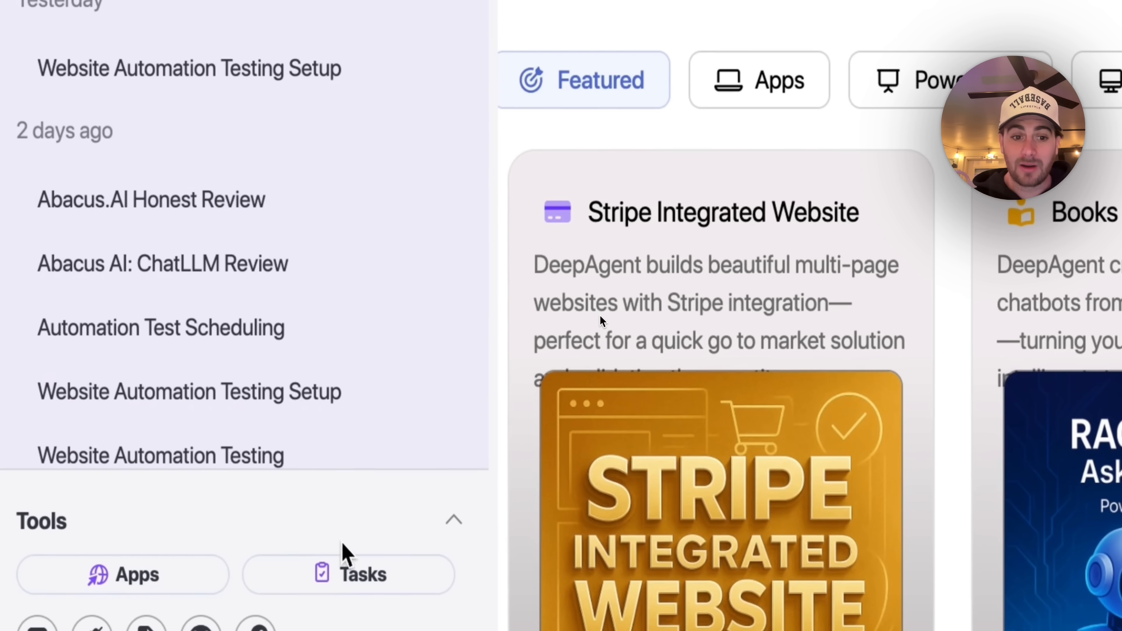
Read the emailed InvoiceUp weekly test report: all tests passed, six attachments listed.
left_click(361, 575)
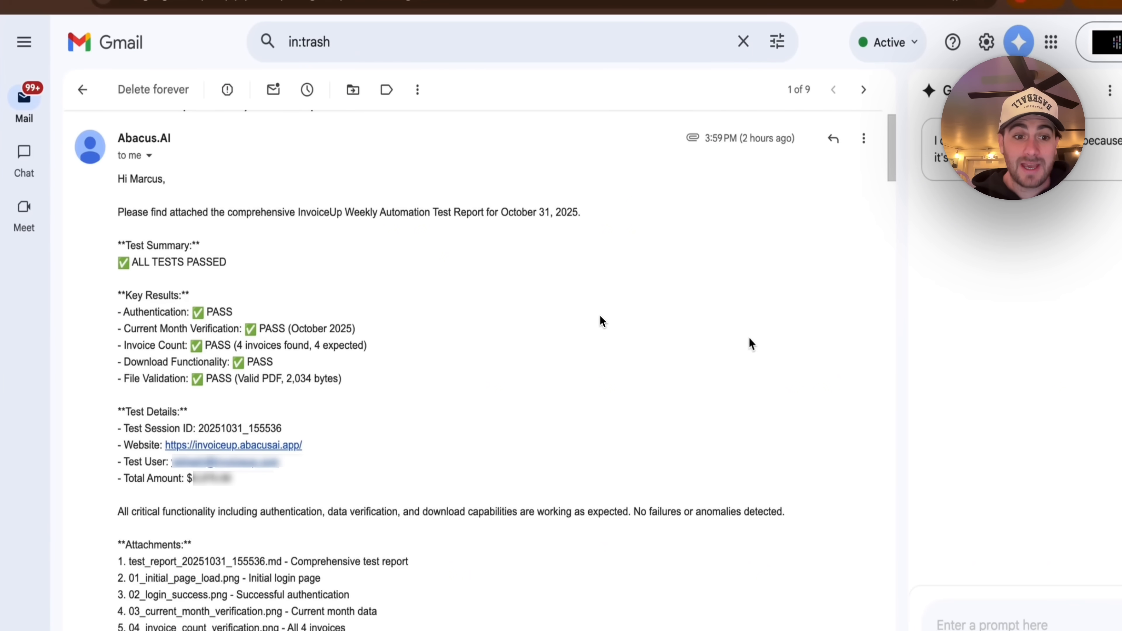
scroll("down", 3)
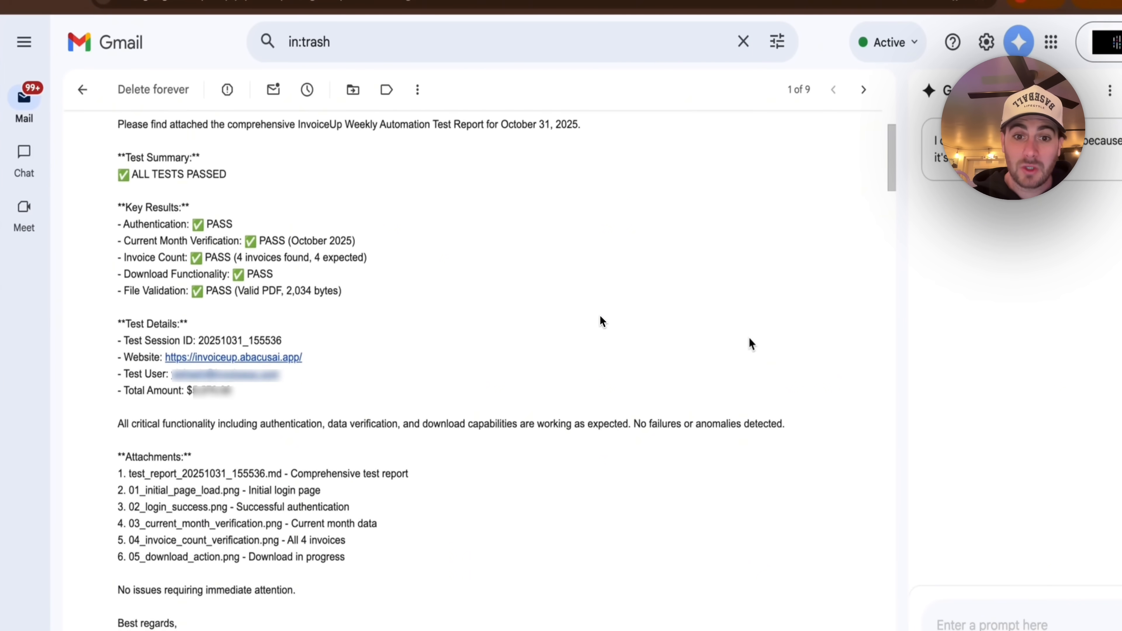
scroll("down", 3)
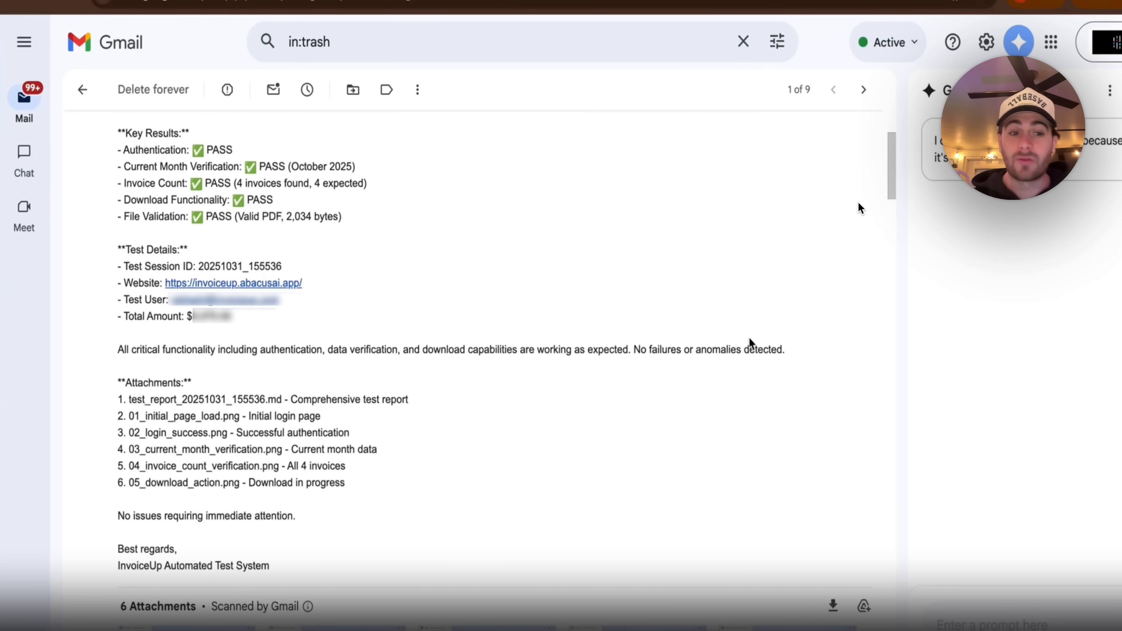
mouse_move(642, 208)
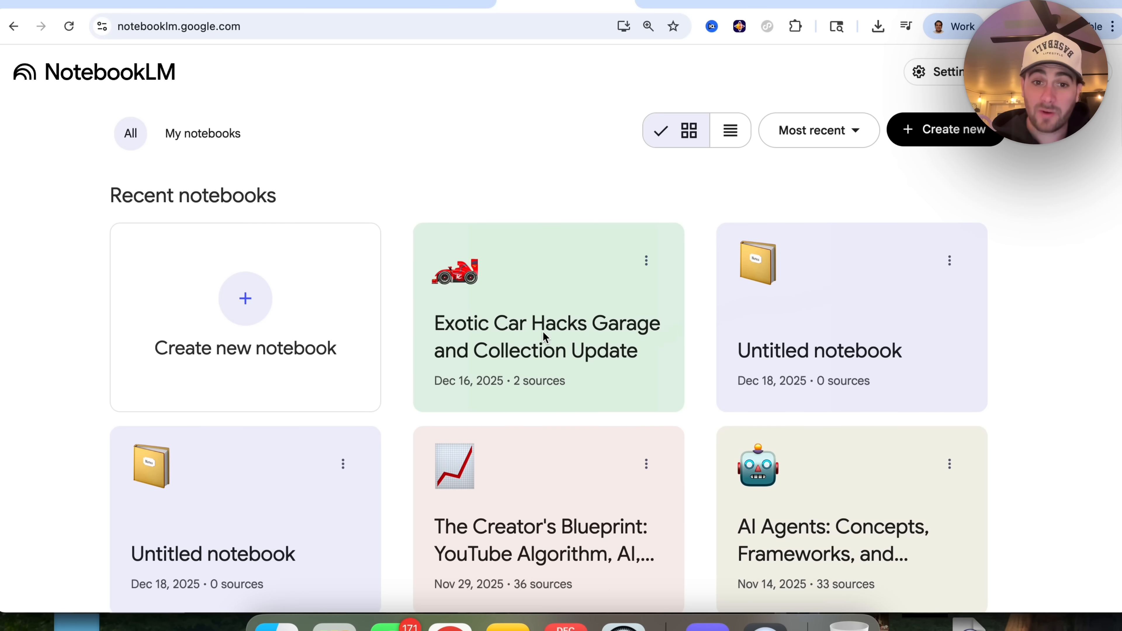
Enter the Exotic Car Hacks Garage notebook, exclude the second source, and read the remaining source's guide.
left_click(546, 337)
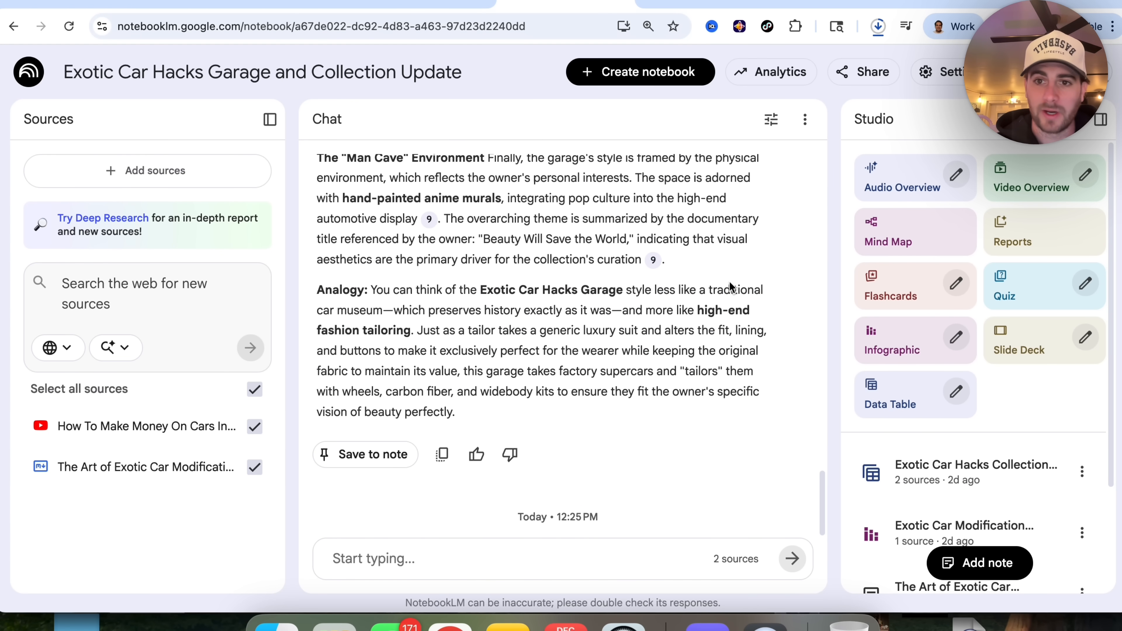
mouse_move(895, 403)
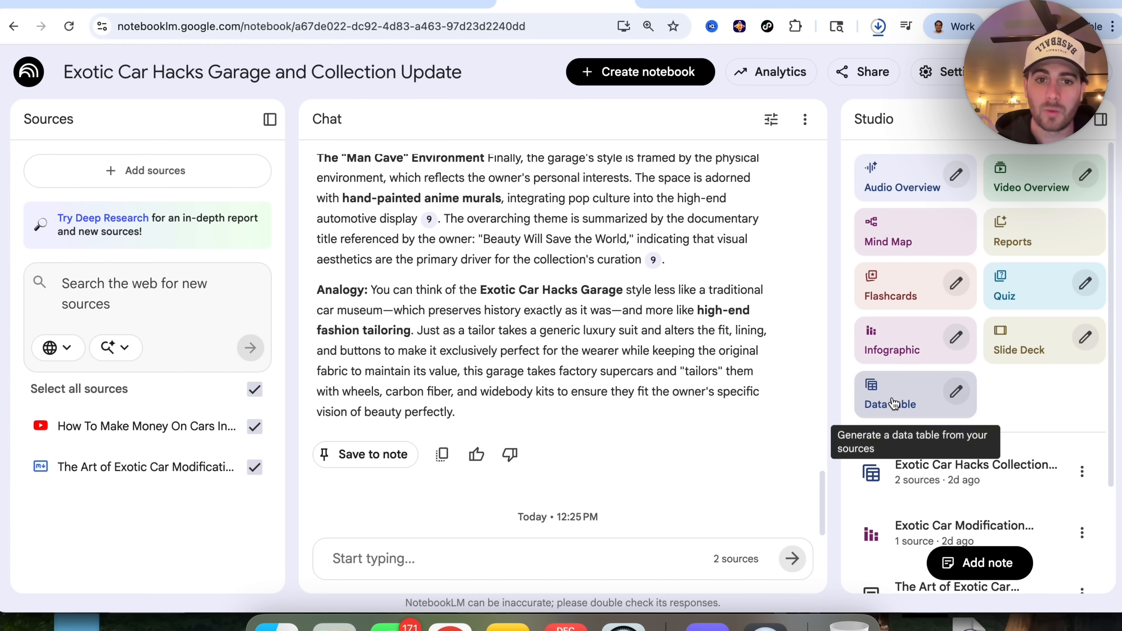
mouse_move(907, 392)
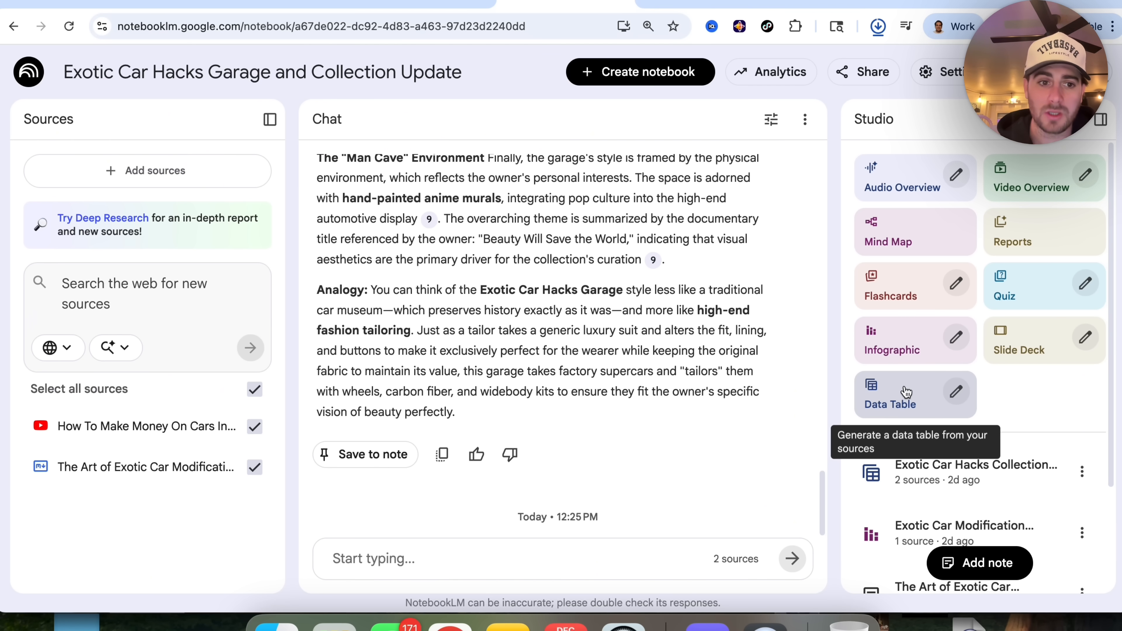
left_click(878, 26)
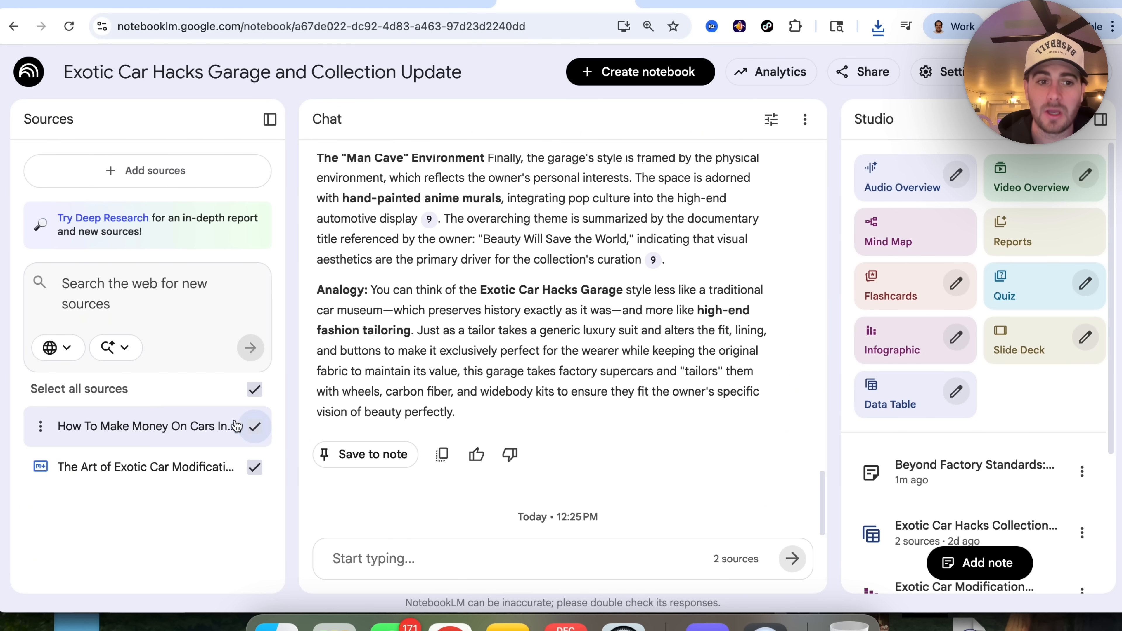
left_click(253, 467)
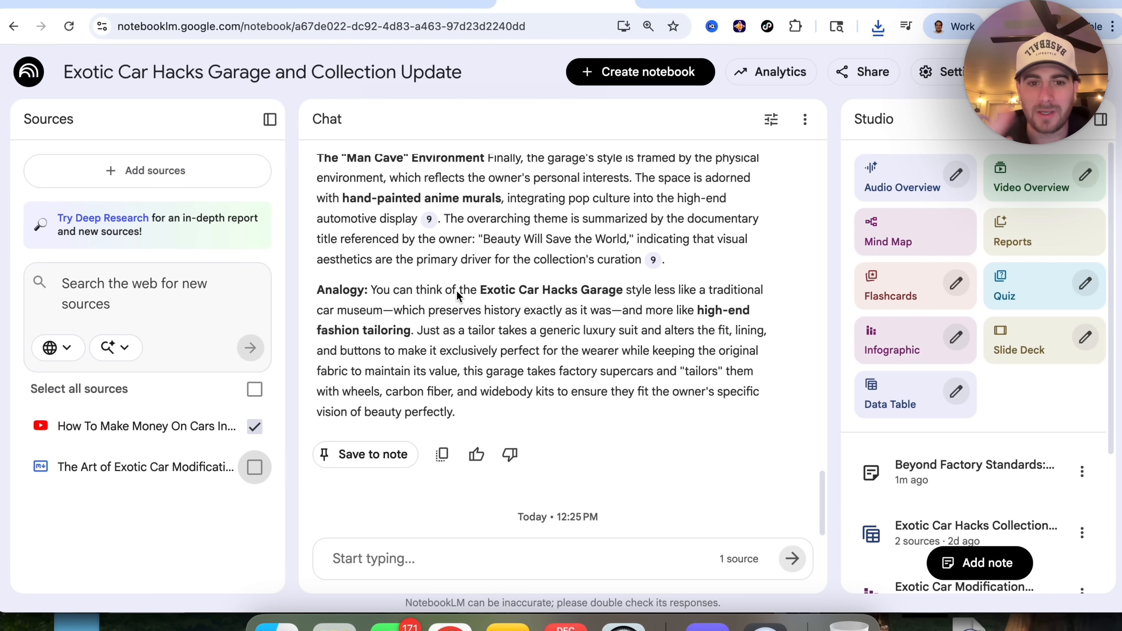
mouse_move(41, 426)
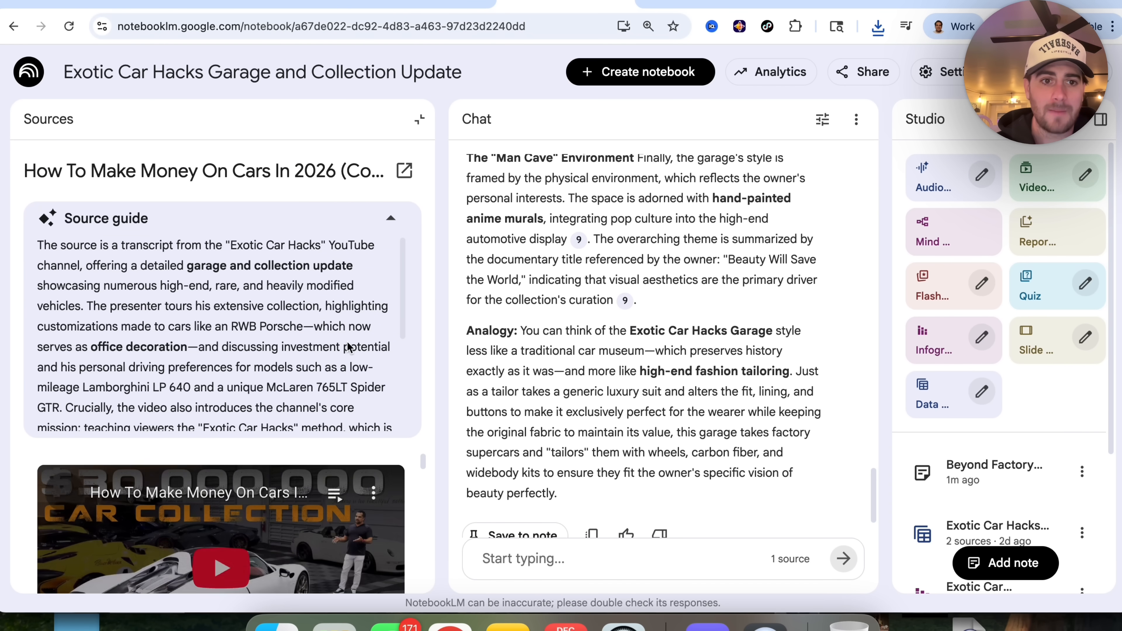
scroll("down", 3)
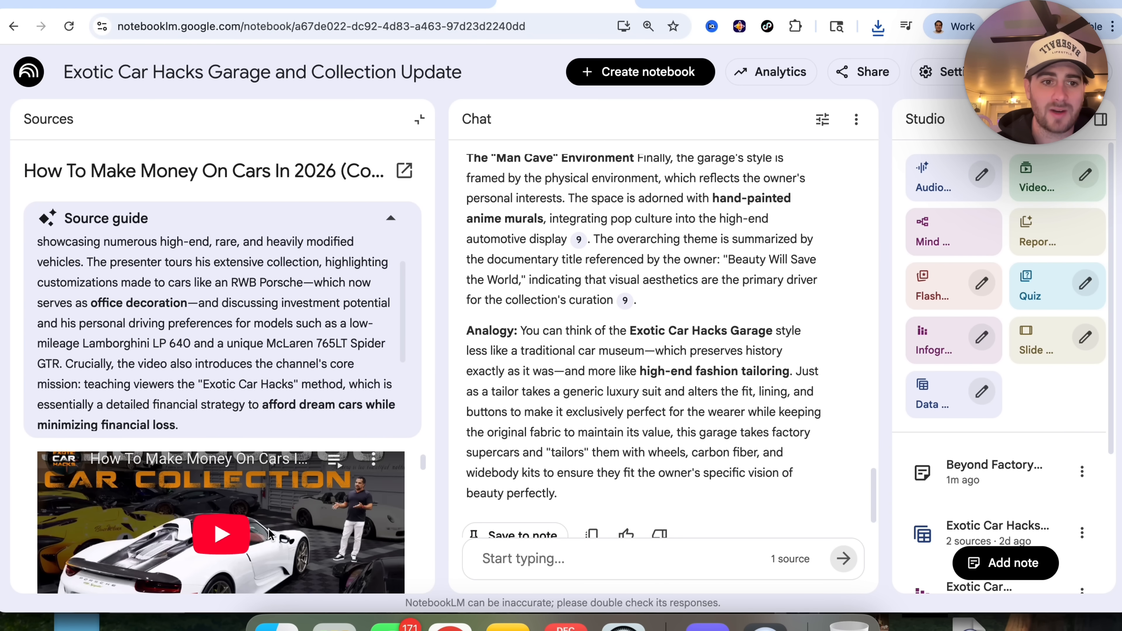
mouse_move(216, 522)
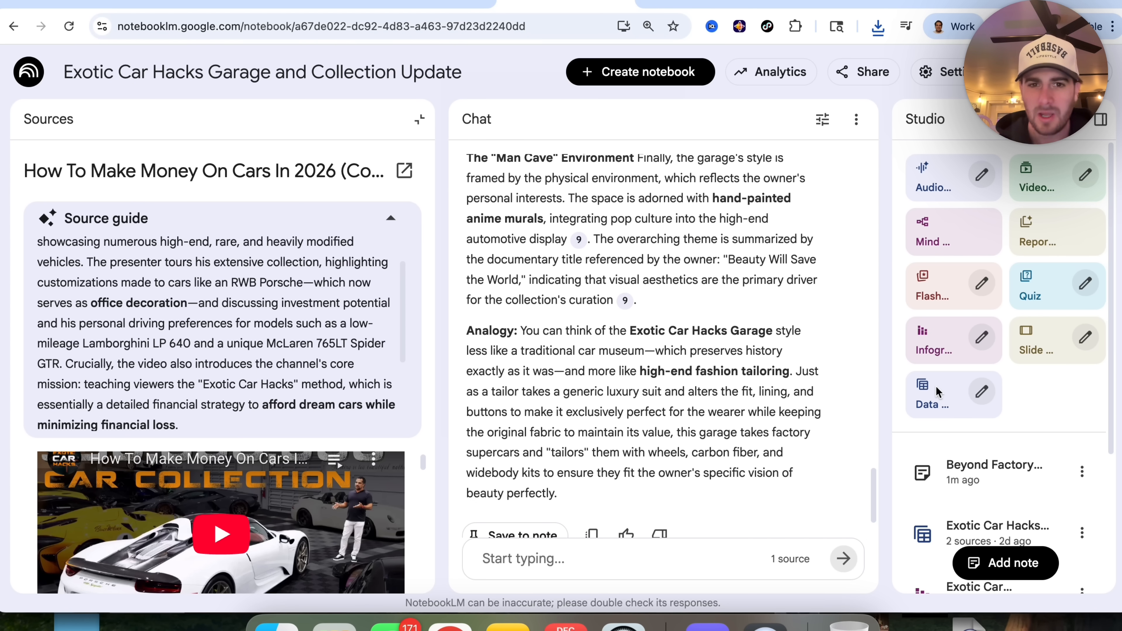
mouse_move(977, 447)
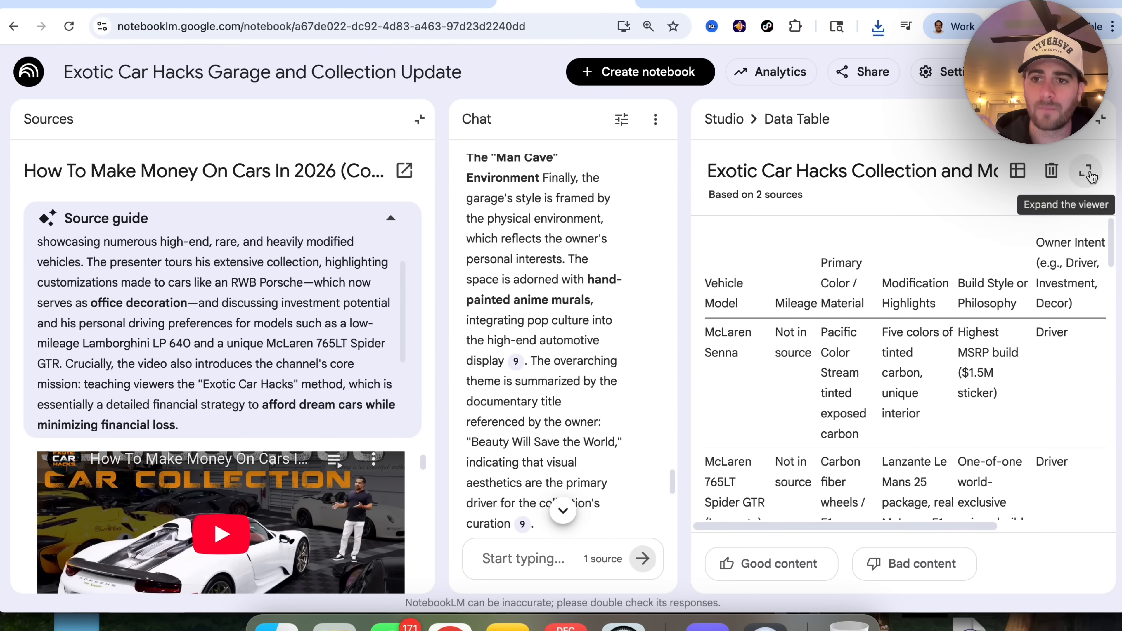
Expand the Collection and Modification Registry table to full size and scroll to its source list.
left_click(1085, 172)
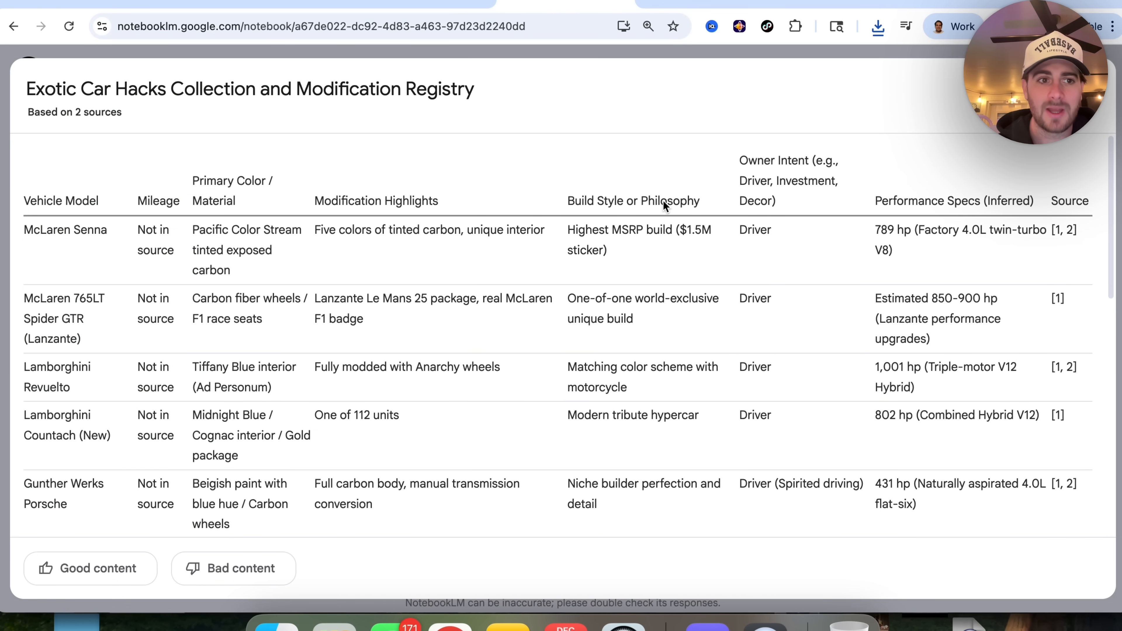
mouse_move(744, 200)
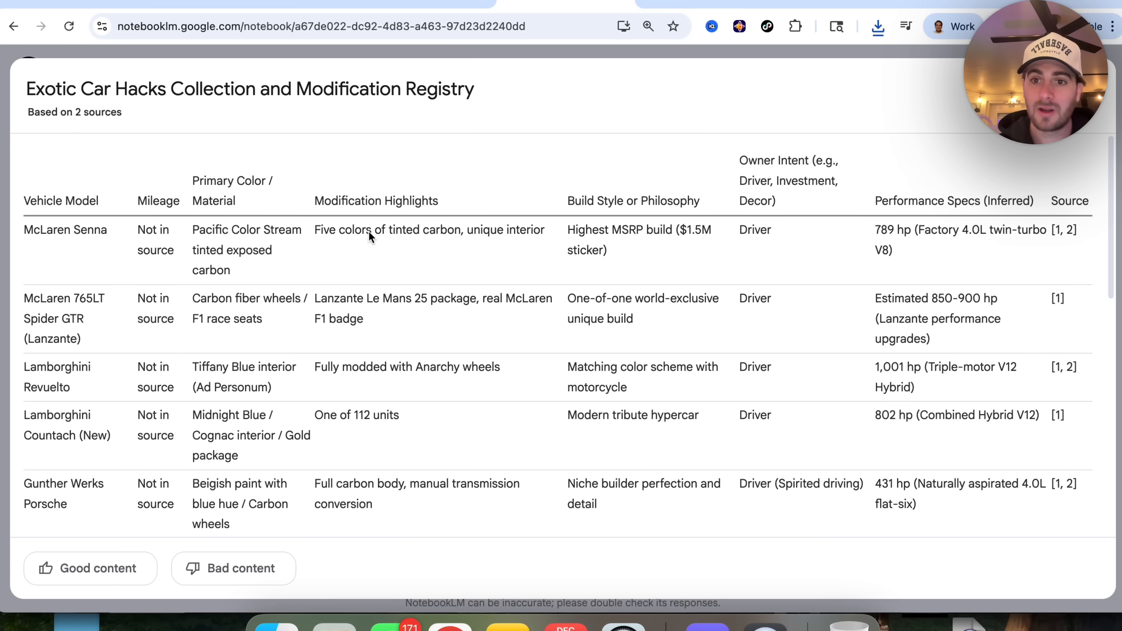
mouse_move(971, 218)
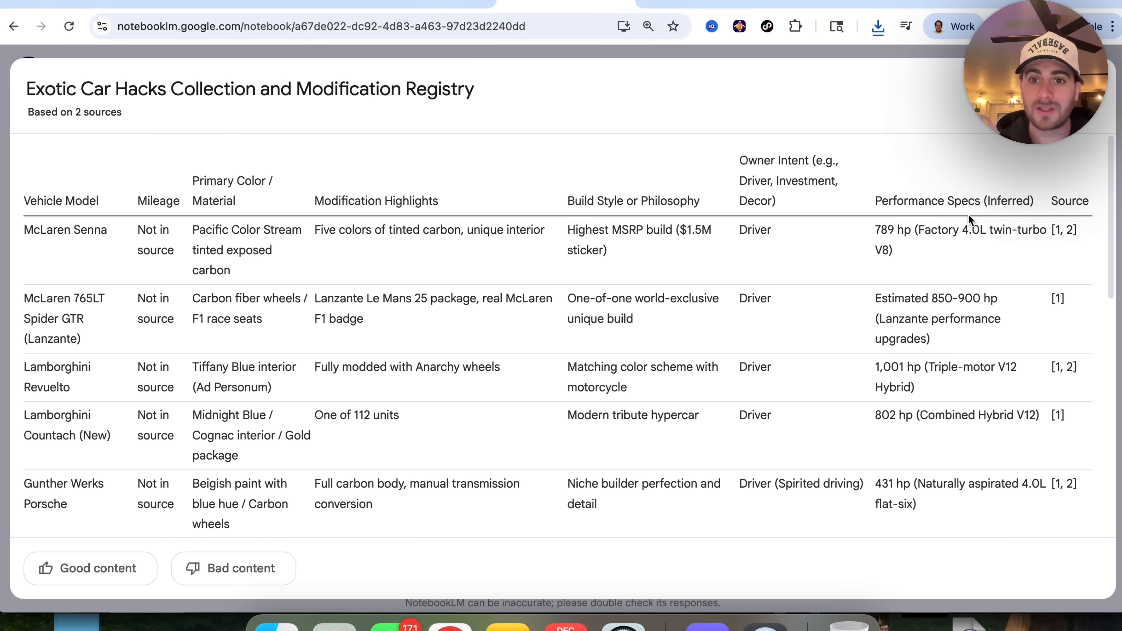
mouse_move(718, 191)
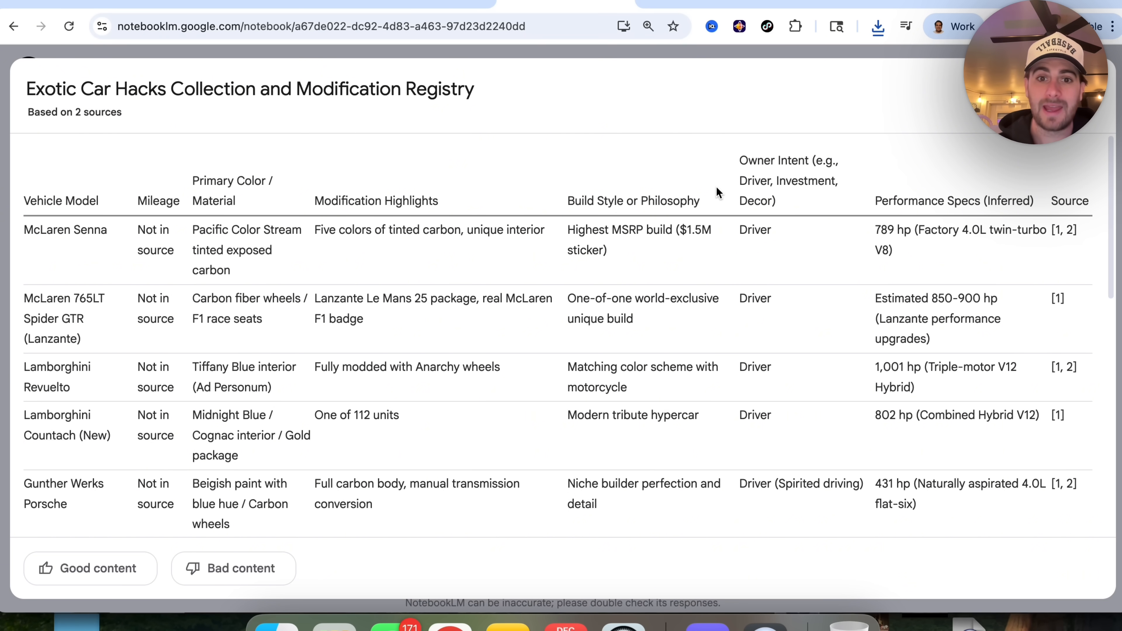
scroll("down", 3)
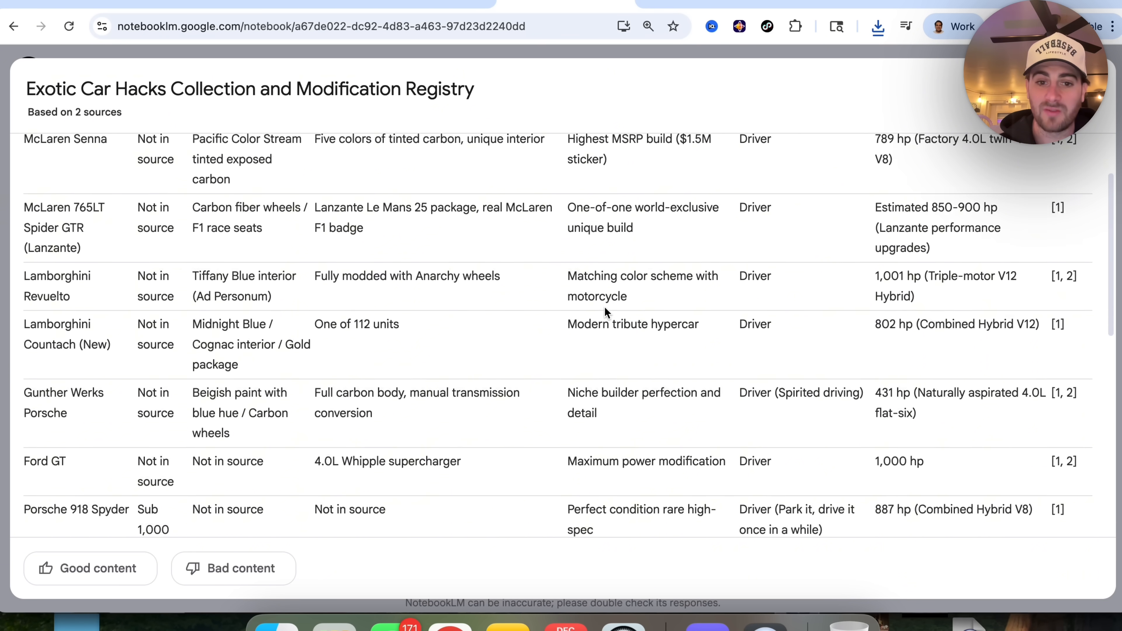
scroll("down", 3)
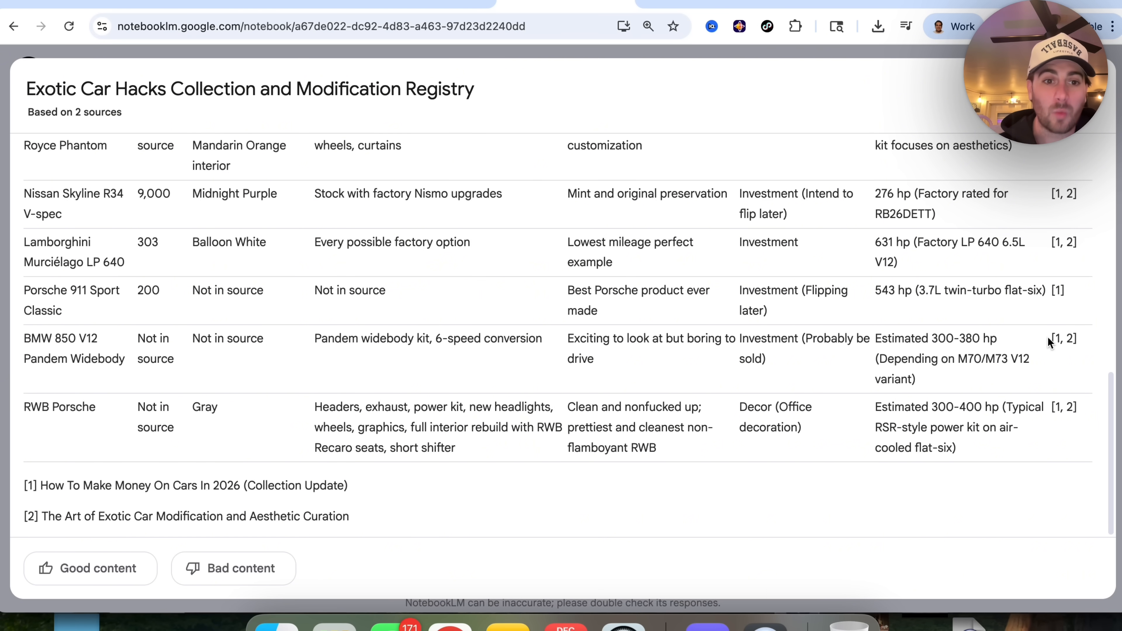
mouse_move(724, 252)
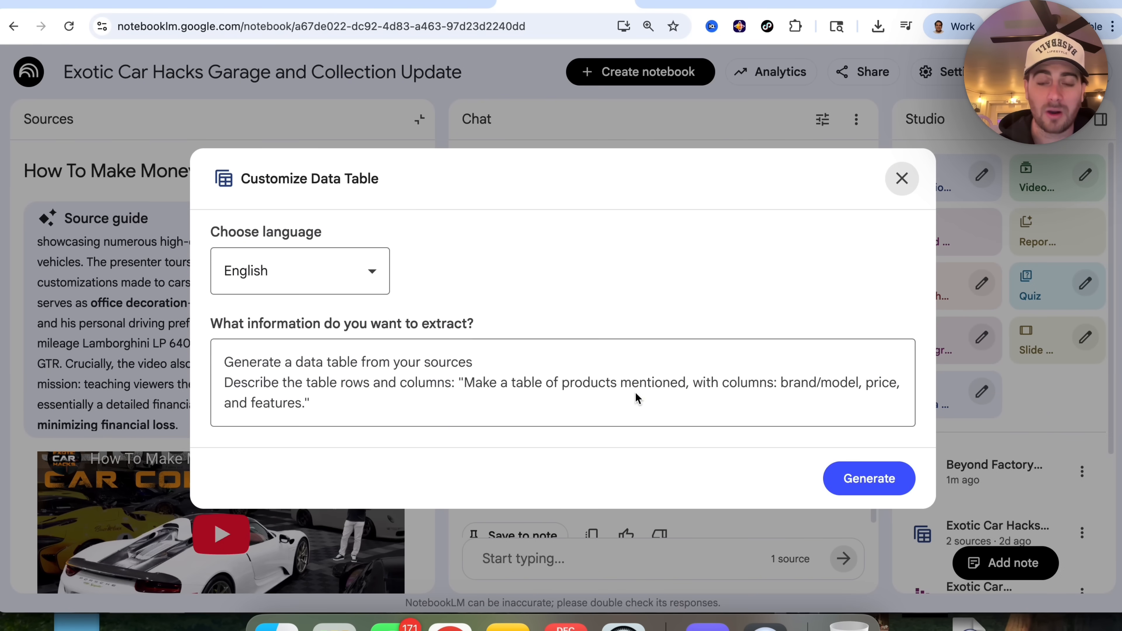
Close the Customize Data Table dialog before moving to the Prompts.ai chat.
left_click(418, 396)
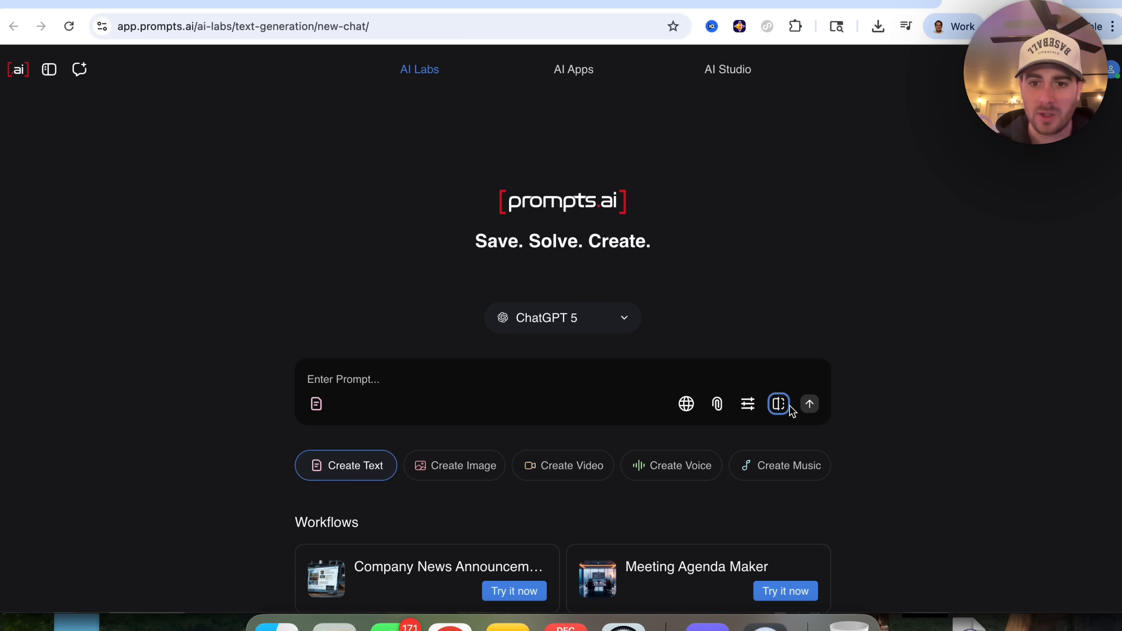
Start a side-by-side model comparison and choose ChatGPT 5.1 for the second panel.
left_click(777, 405)
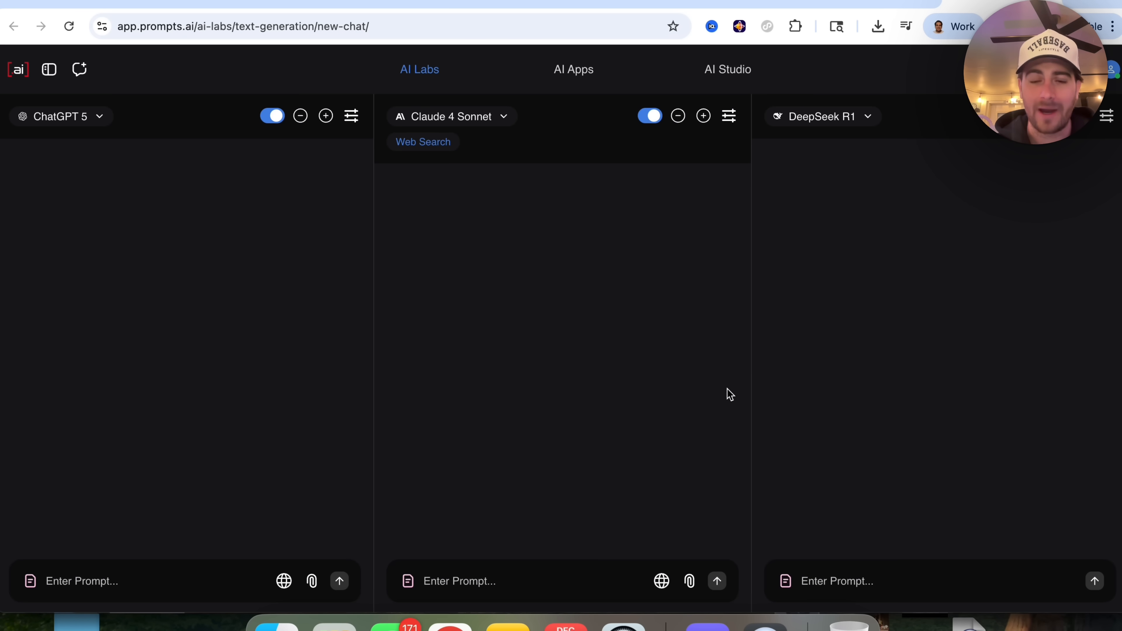
mouse_move(576, 308)
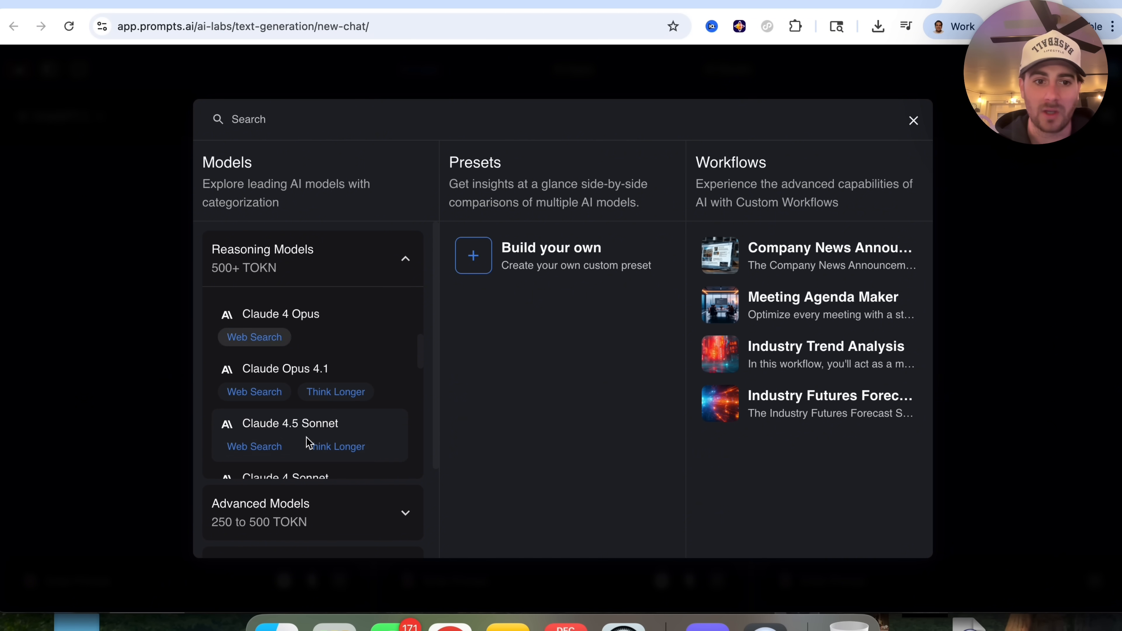
scroll("down", 3)
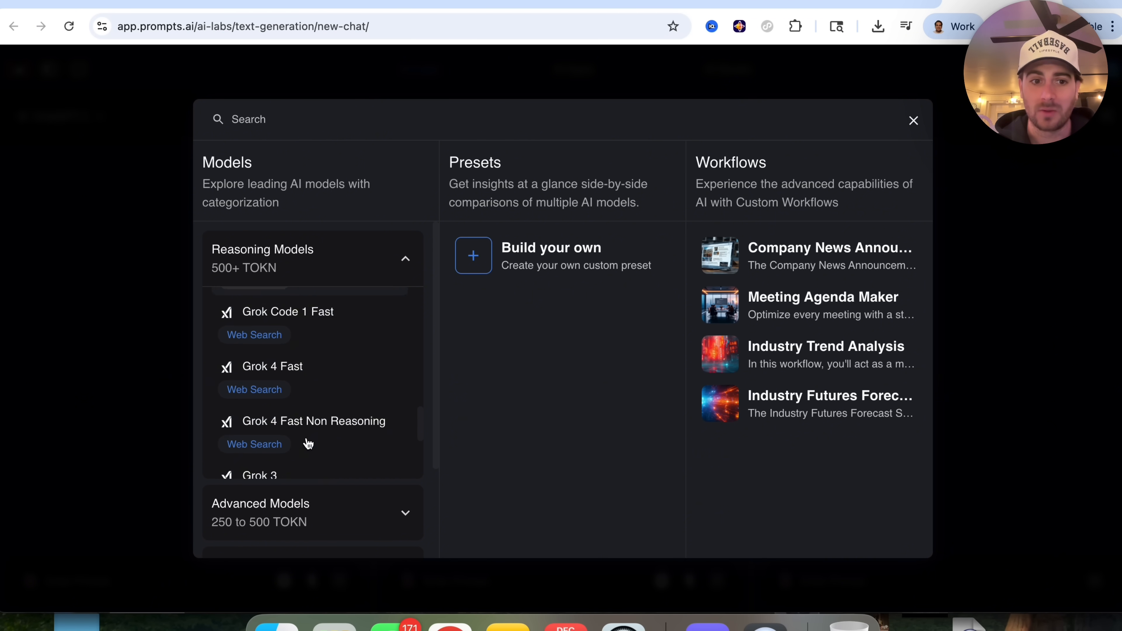
left_click(913, 120)
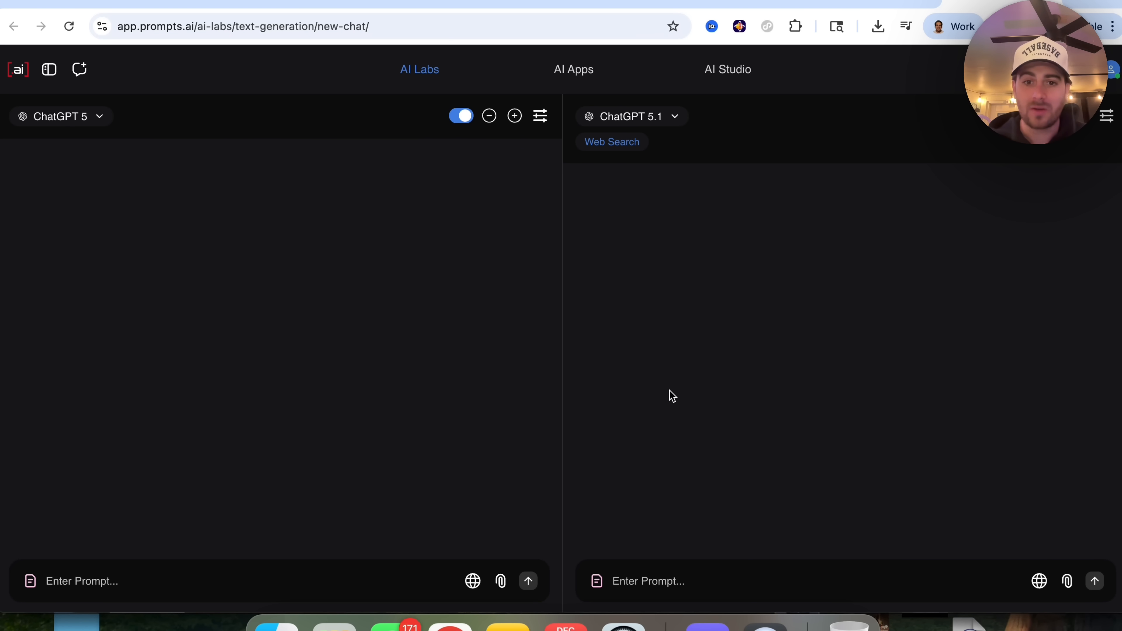
mouse_move(553, 309)
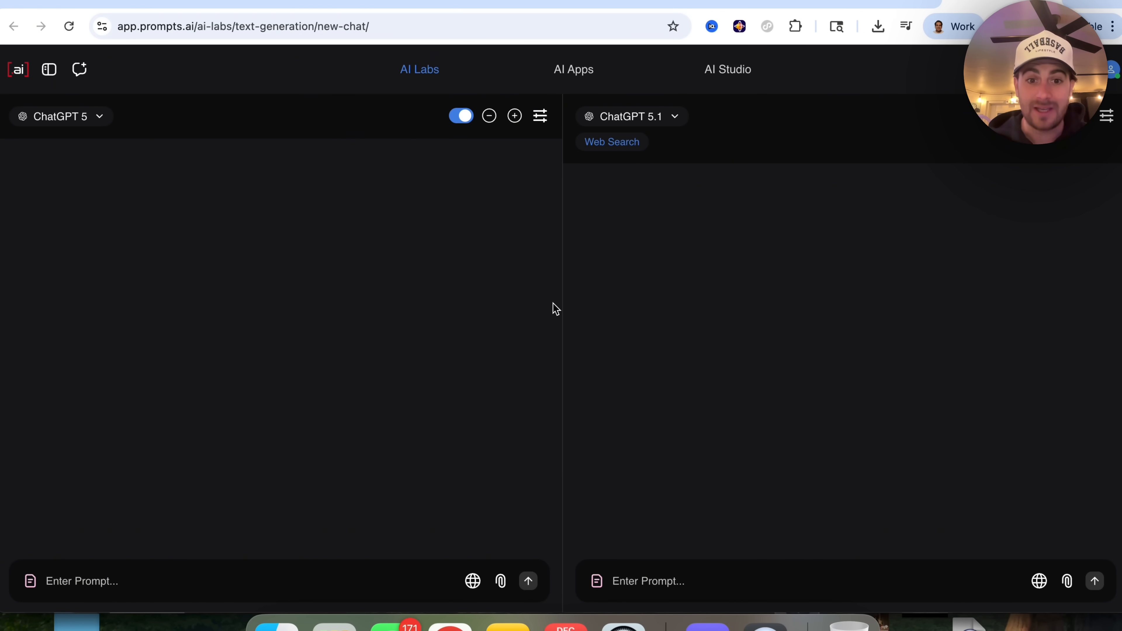
mouse_move(571, 338)
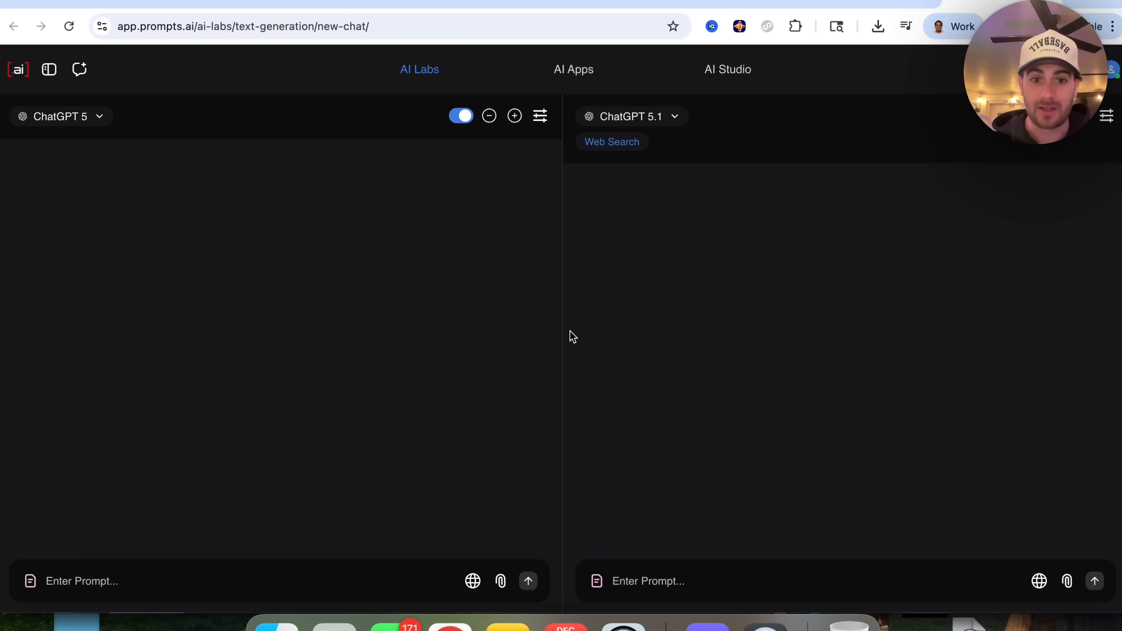
Send 'Give me 10 youtube title ideas for the "YouTube Algorithm Change for 2026"' to both models.
type("Give me 10 youtube title ideas for the \"YouTube Algorithm Change for 2026\"")
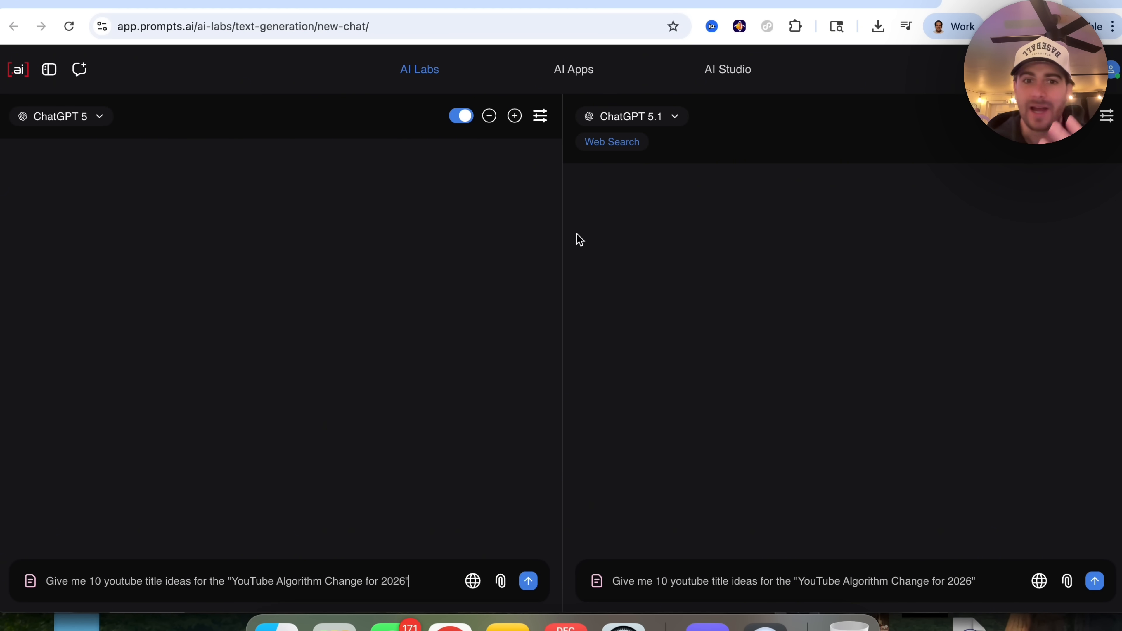
mouse_move(77, 591)
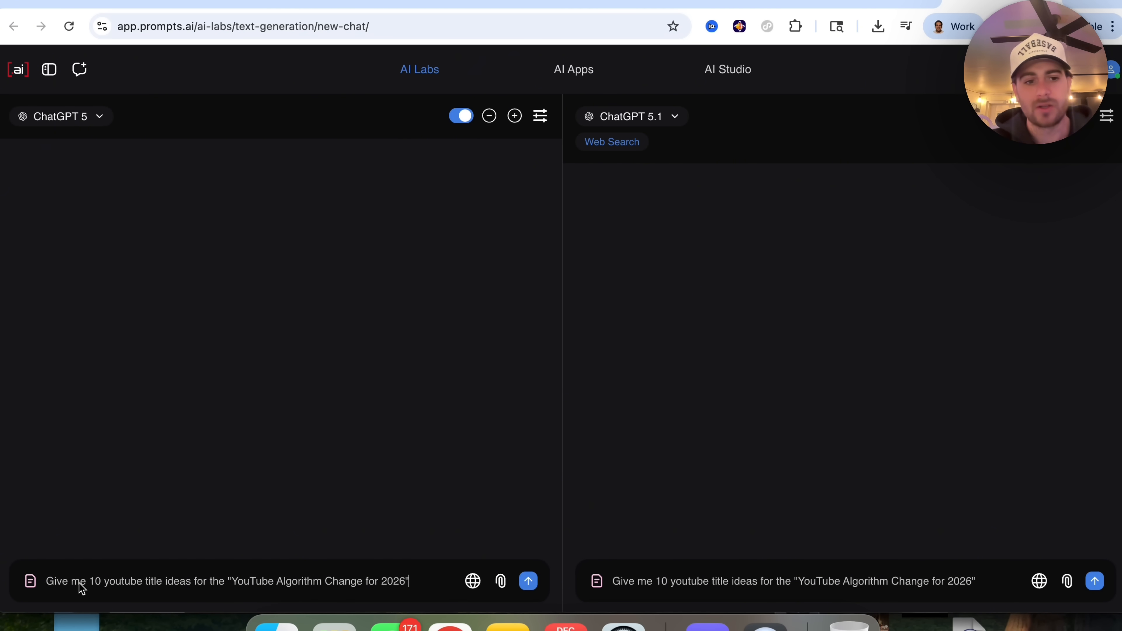
mouse_move(259, 594)
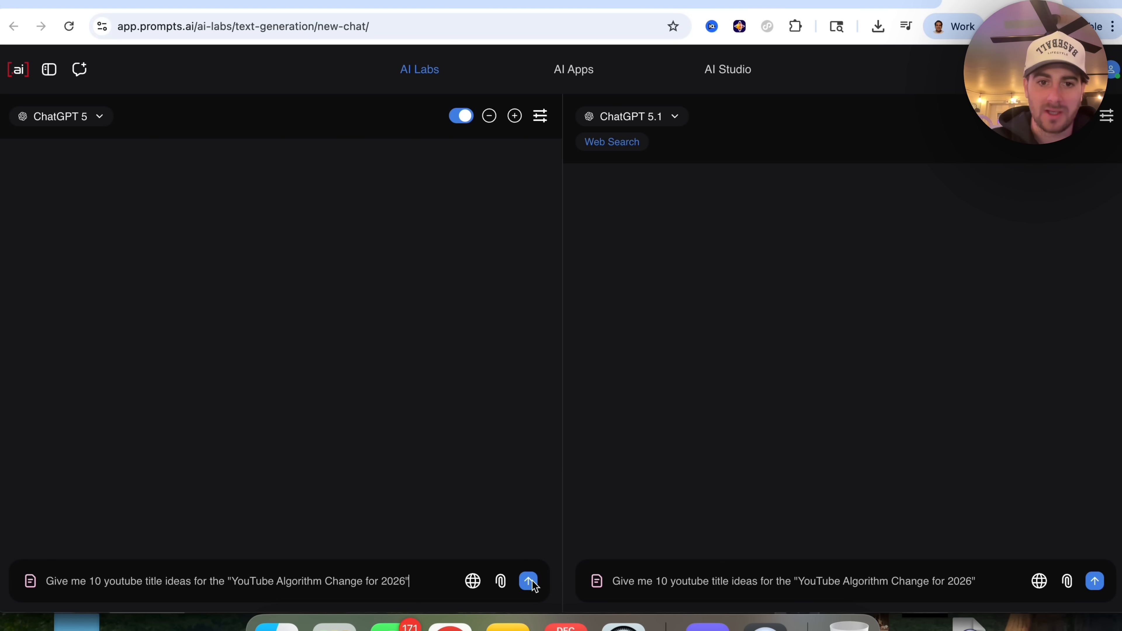
left_click(528, 581)
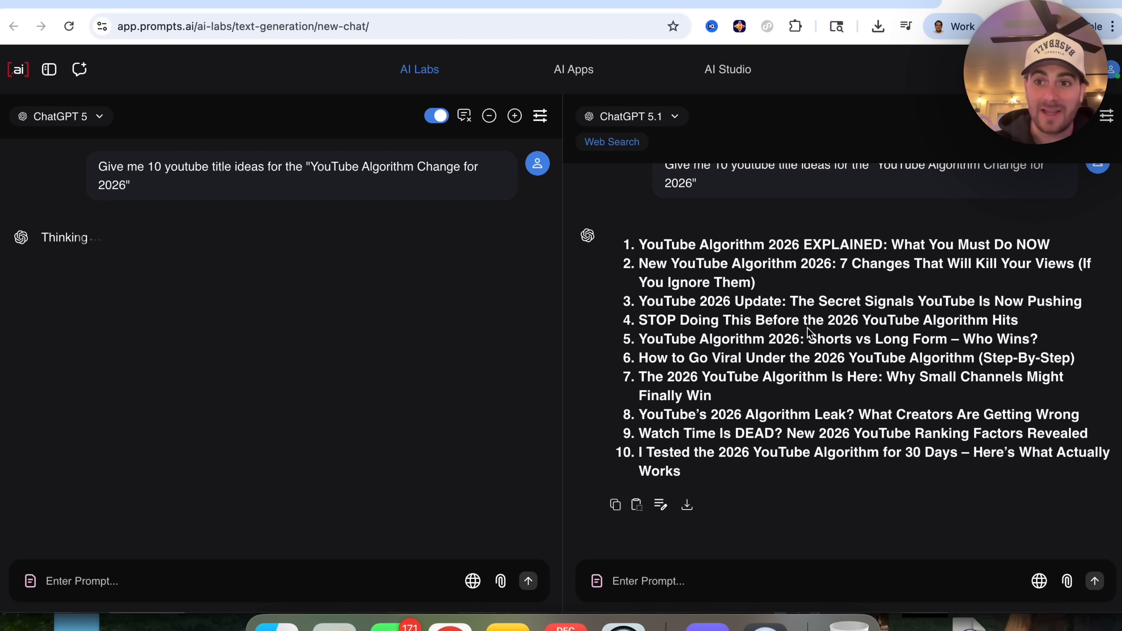
mouse_move(309, 292)
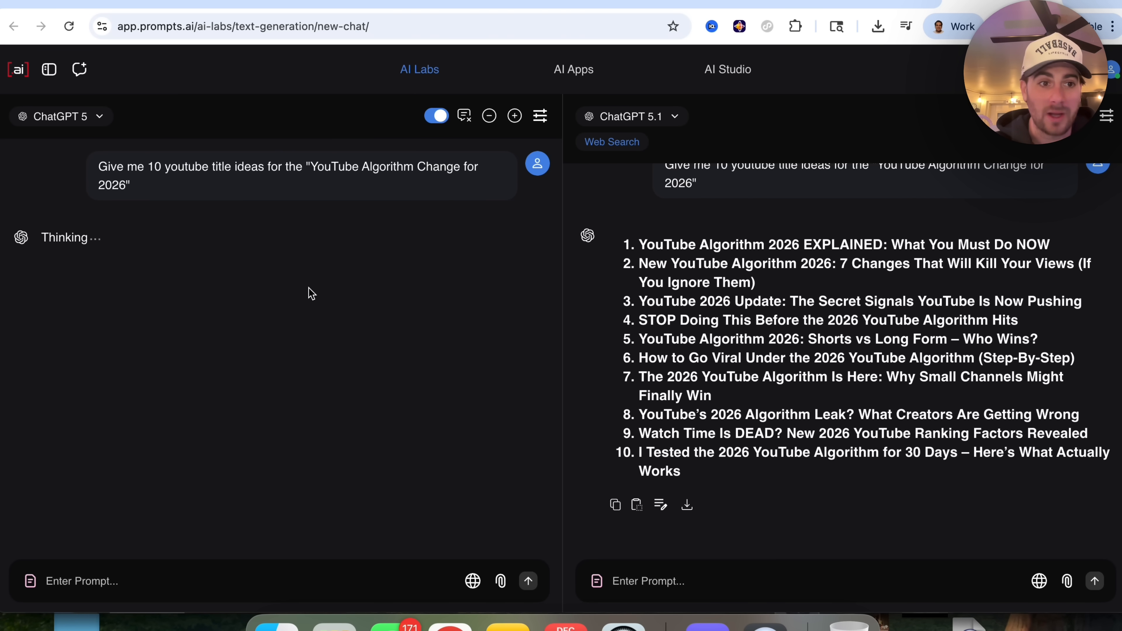
mouse_move(150, 283)
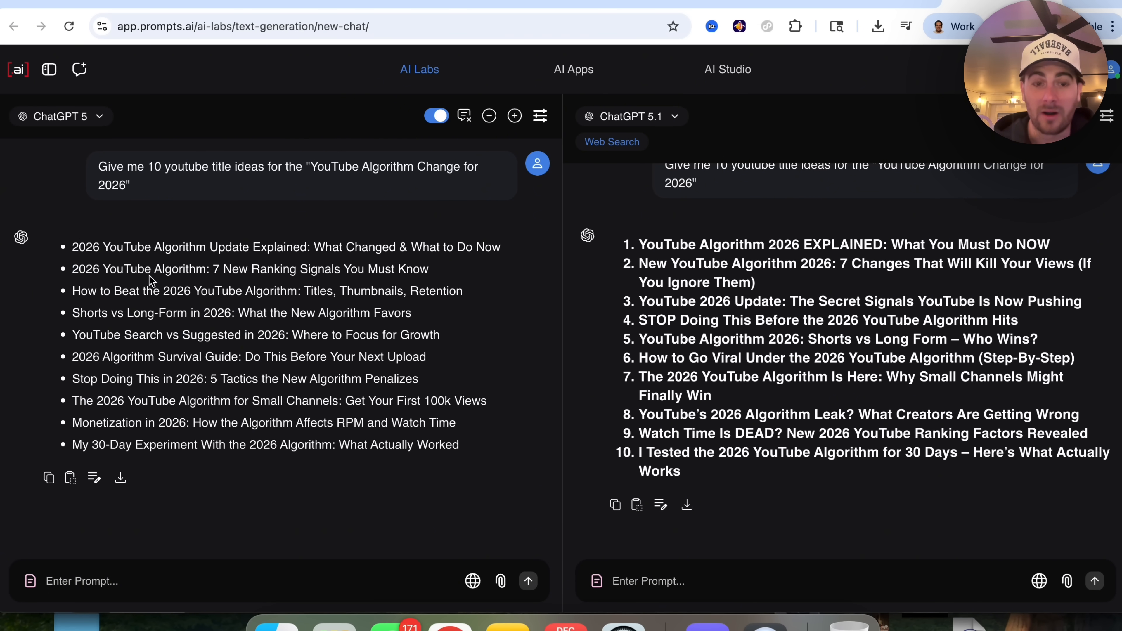
mouse_move(691, 297)
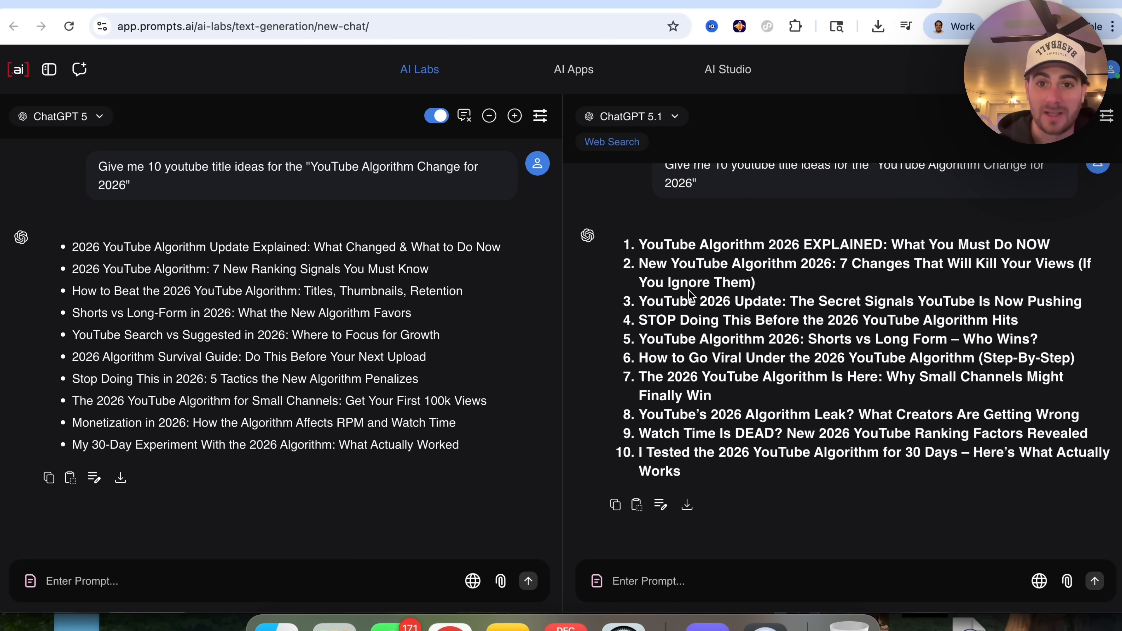
mouse_move(766, 312)
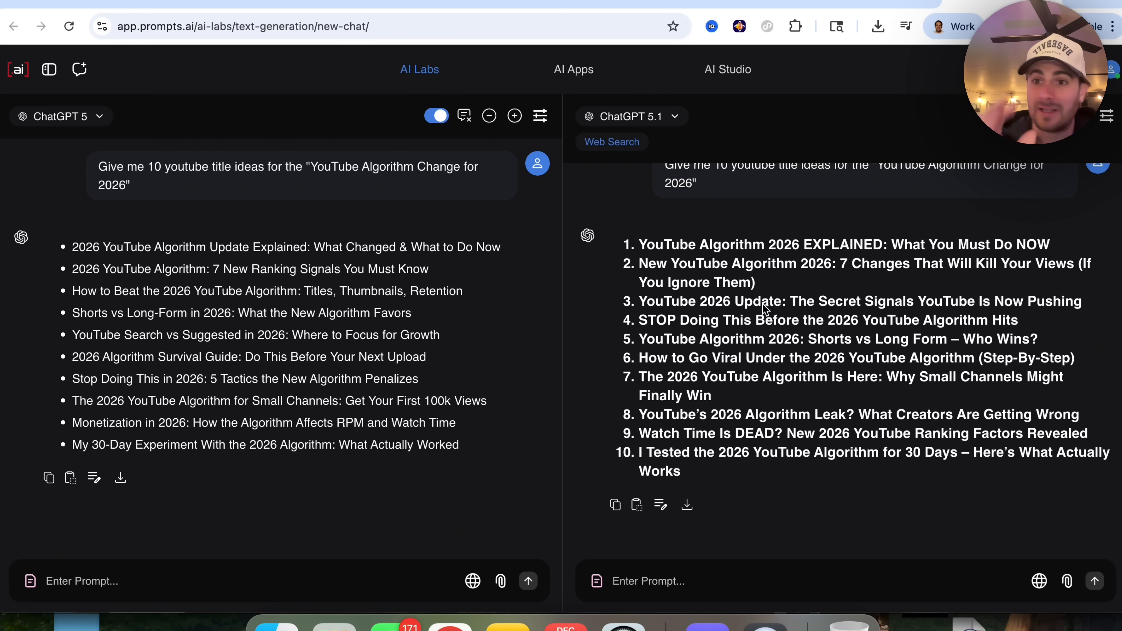
mouse_move(403, 254)
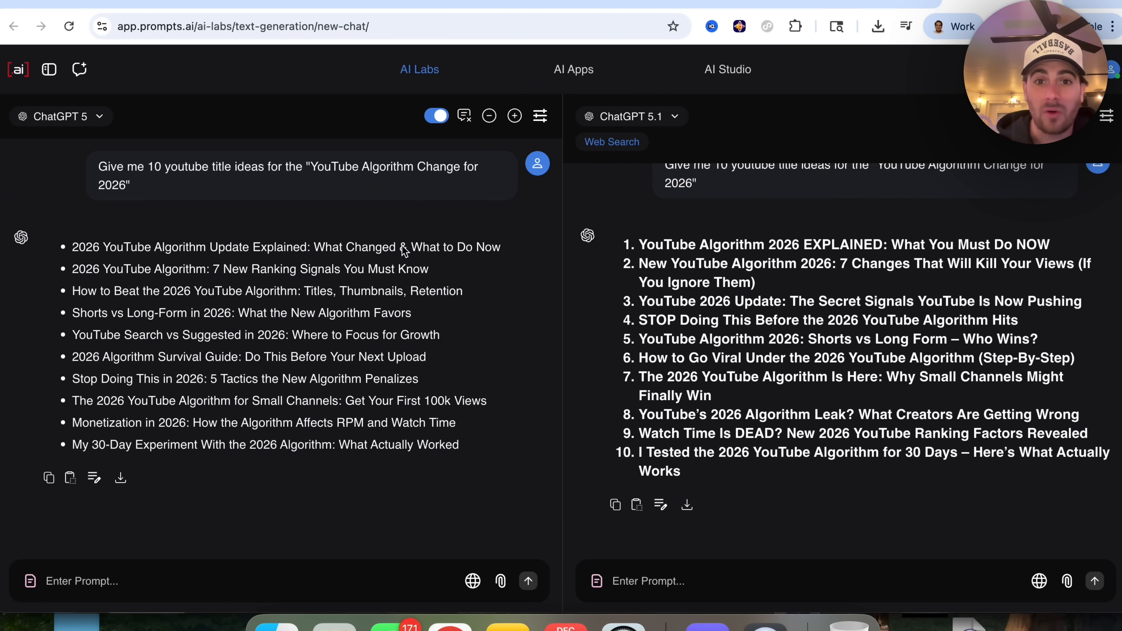
mouse_move(599, 153)
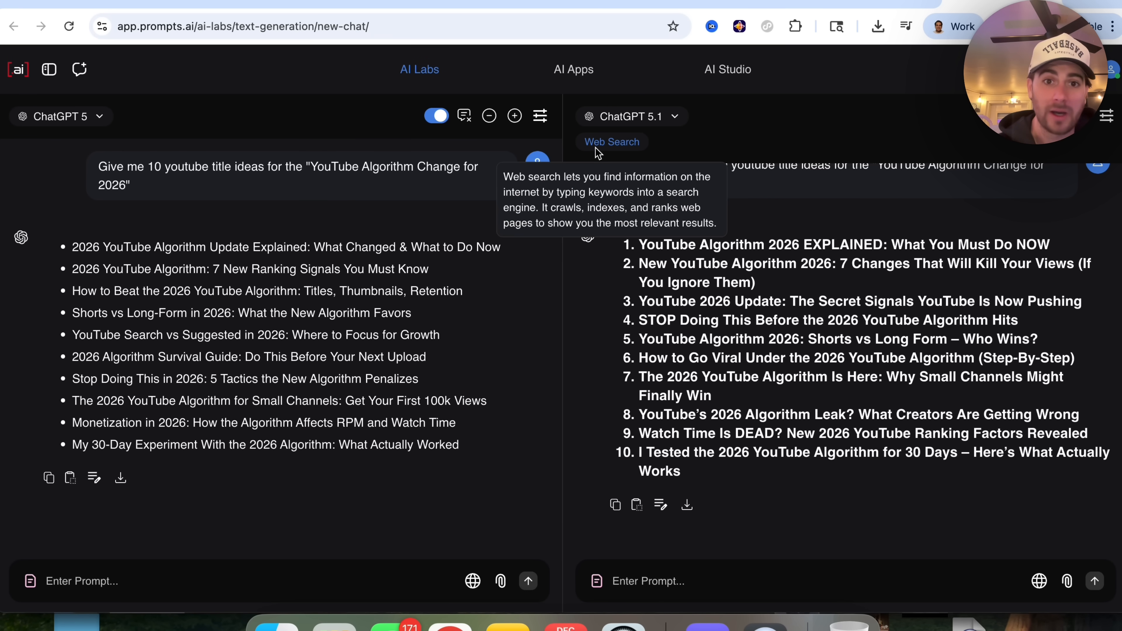
Show the model settings panel with system instruction, streaming and max tokens.
left_click(1106, 116)
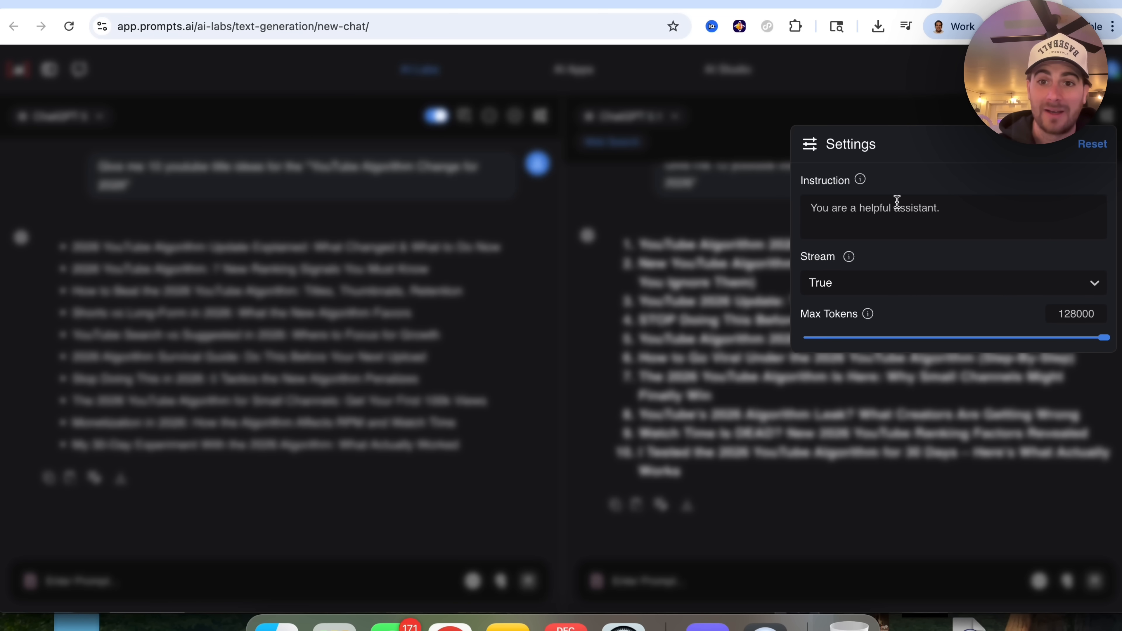
mouse_move(851, 296)
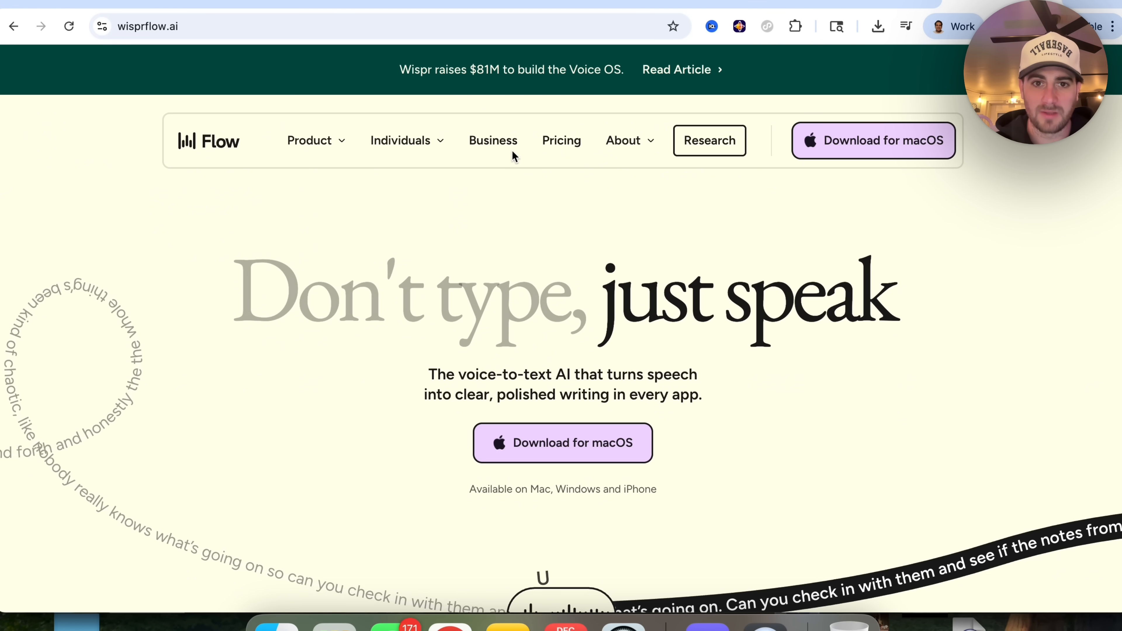
Highlight the voice-to-text AI tagline and browse down the Wispr Flow homepage features.
left_click(561, 140)
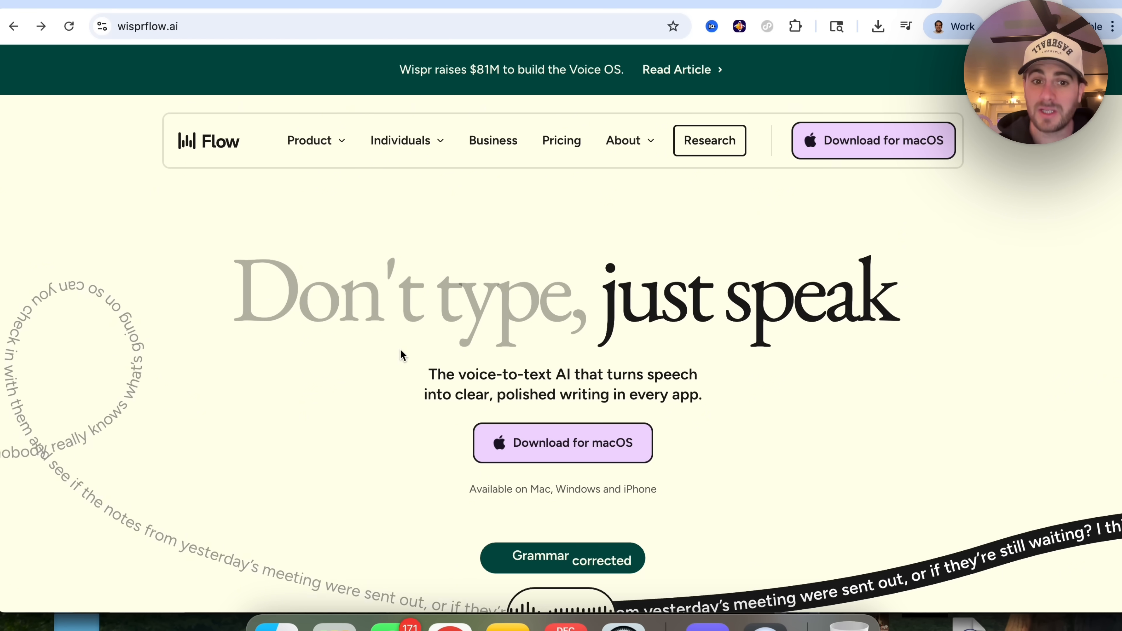
left_click_drag(429, 374, 702, 394)
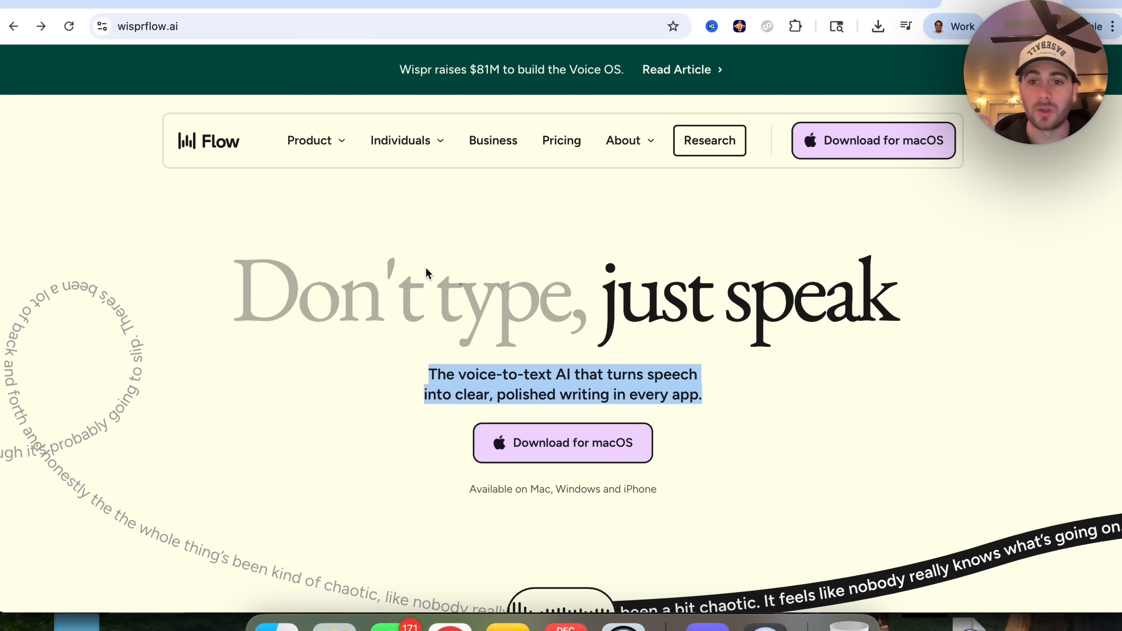
scroll("down", 3)
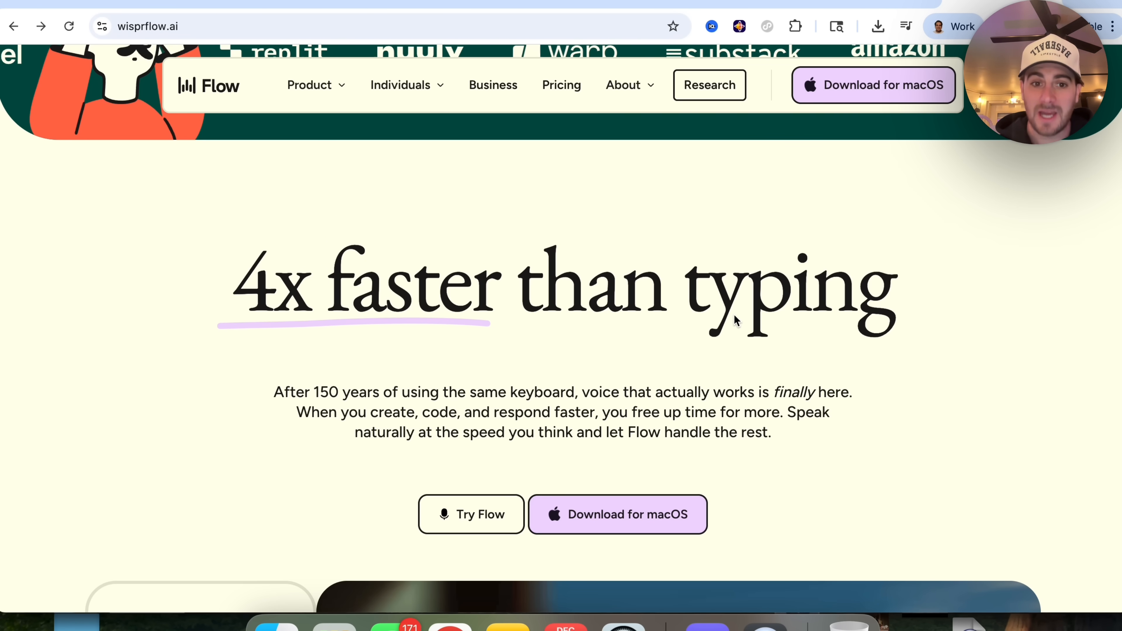
scroll("down", 3)
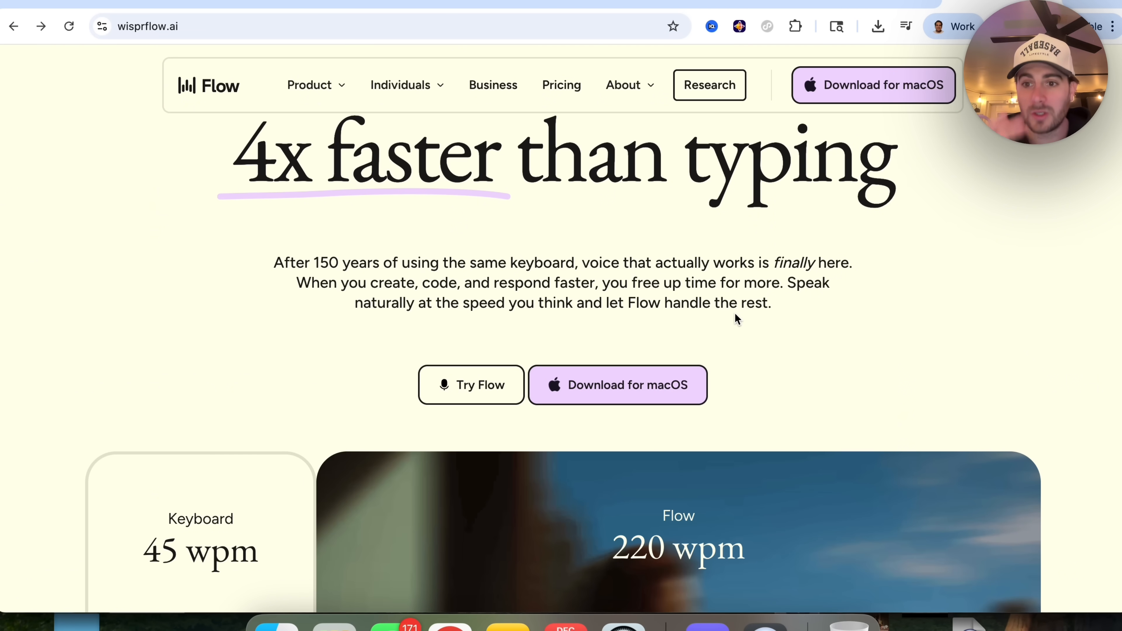
scroll("down", 3)
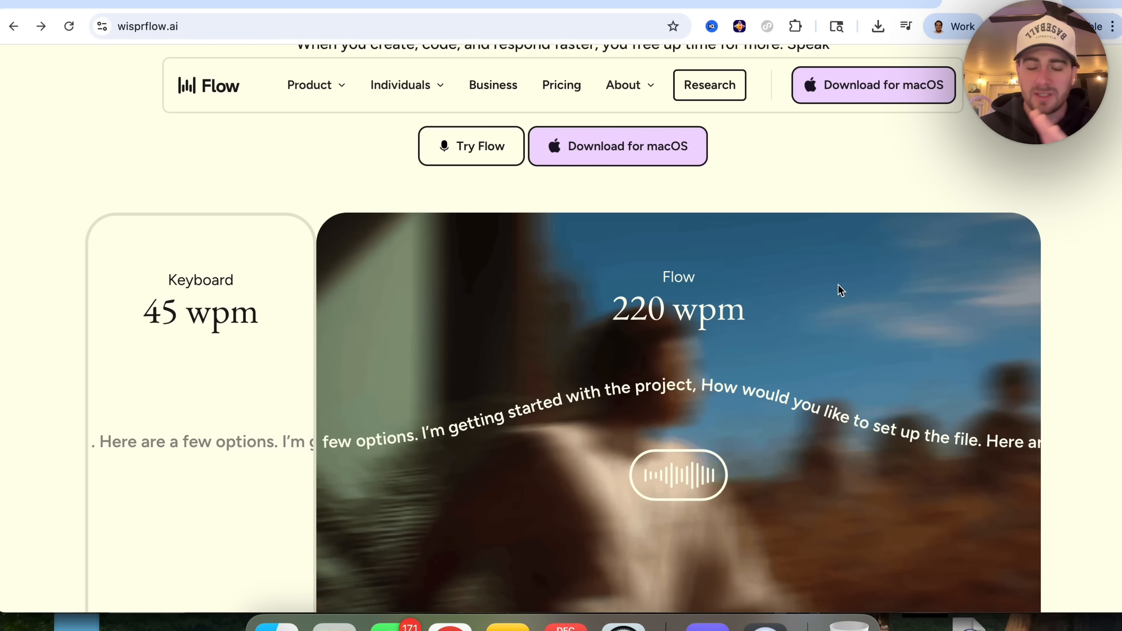
Reach the 'Flow is made for you' use cases and show Customer Support.
scroll("down", 3)
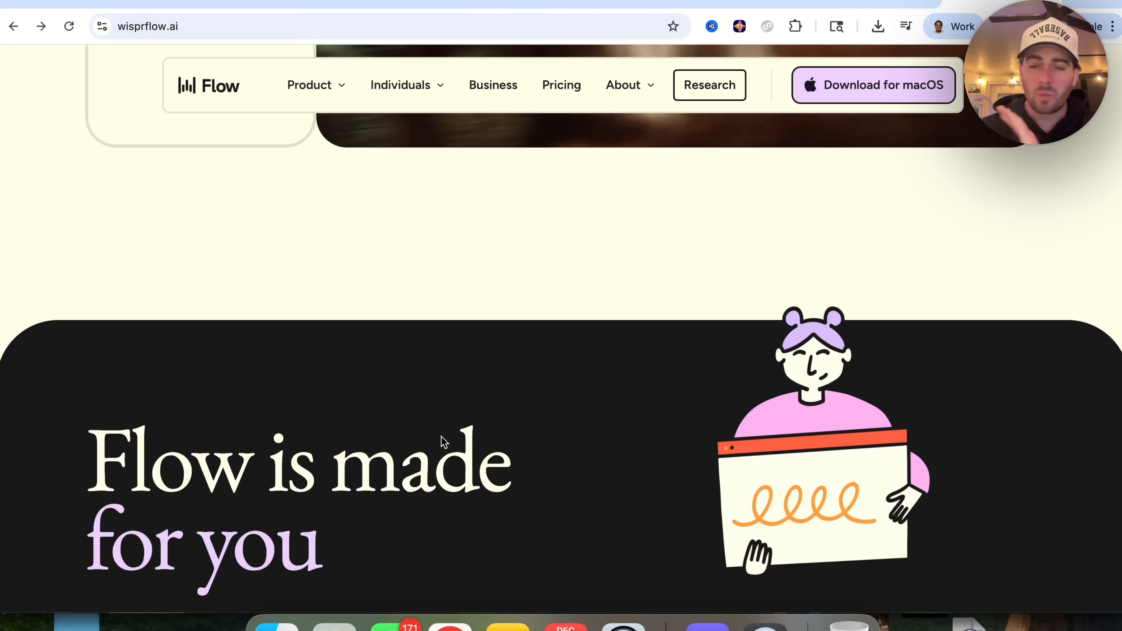
scroll("down", 3)
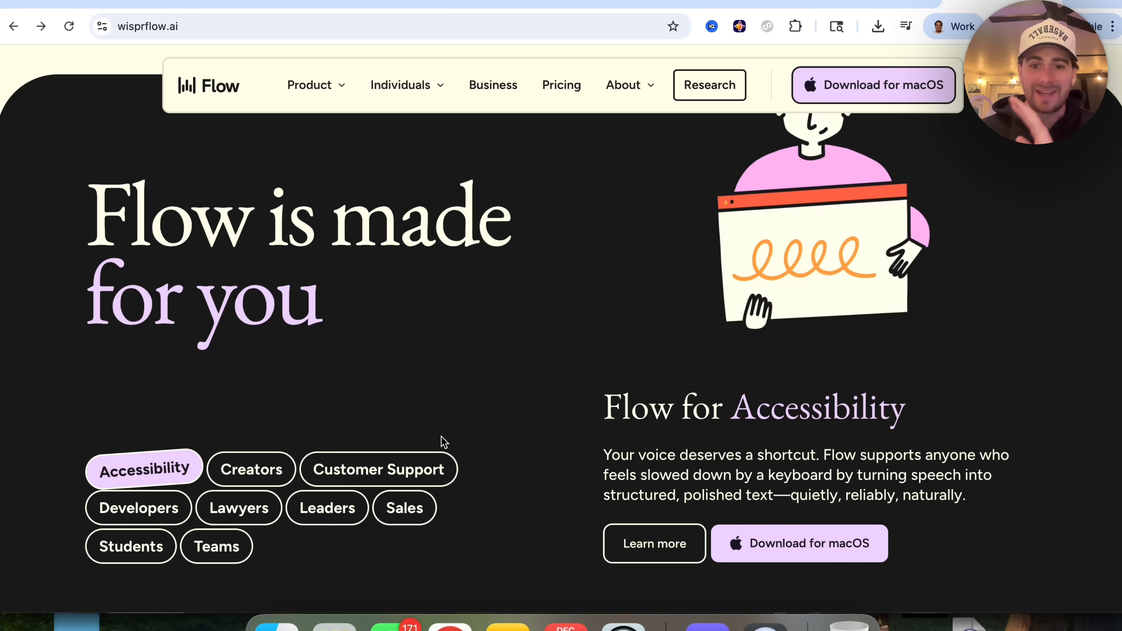
left_click(251, 469)
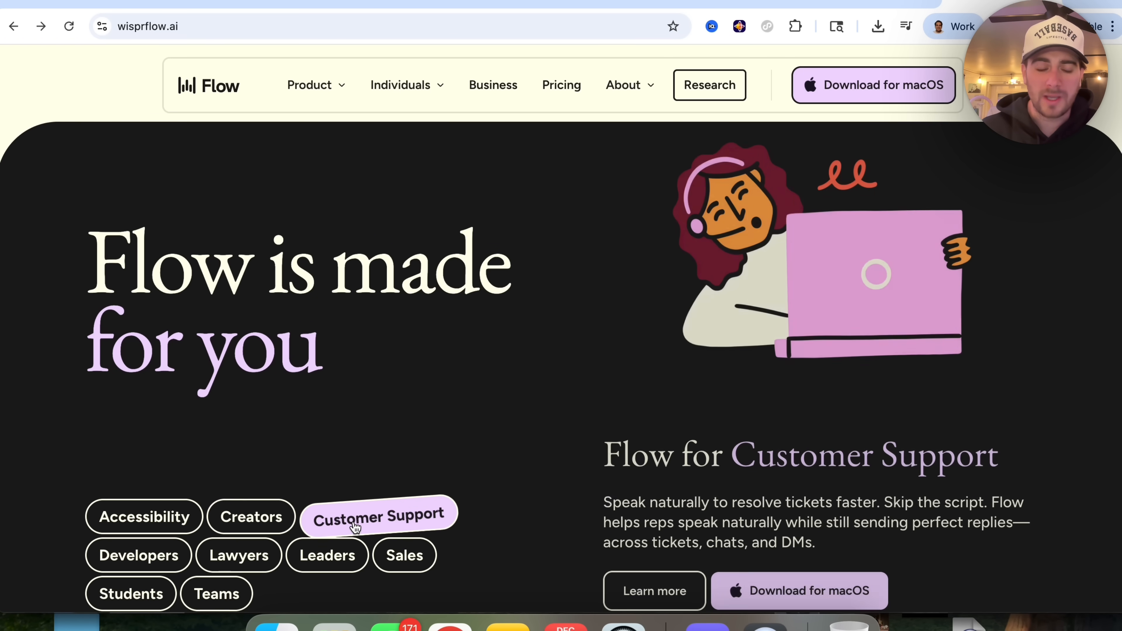
scroll("down", 3)
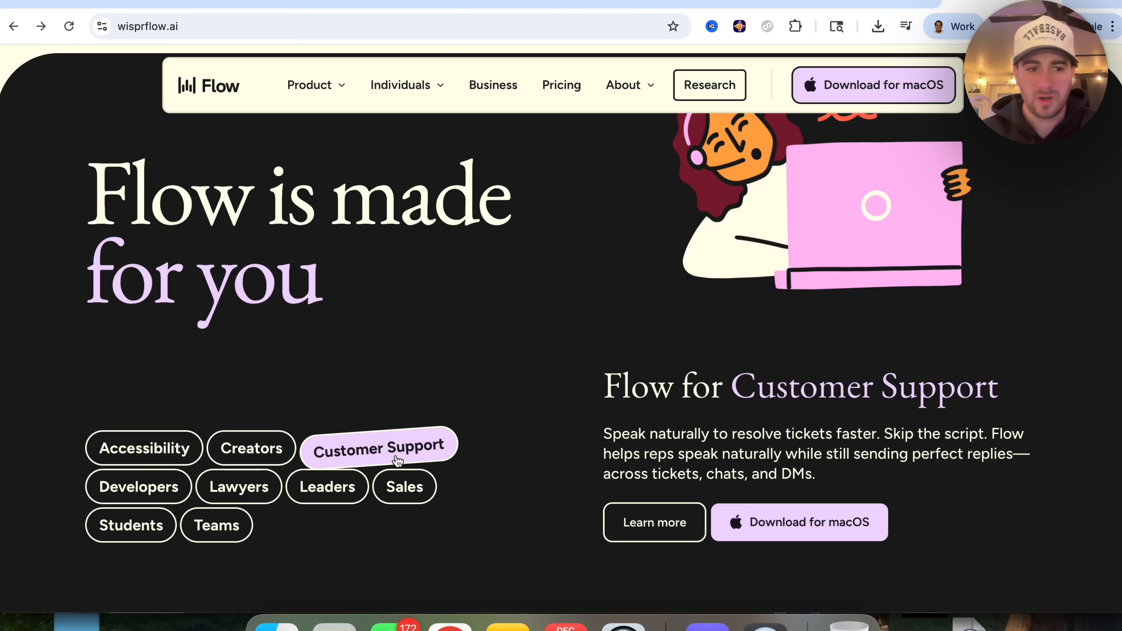
mouse_move(246, 502)
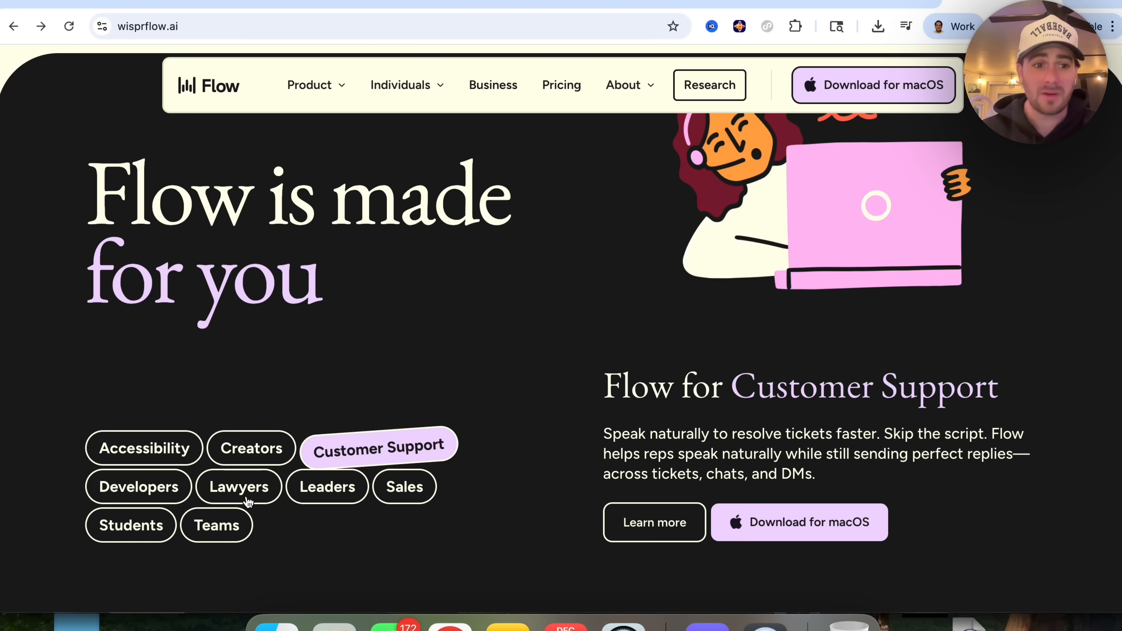
mouse_move(333, 447)
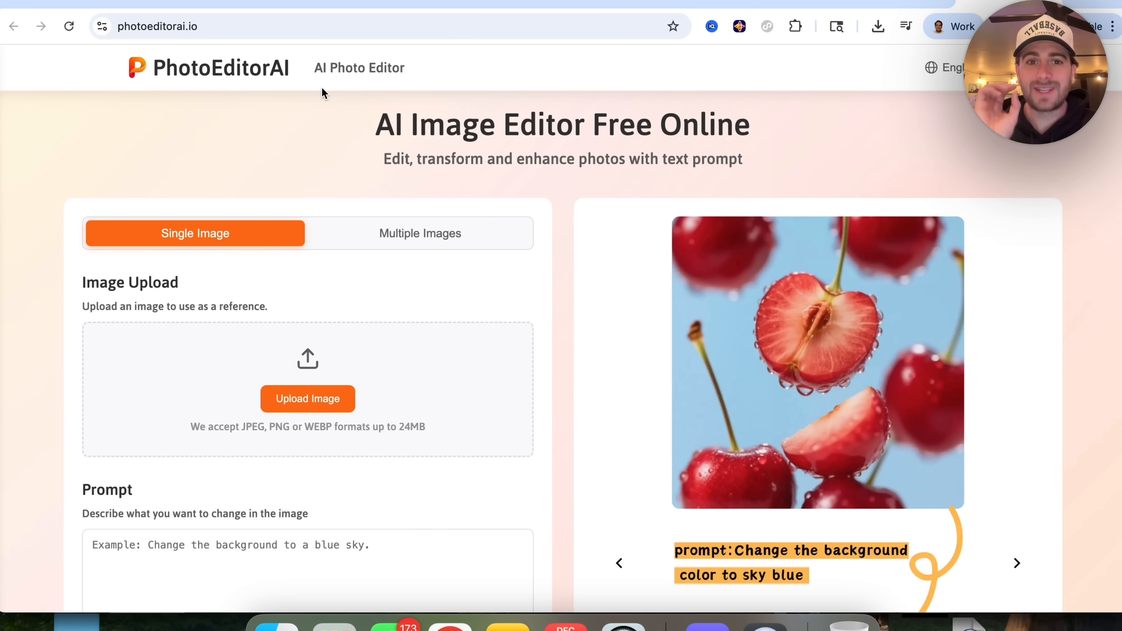
Upload the 'headshot' photo of a man in a light sweatshirt to the editor.
left_click(1017, 564)
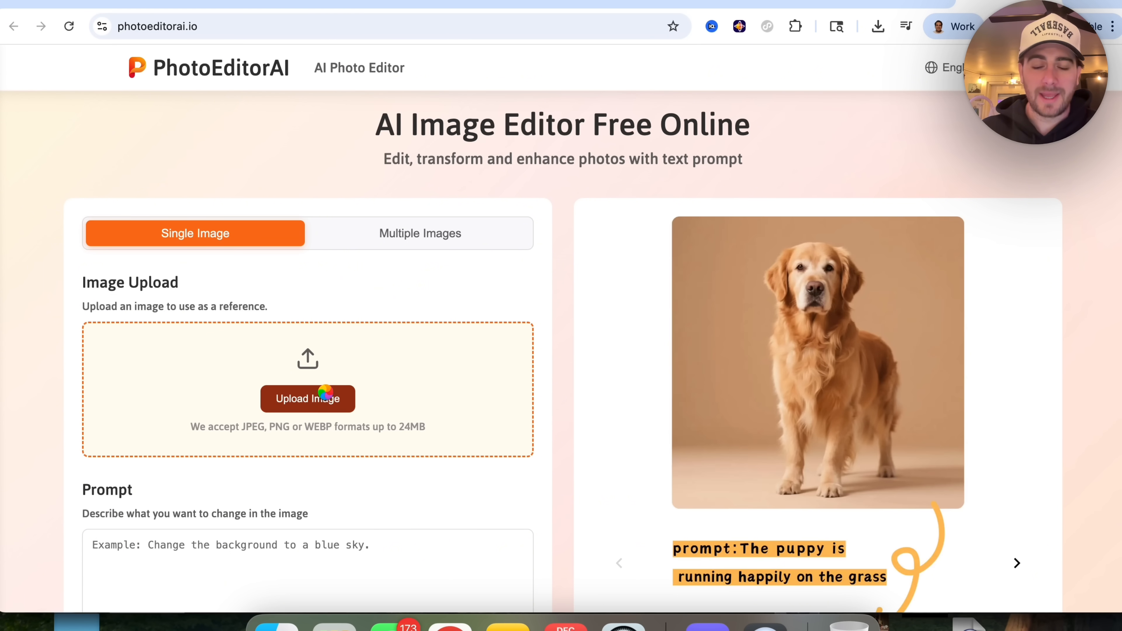
left_click(308, 399)
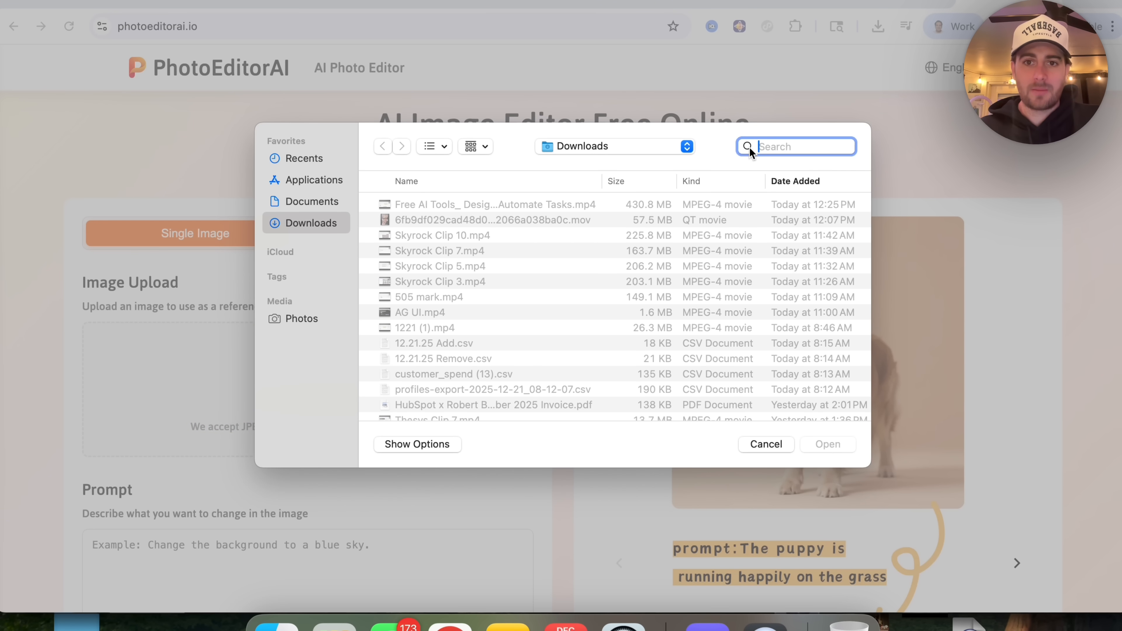
type("headshot")
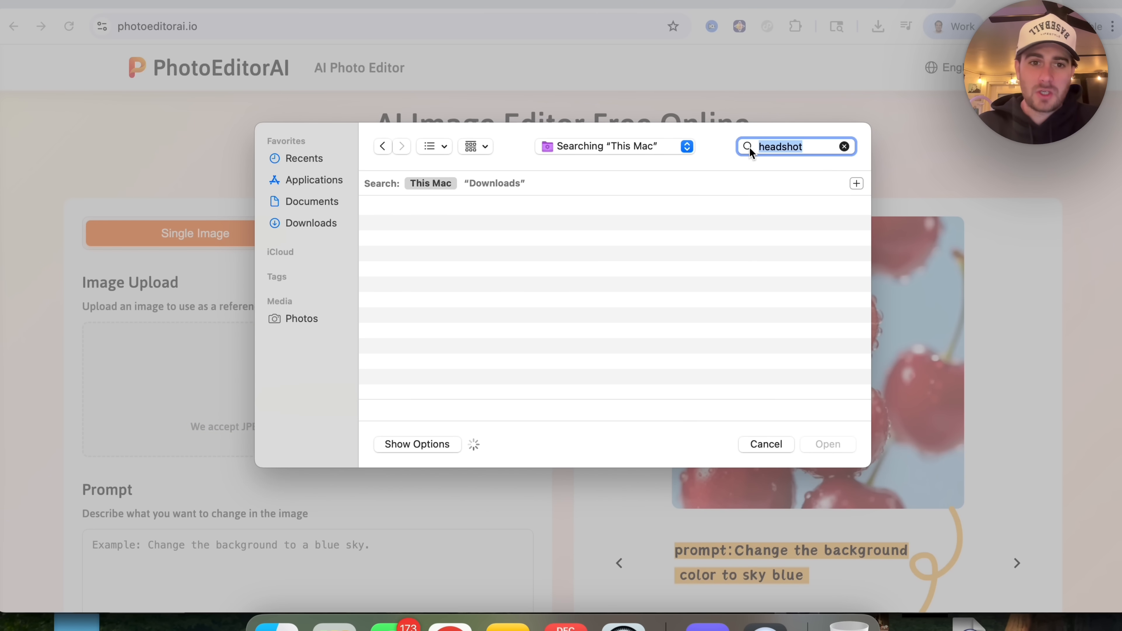
left_click(766, 444)
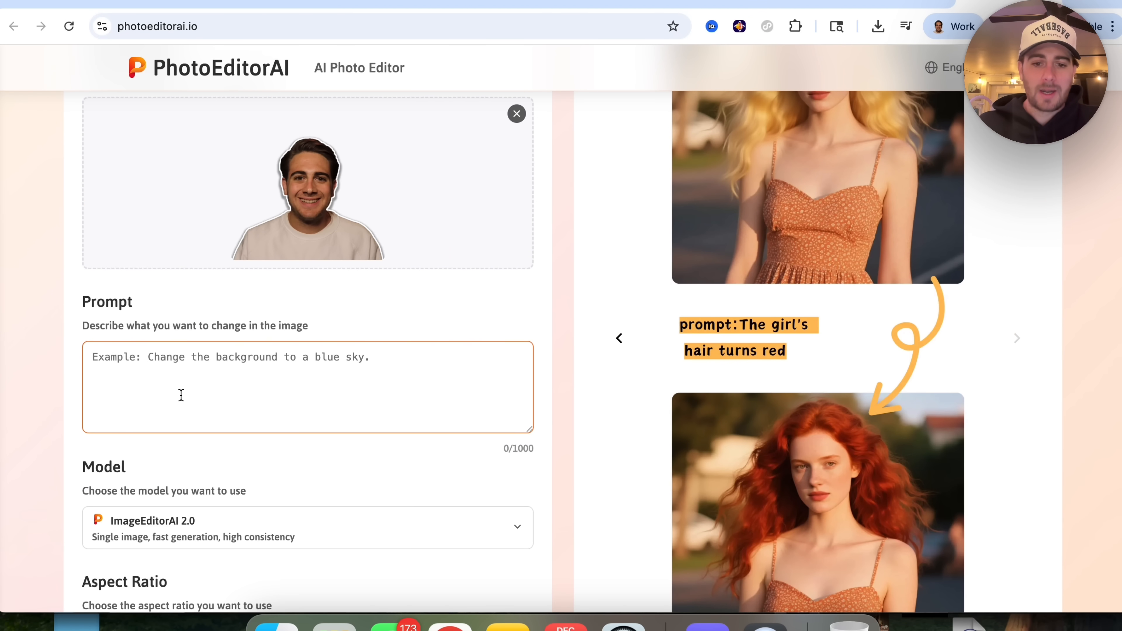
Generate a bright-yellow-sweatshirt edit of the photo with the Nano Banana model.
type("Make my sweatshirt really bright yellow")
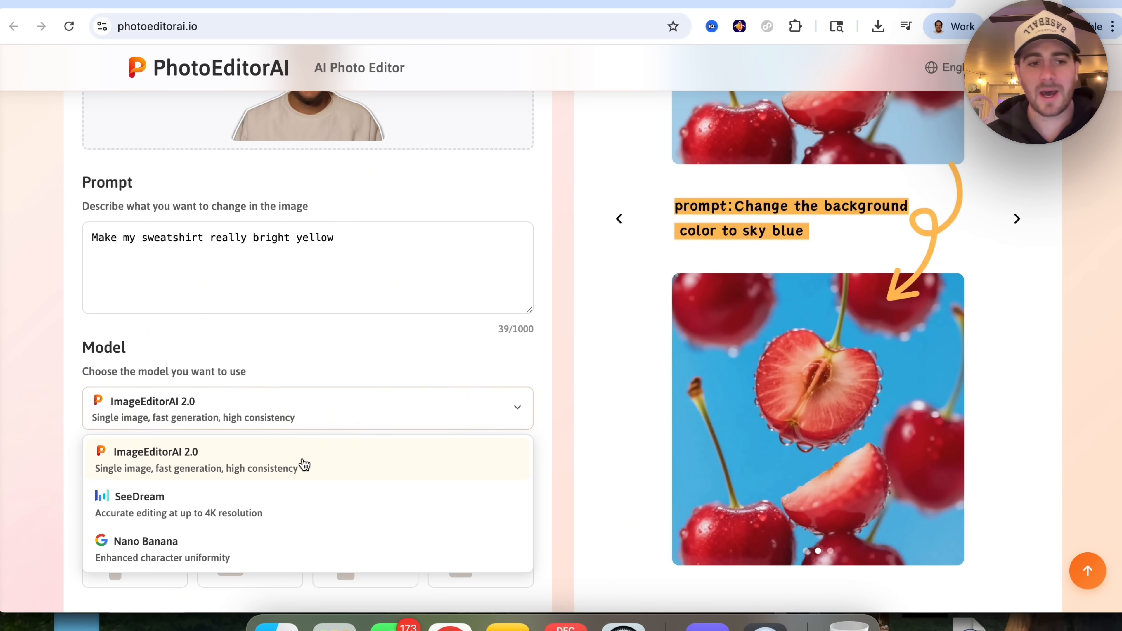
mouse_move(161, 466)
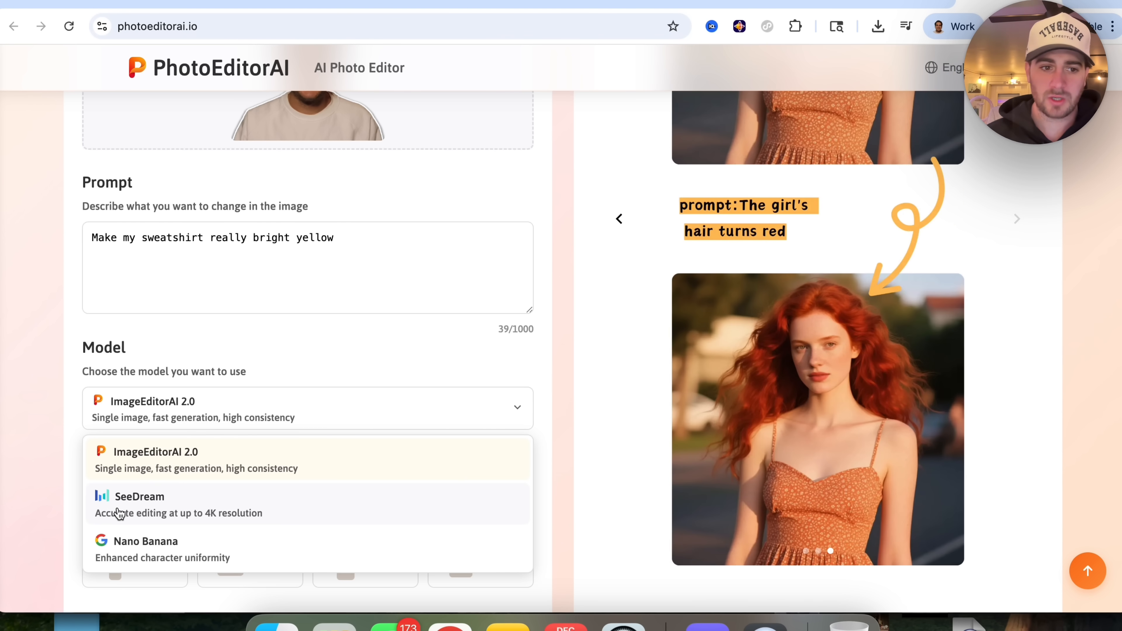
left_click(145, 541)
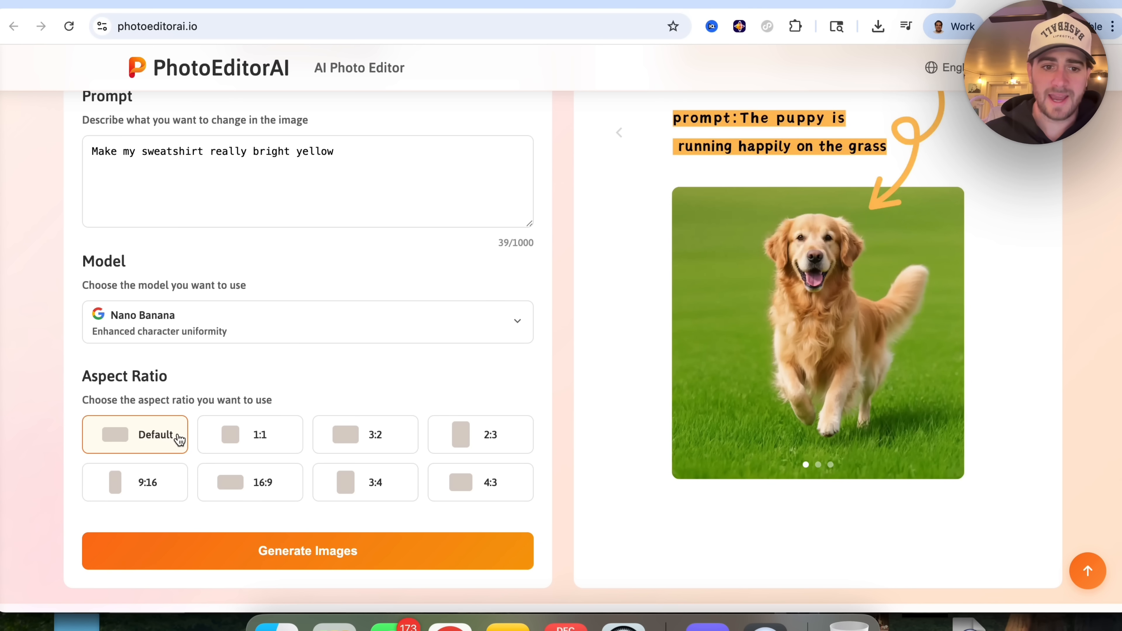
left_click(308, 551)
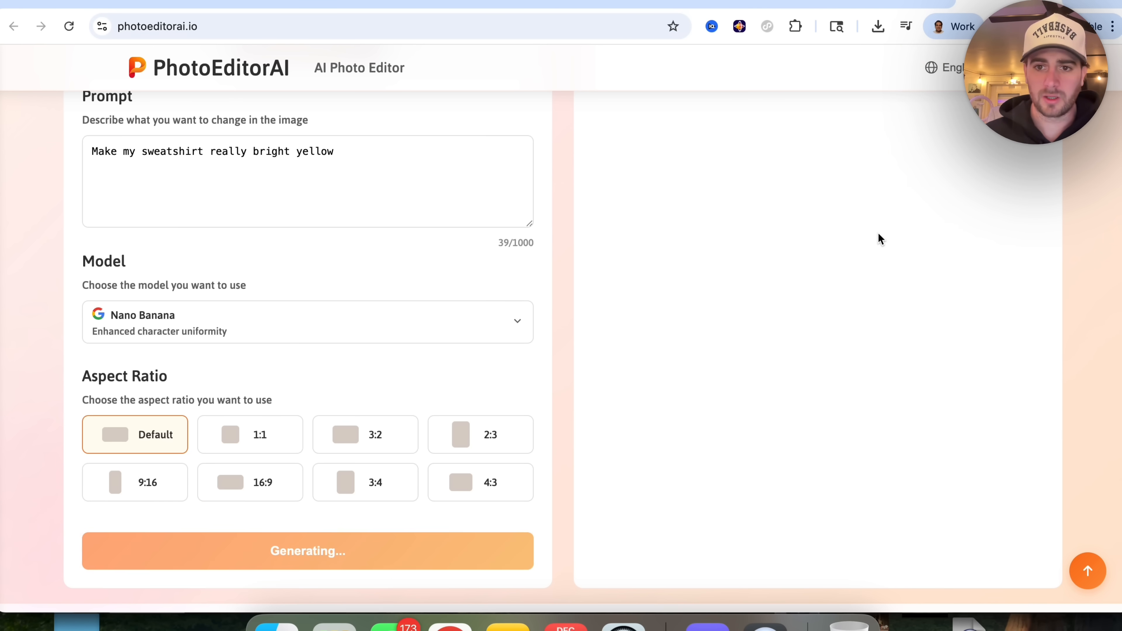
left_click(307, 321)
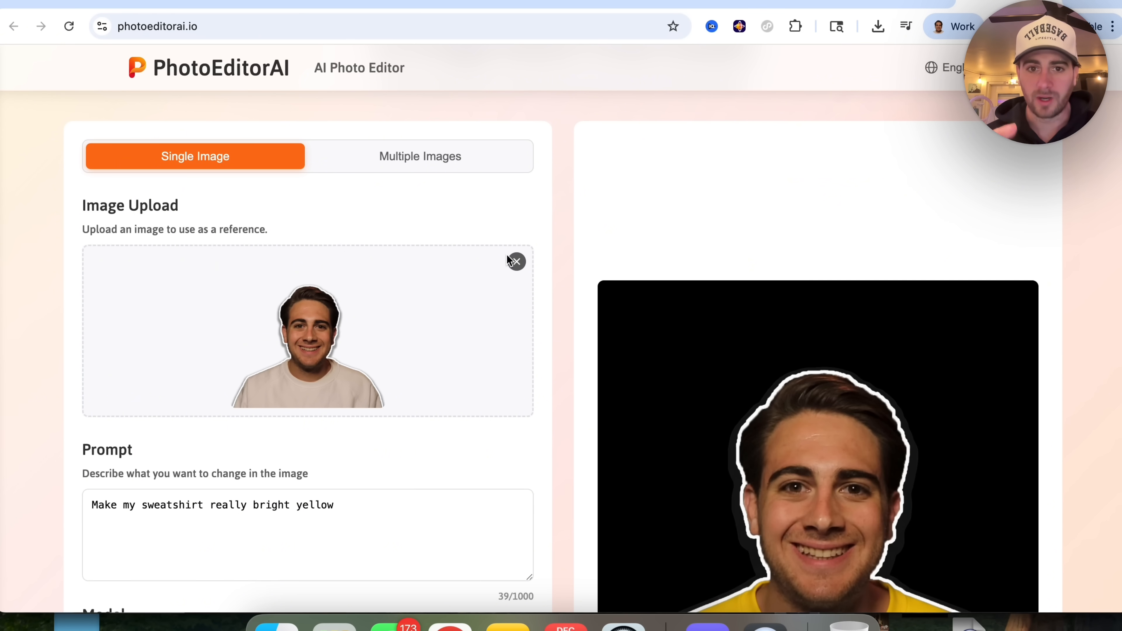
Reset the editor and switch to Multiple Images mode with SeeDream as the model.
scroll("down", 3)
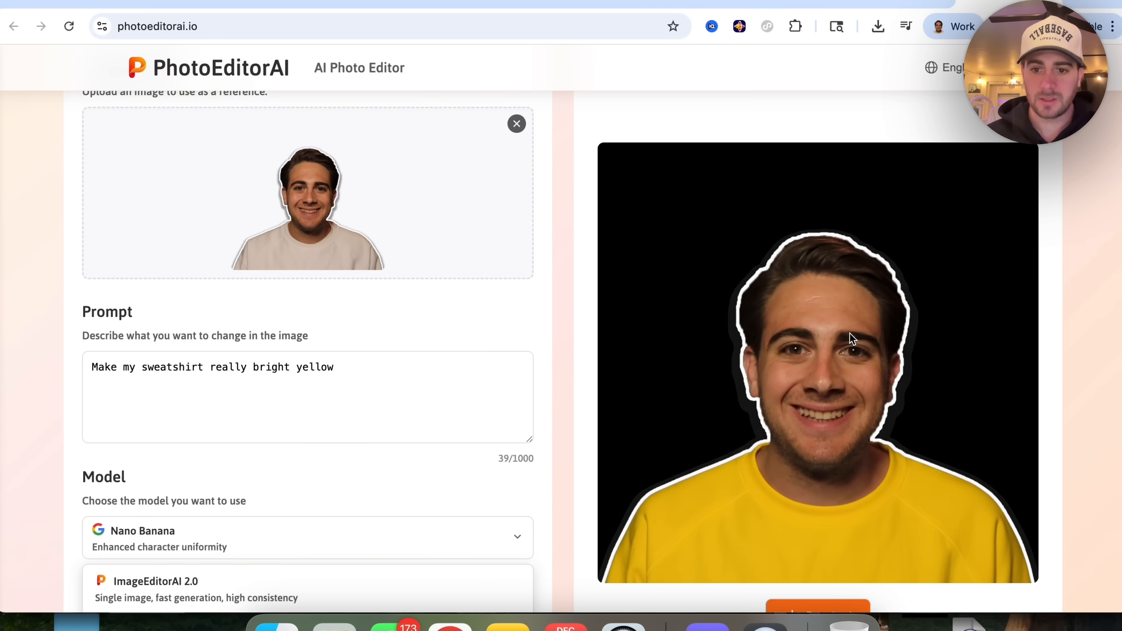
mouse_move(843, 435)
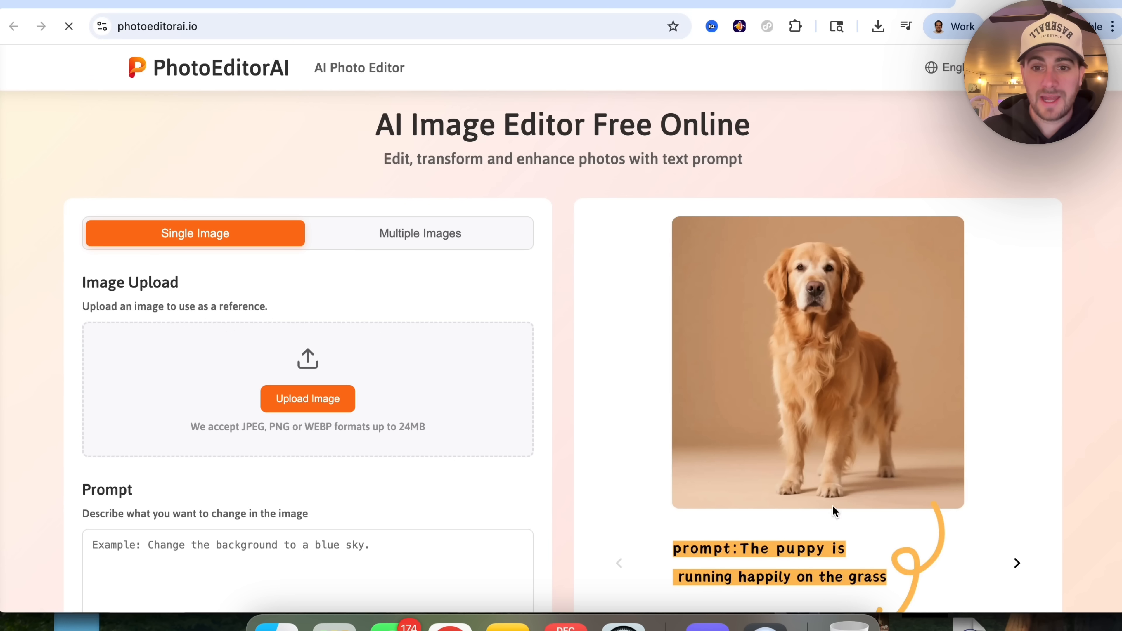
left_click(421, 233)
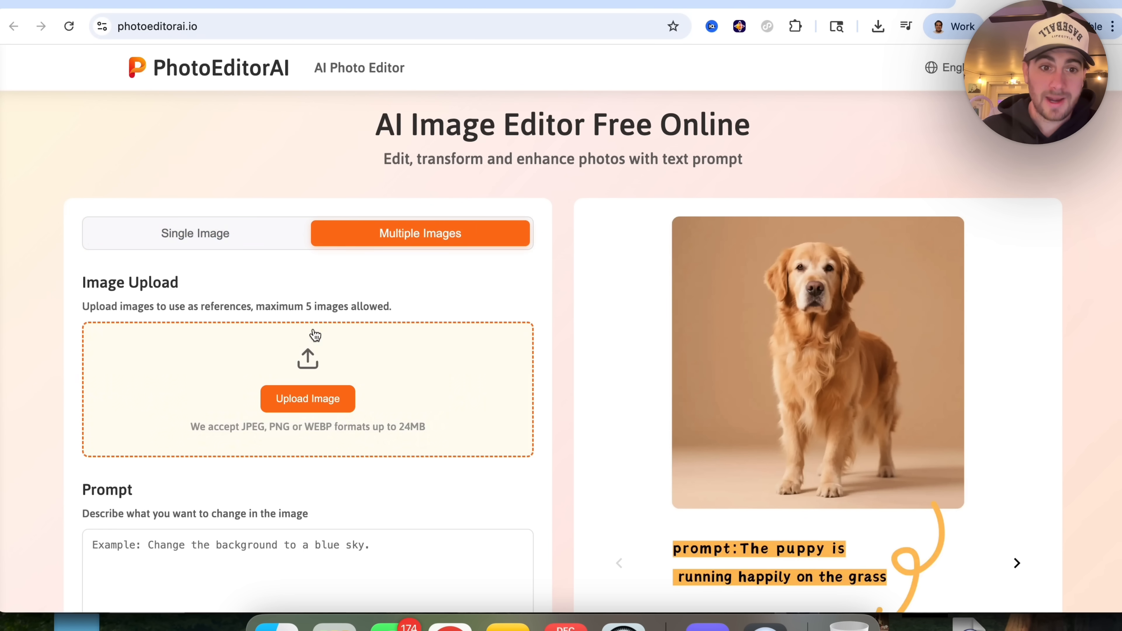
scroll("down", 3)
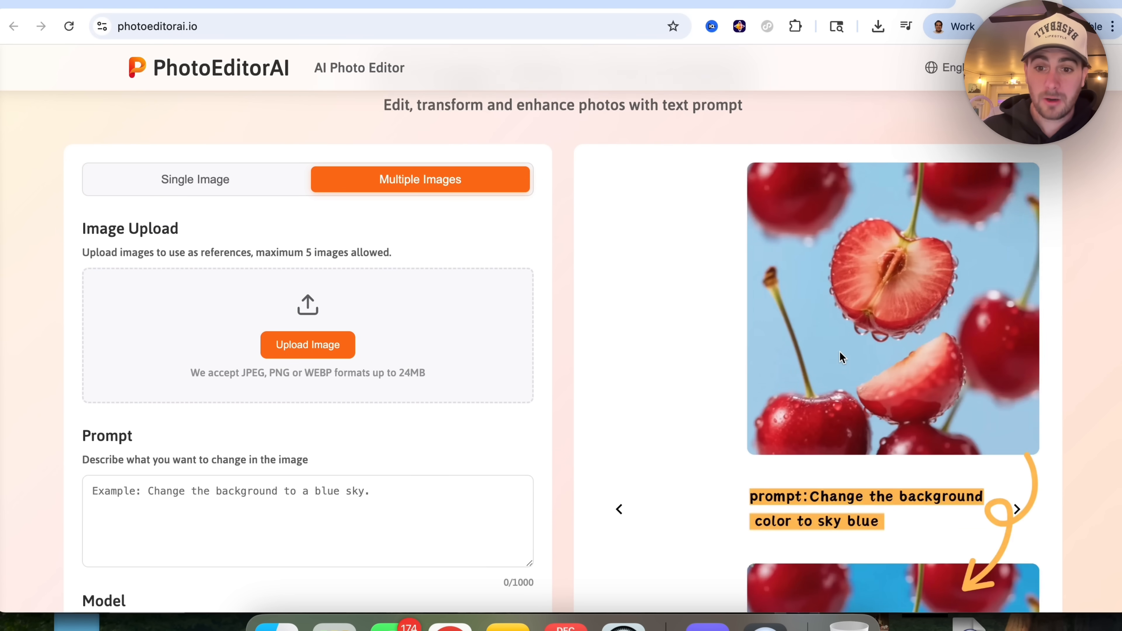
scroll("down", 3)
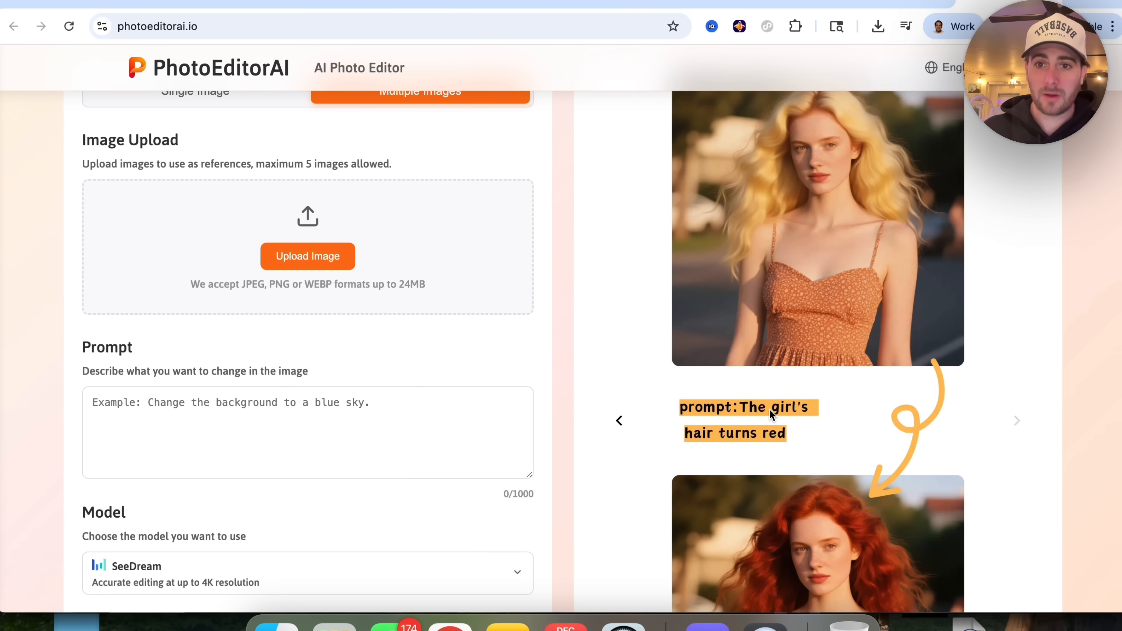
mouse_move(870, 384)
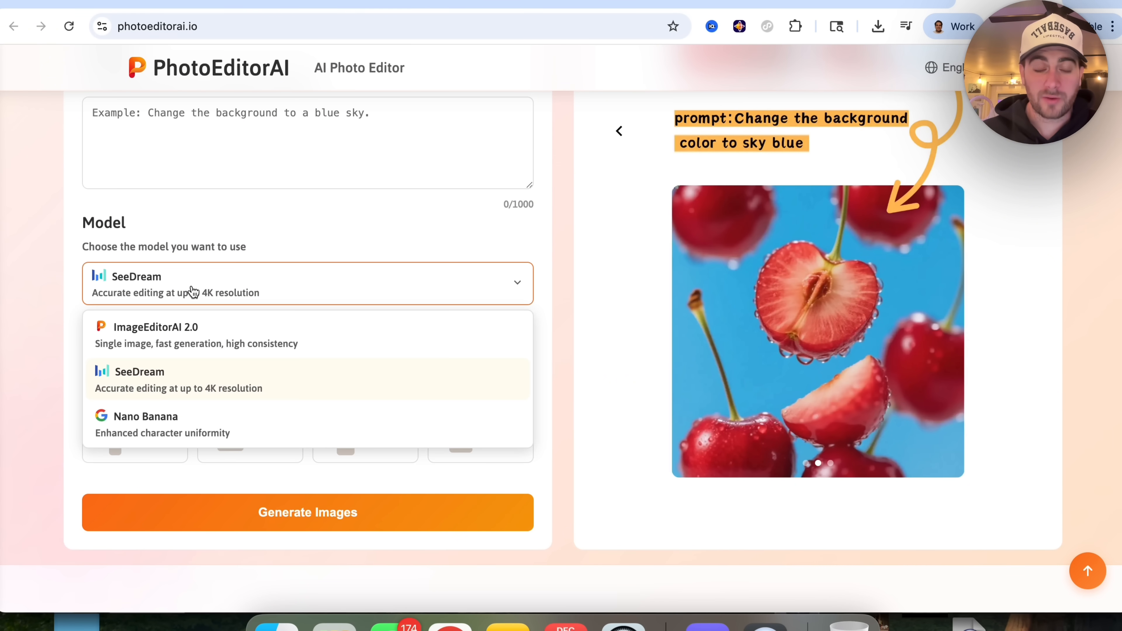
mouse_move(209, 389)
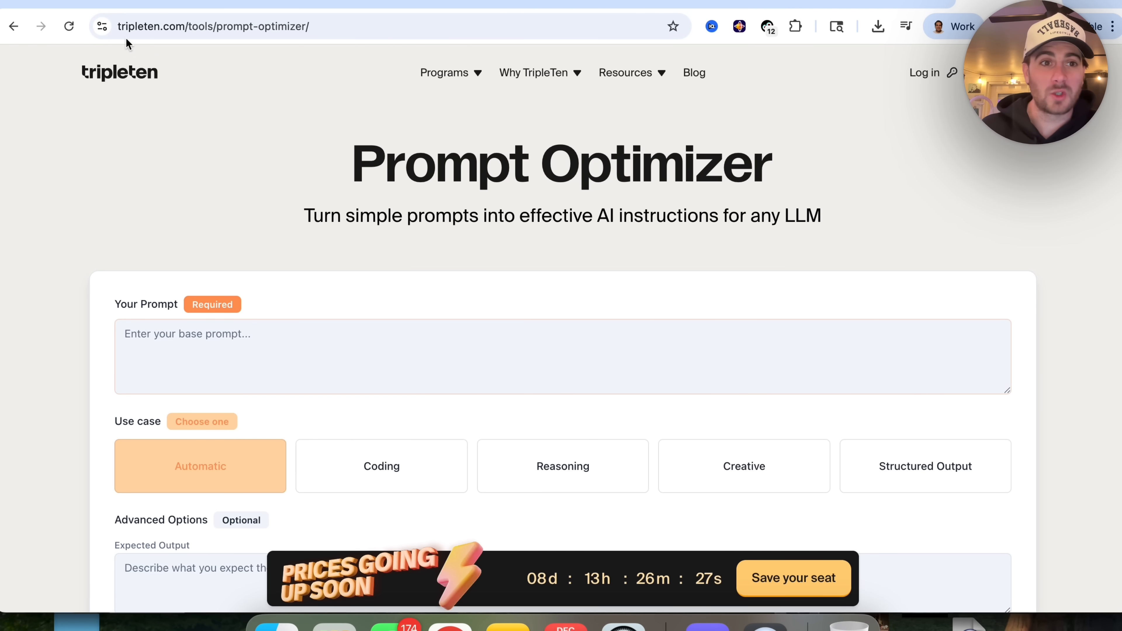
mouse_move(223, 47)
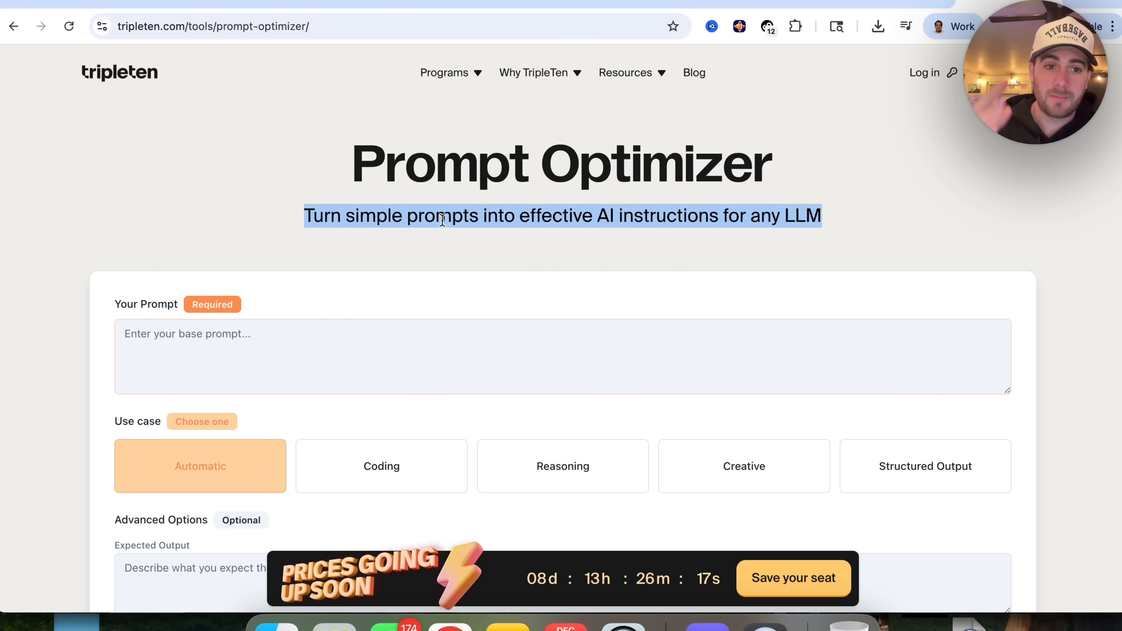
mouse_move(687, 257)
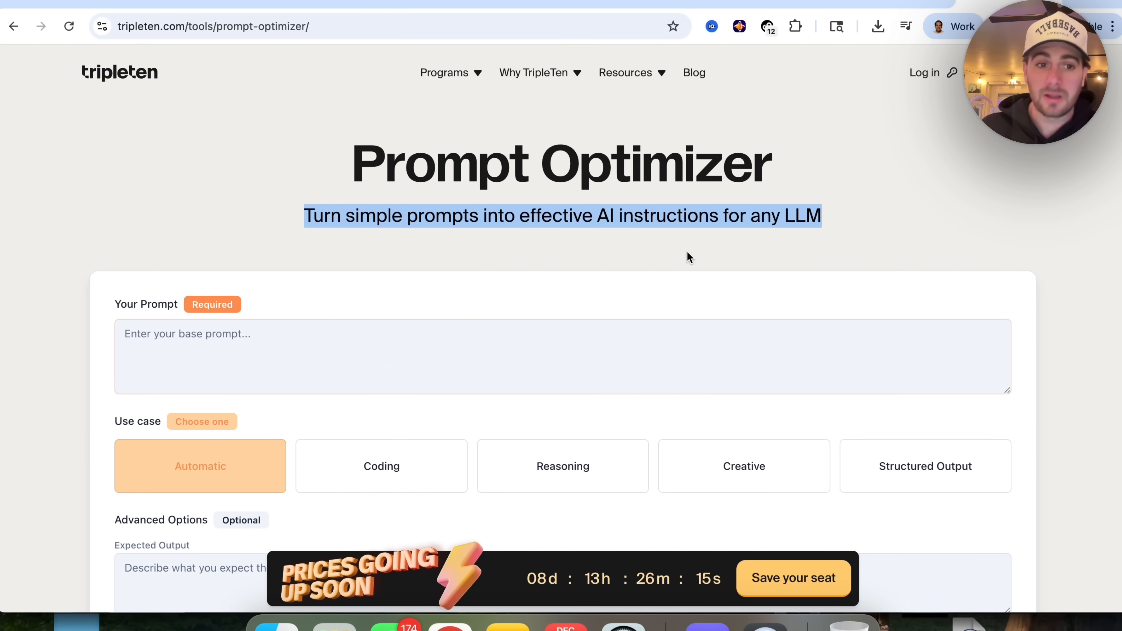
Look over the empty Prompt Optimizer page with Automatic as the default use case.
scroll("down", 3)
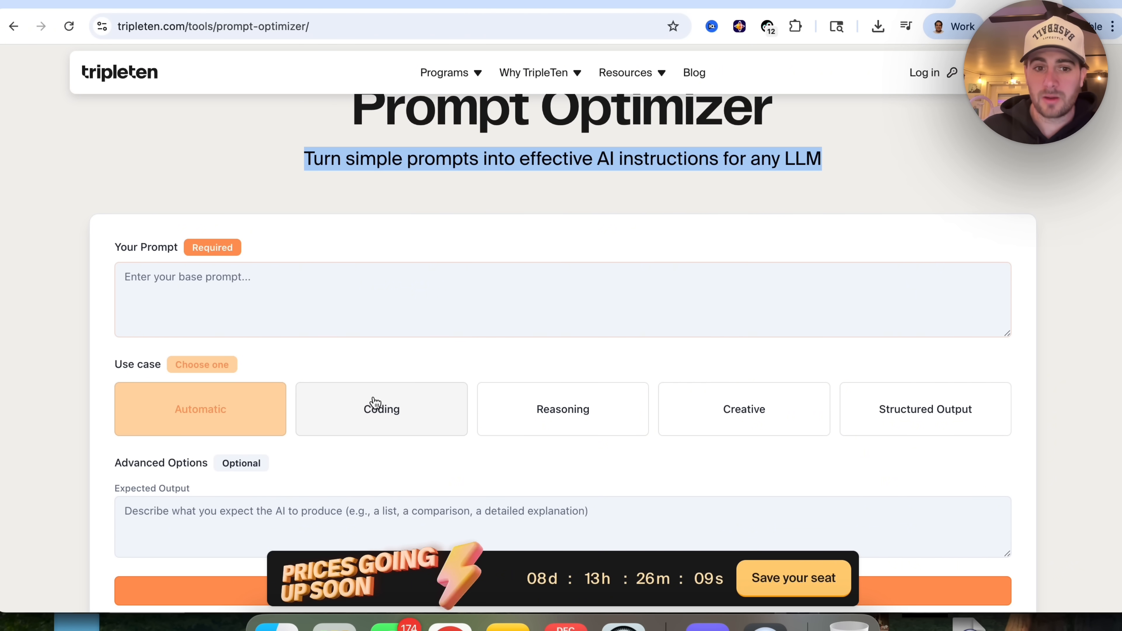
mouse_move(723, 403)
type("I want to generate an image of a 6")
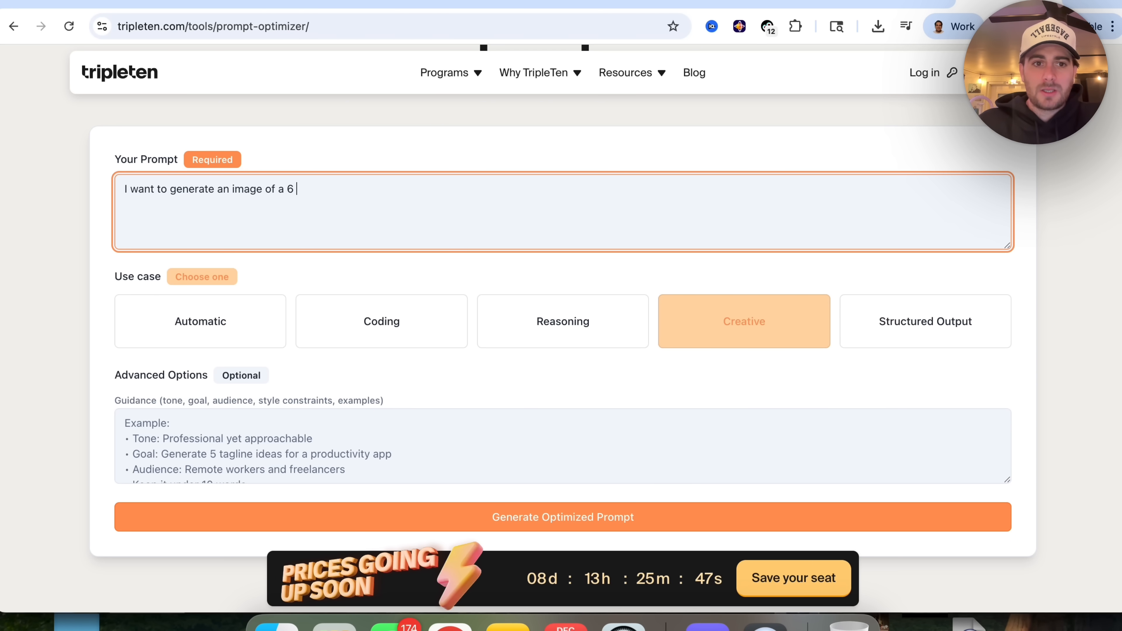
Enter a '6 pack transformation for a man' prompt and generate its optimized version.
type("pack transformati")
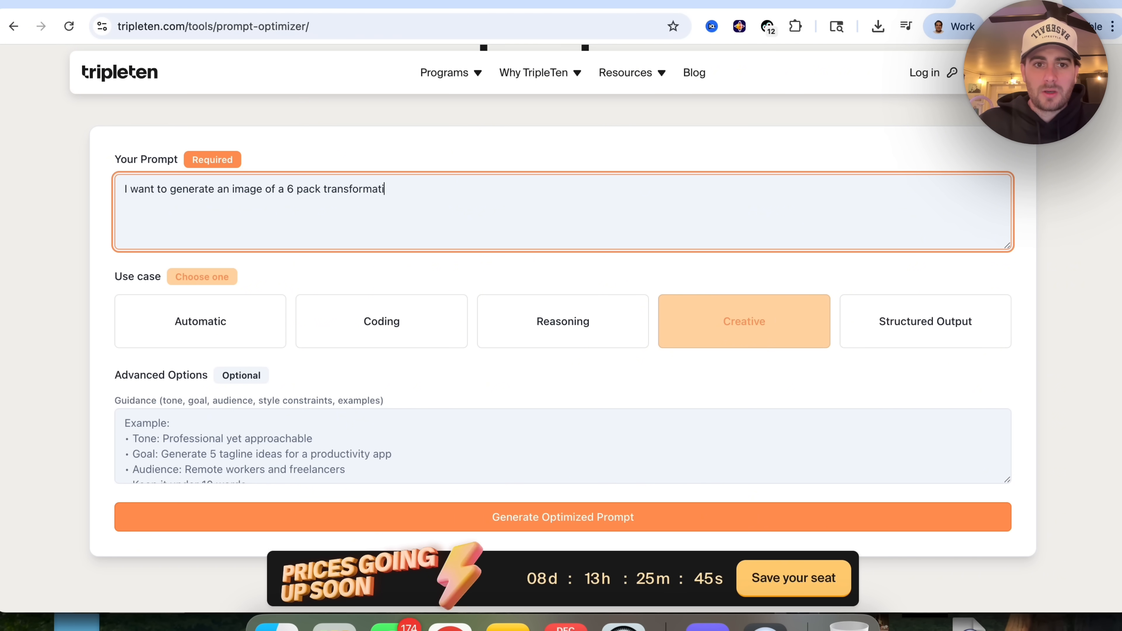
type("on for a man")
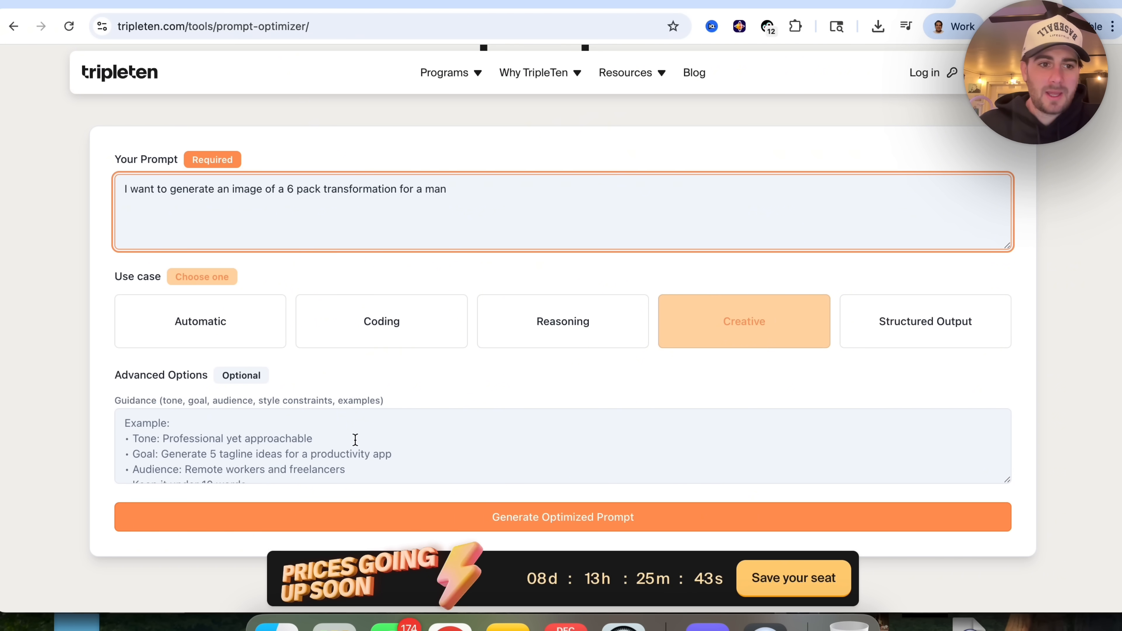
scroll("down", 3)
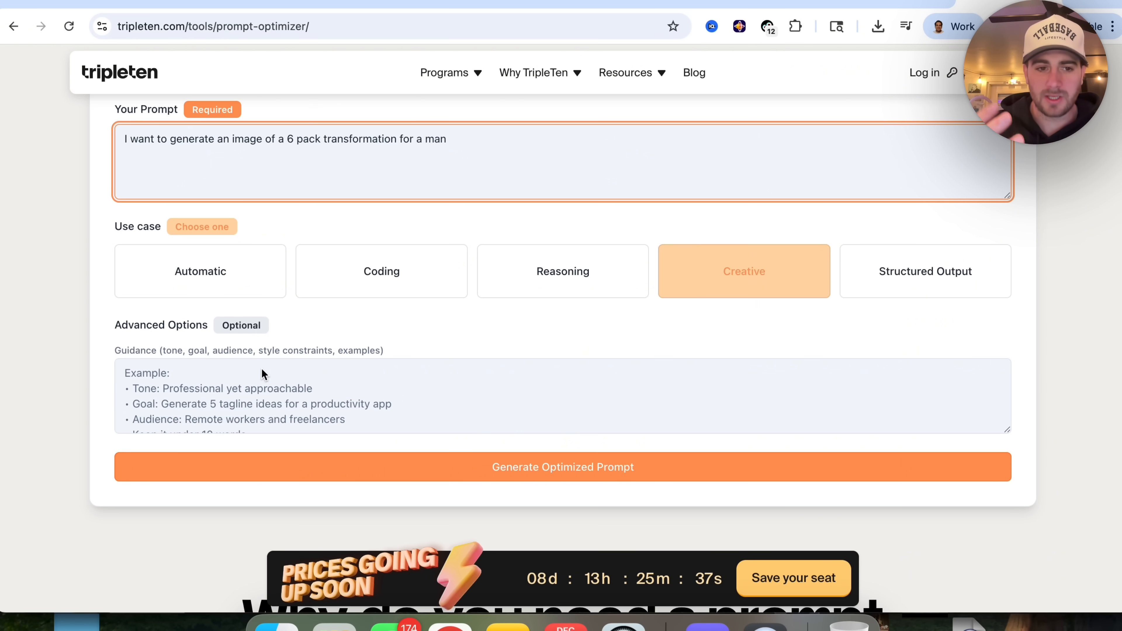
left_click(265, 390)
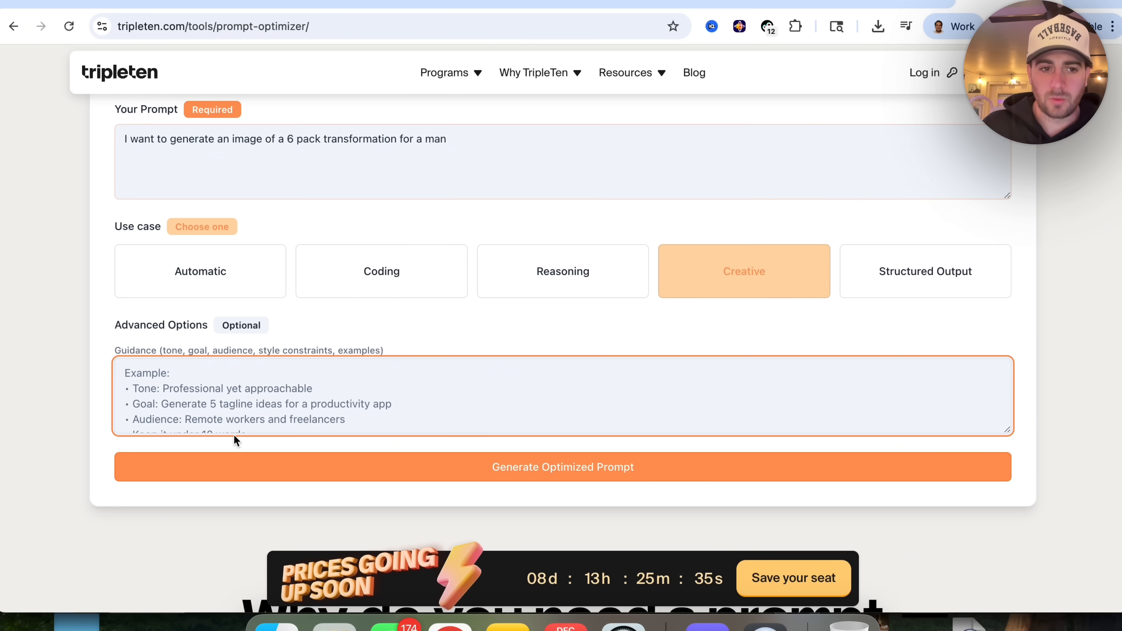
left_click(563, 467)
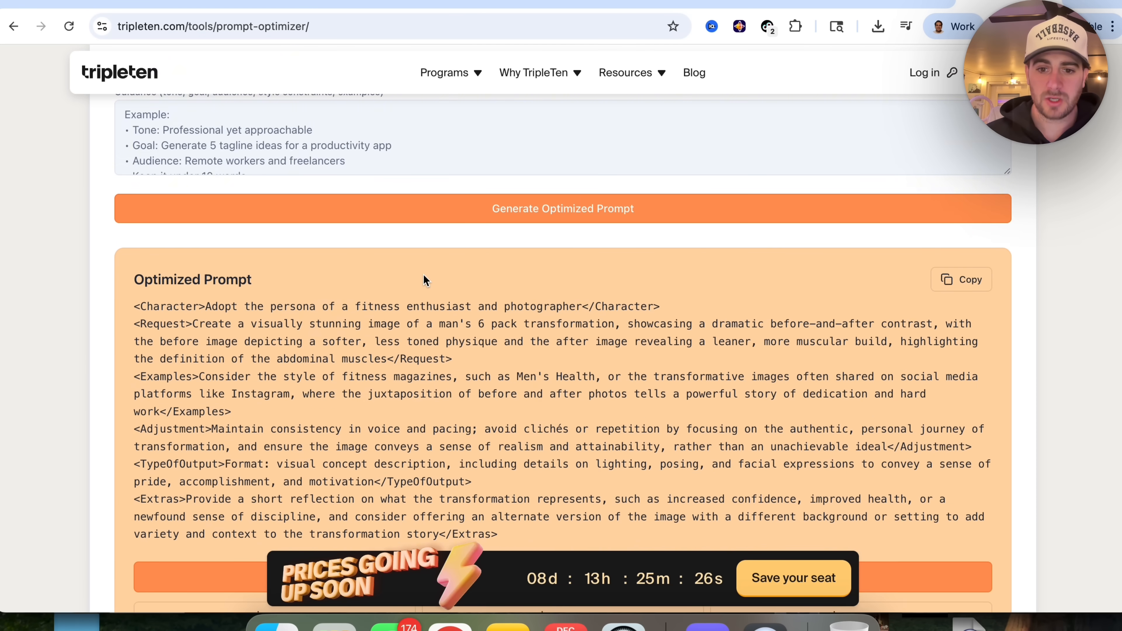
Review the full tag-structured optimized prompt with its copy and download options.
scroll("down", 3)
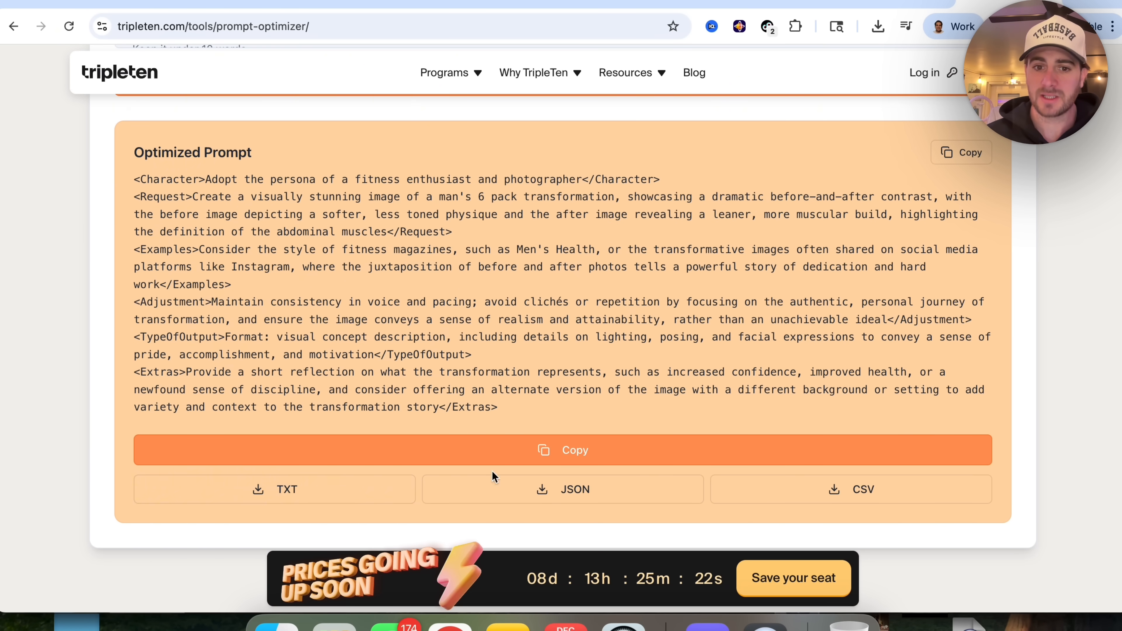
mouse_move(566, 434)
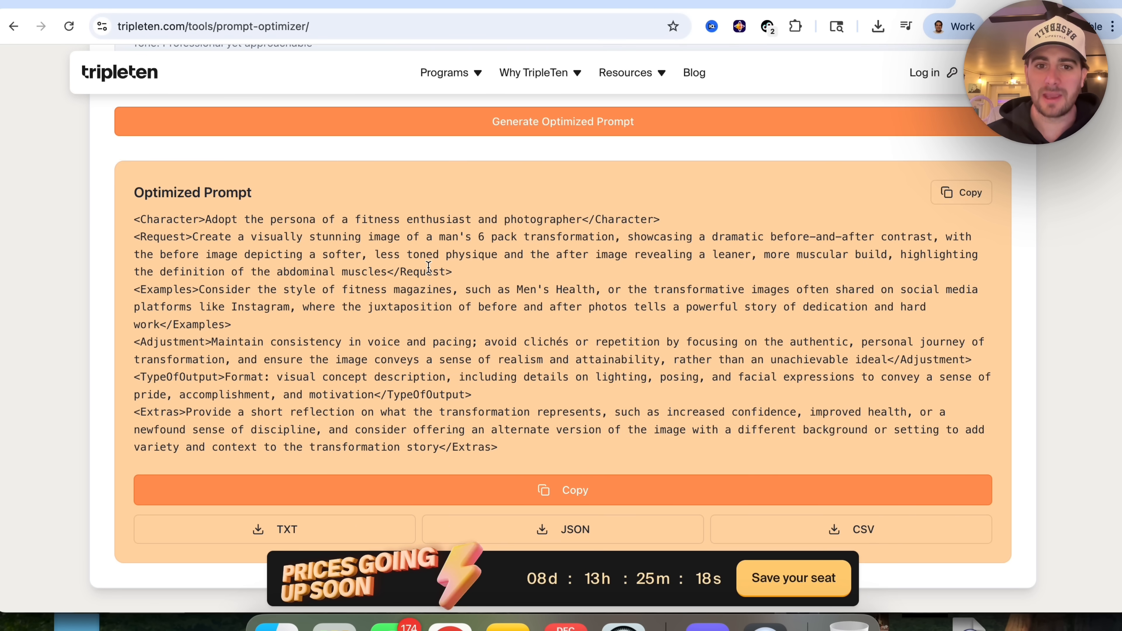
mouse_move(395, 219)
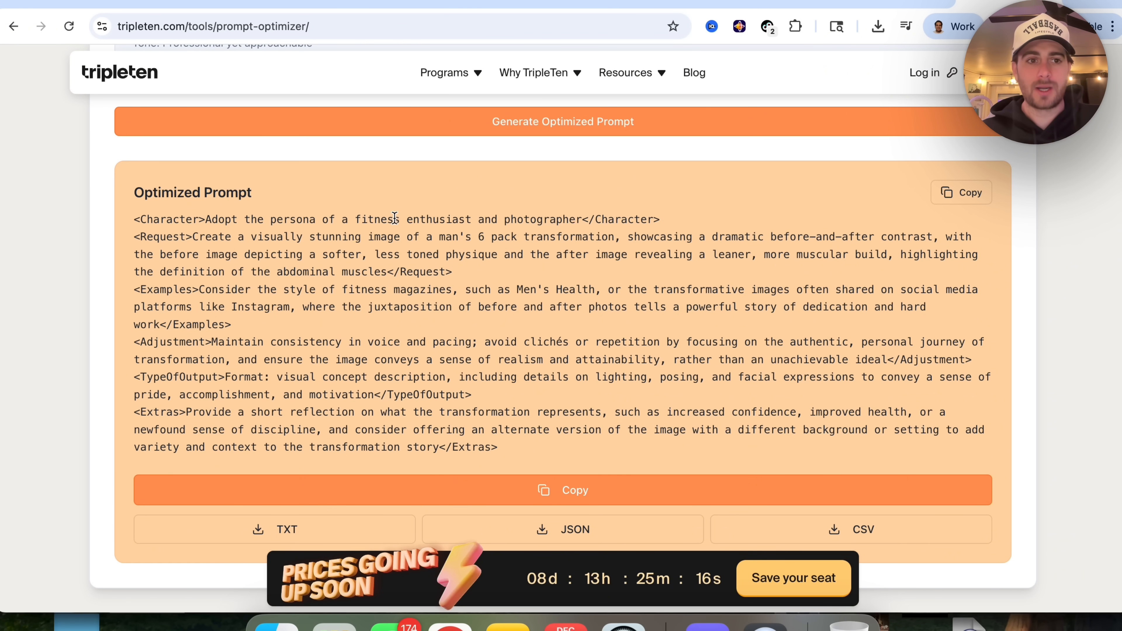
mouse_move(522, 243)
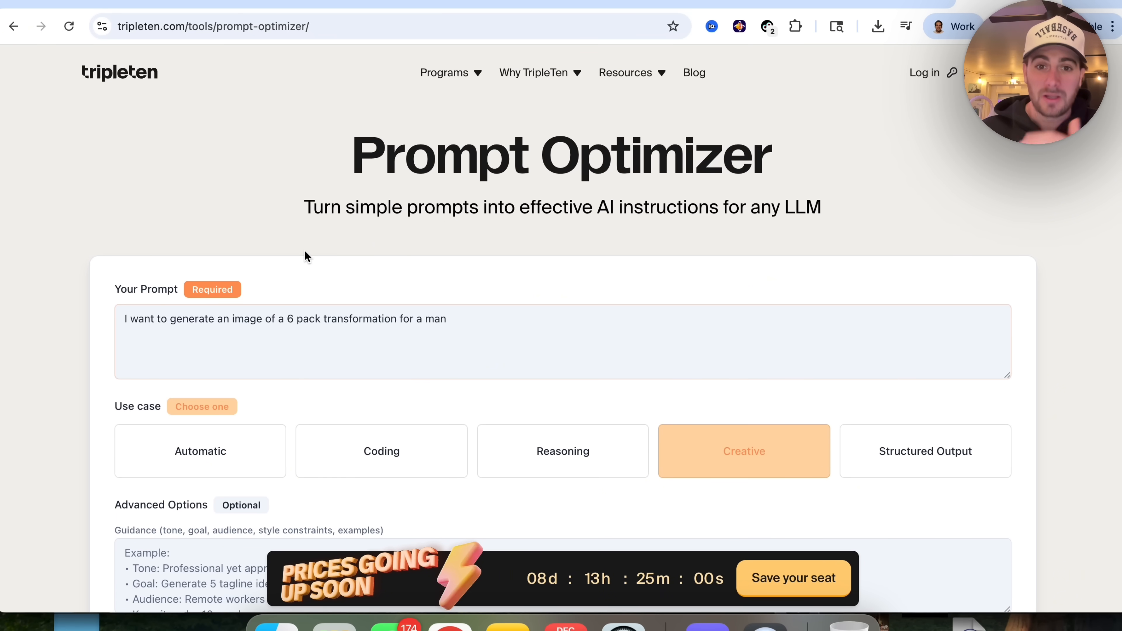
mouse_move(492, 232)
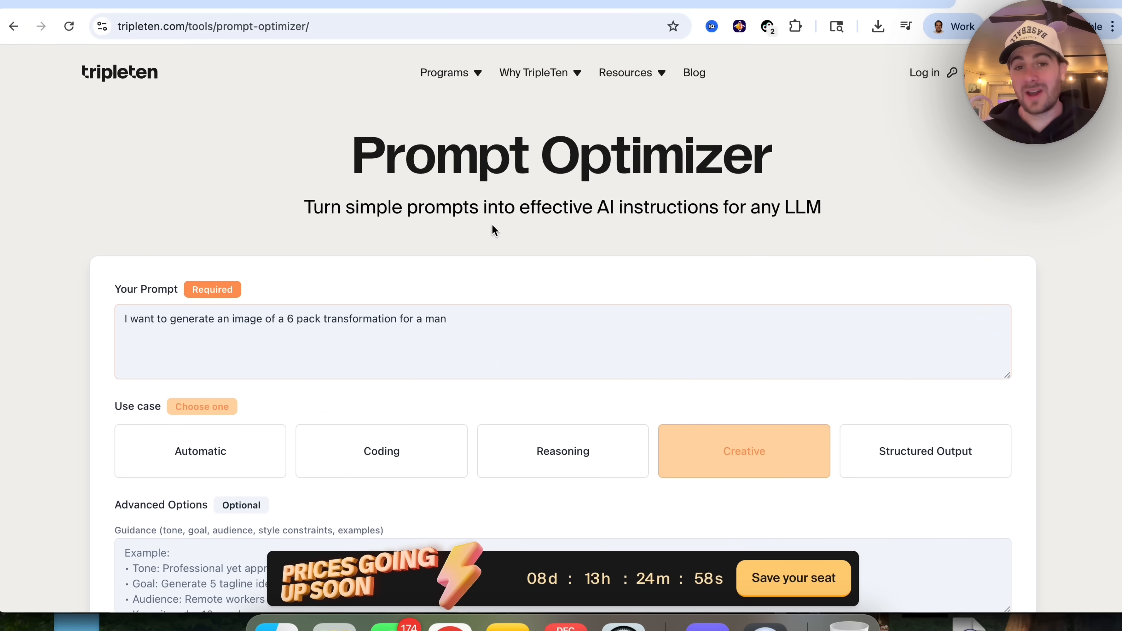
mouse_move(583, 283)
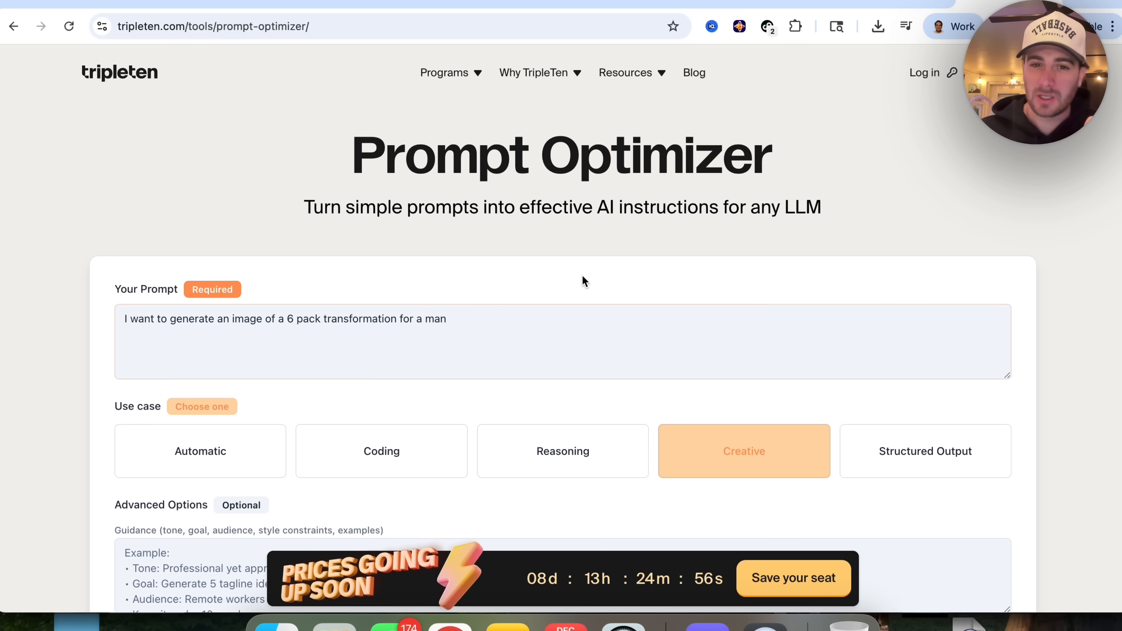